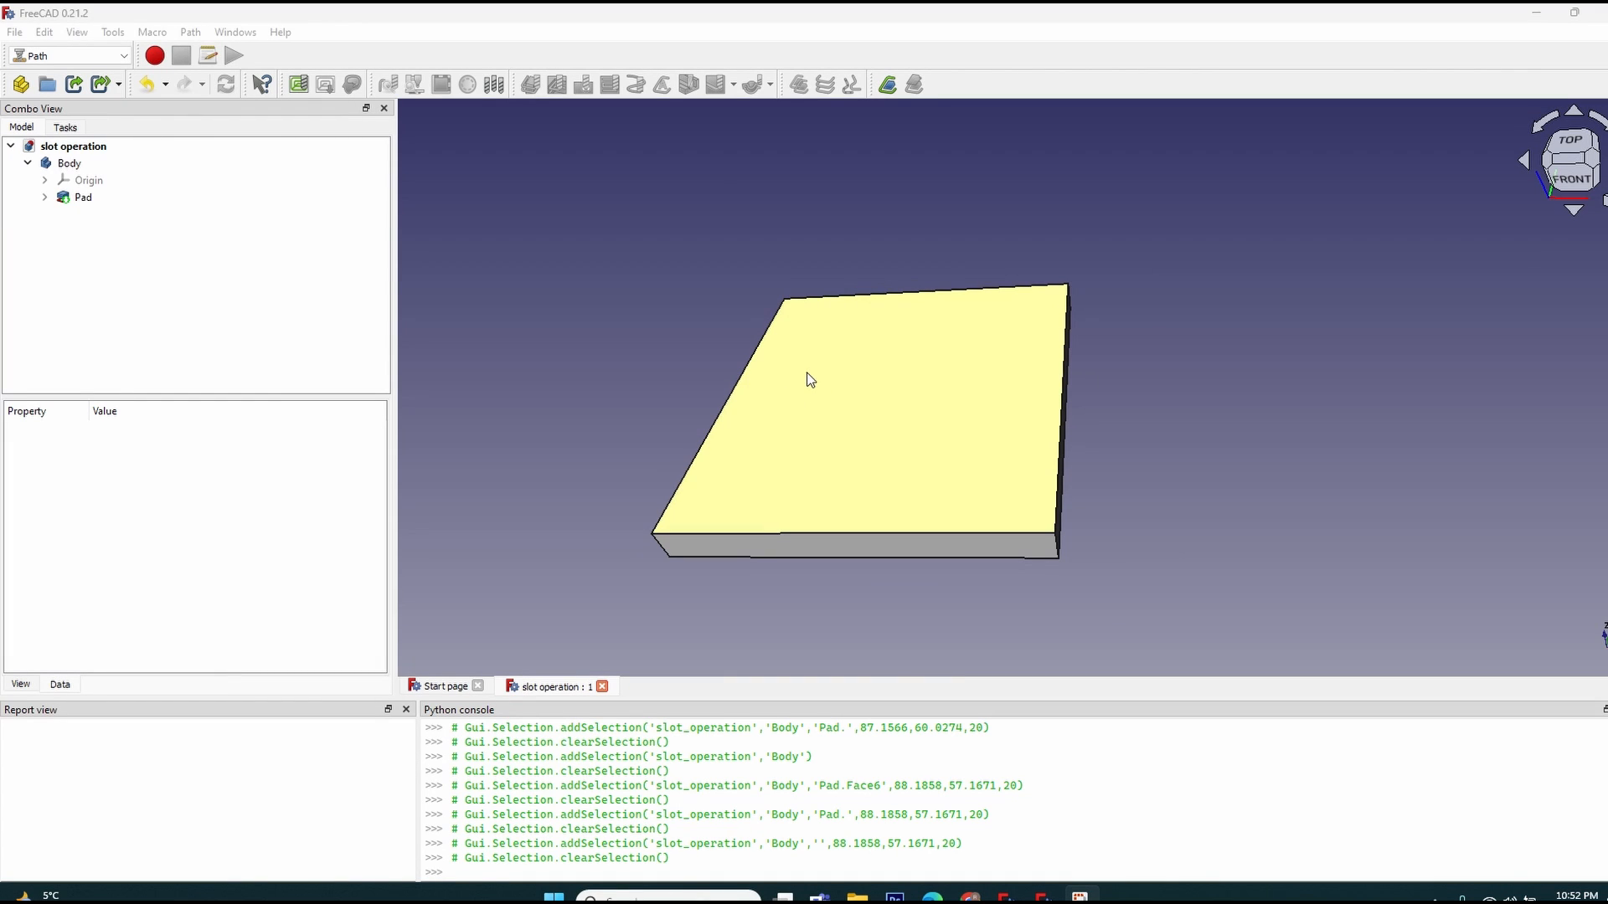
Select the block's Body and launch the Path Job tool's Create Job dialog.
{"action": "left_click", "coordinate": [644, 271]}
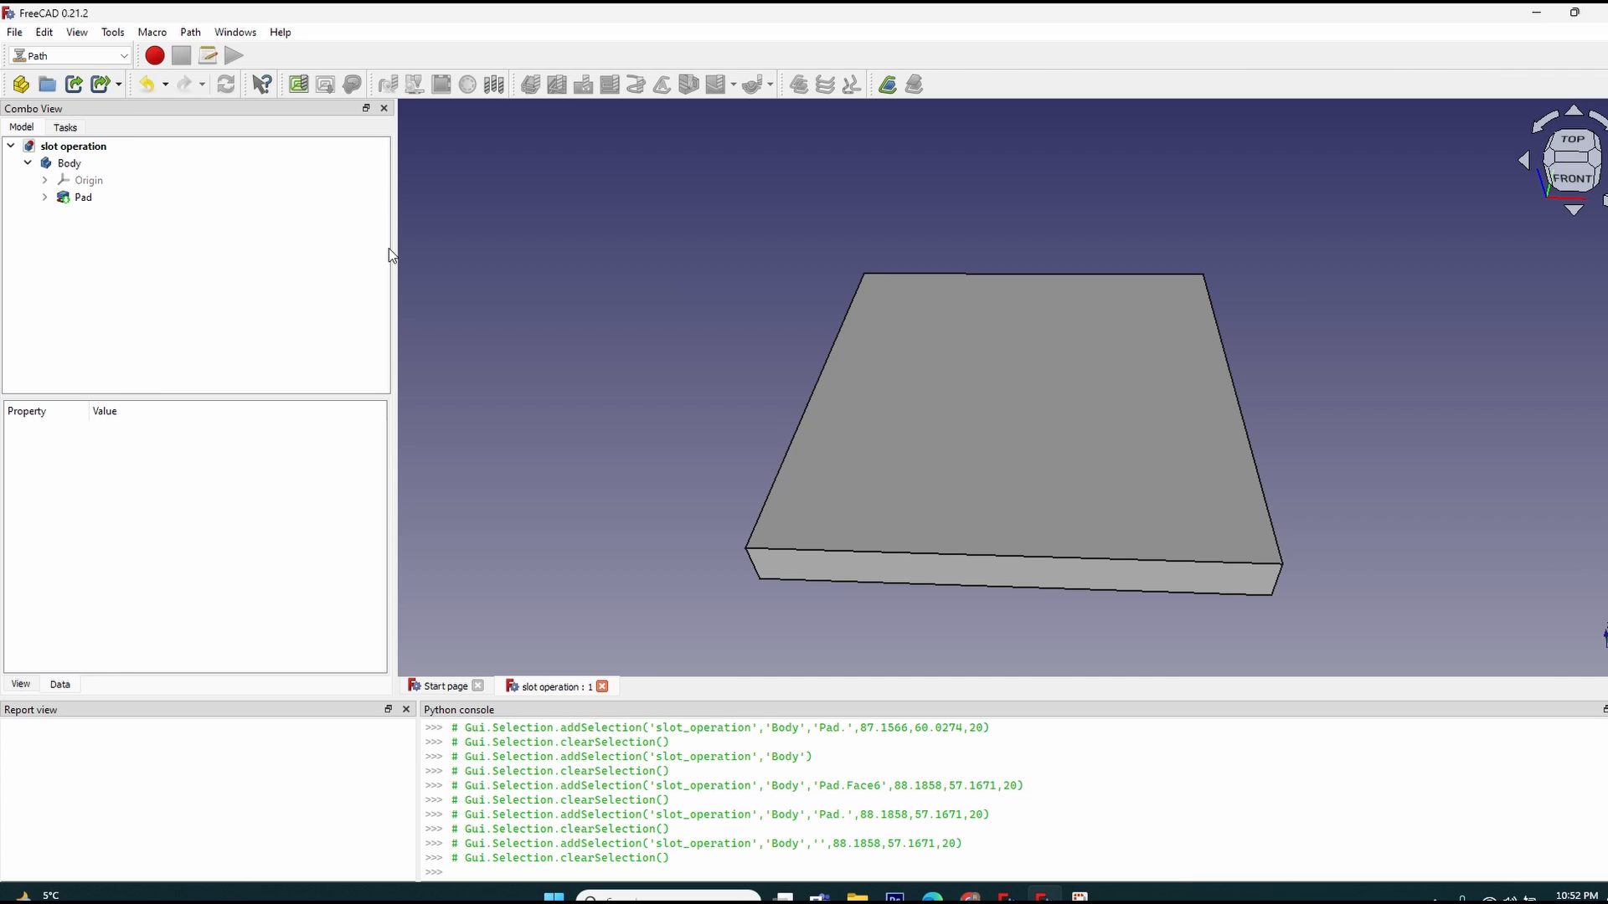
{"action": "left_click", "coordinate": [67, 55]}
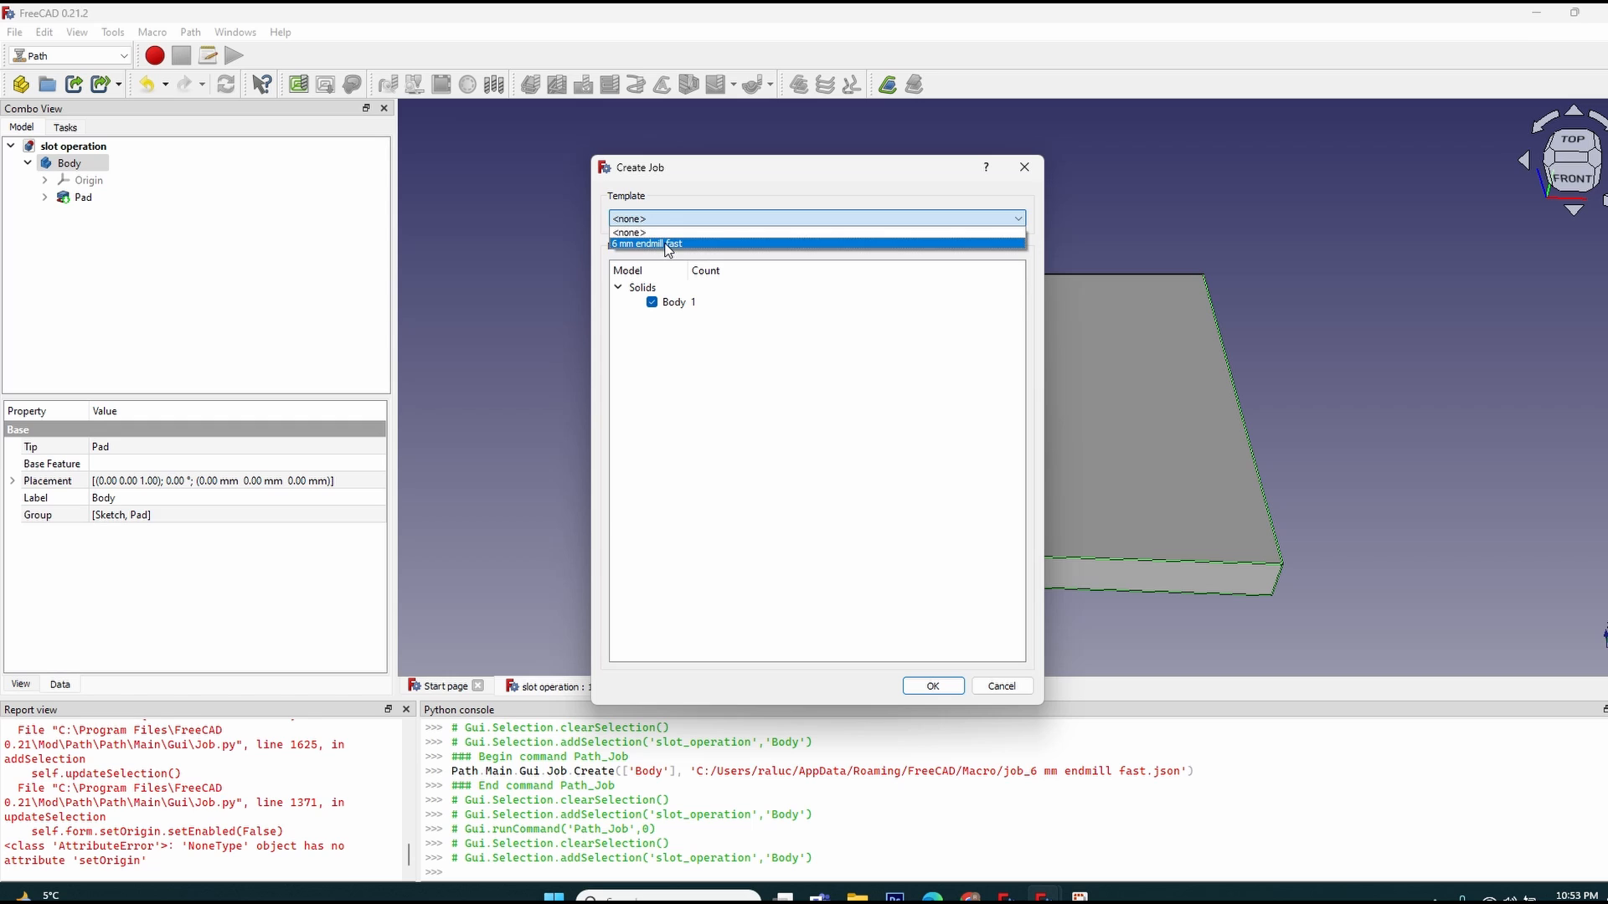
Create the job from the '6 mm endmill fast' template and expand its tree node.
{"action": "left_click", "coordinate": [646, 244]}
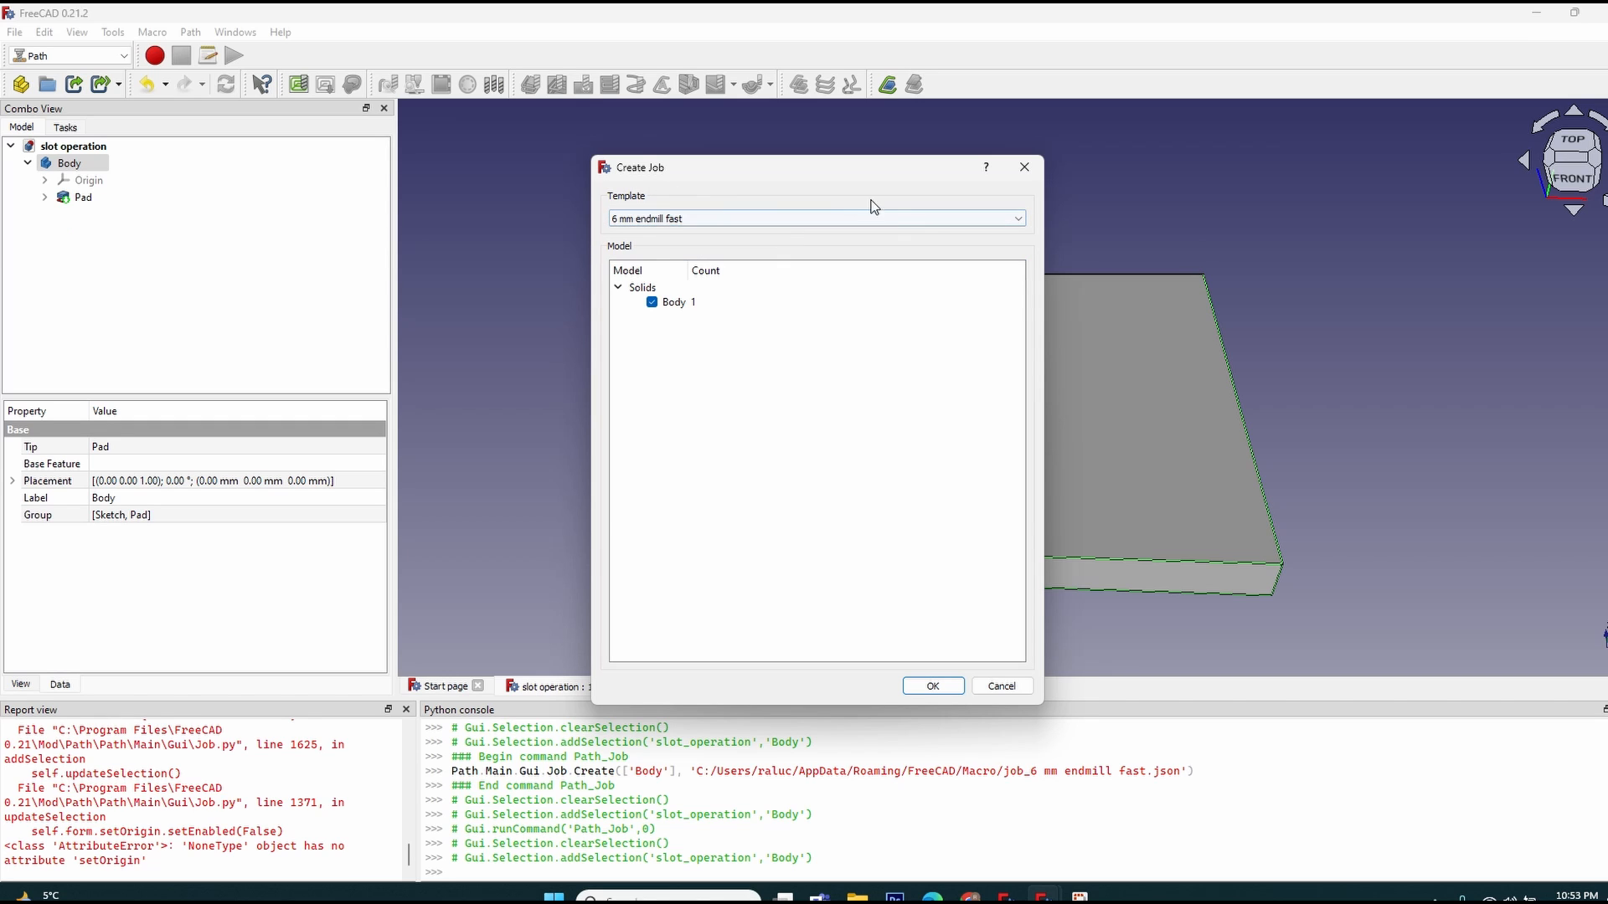
{"action": "mouse_move", "coordinate": [1077, 194]}
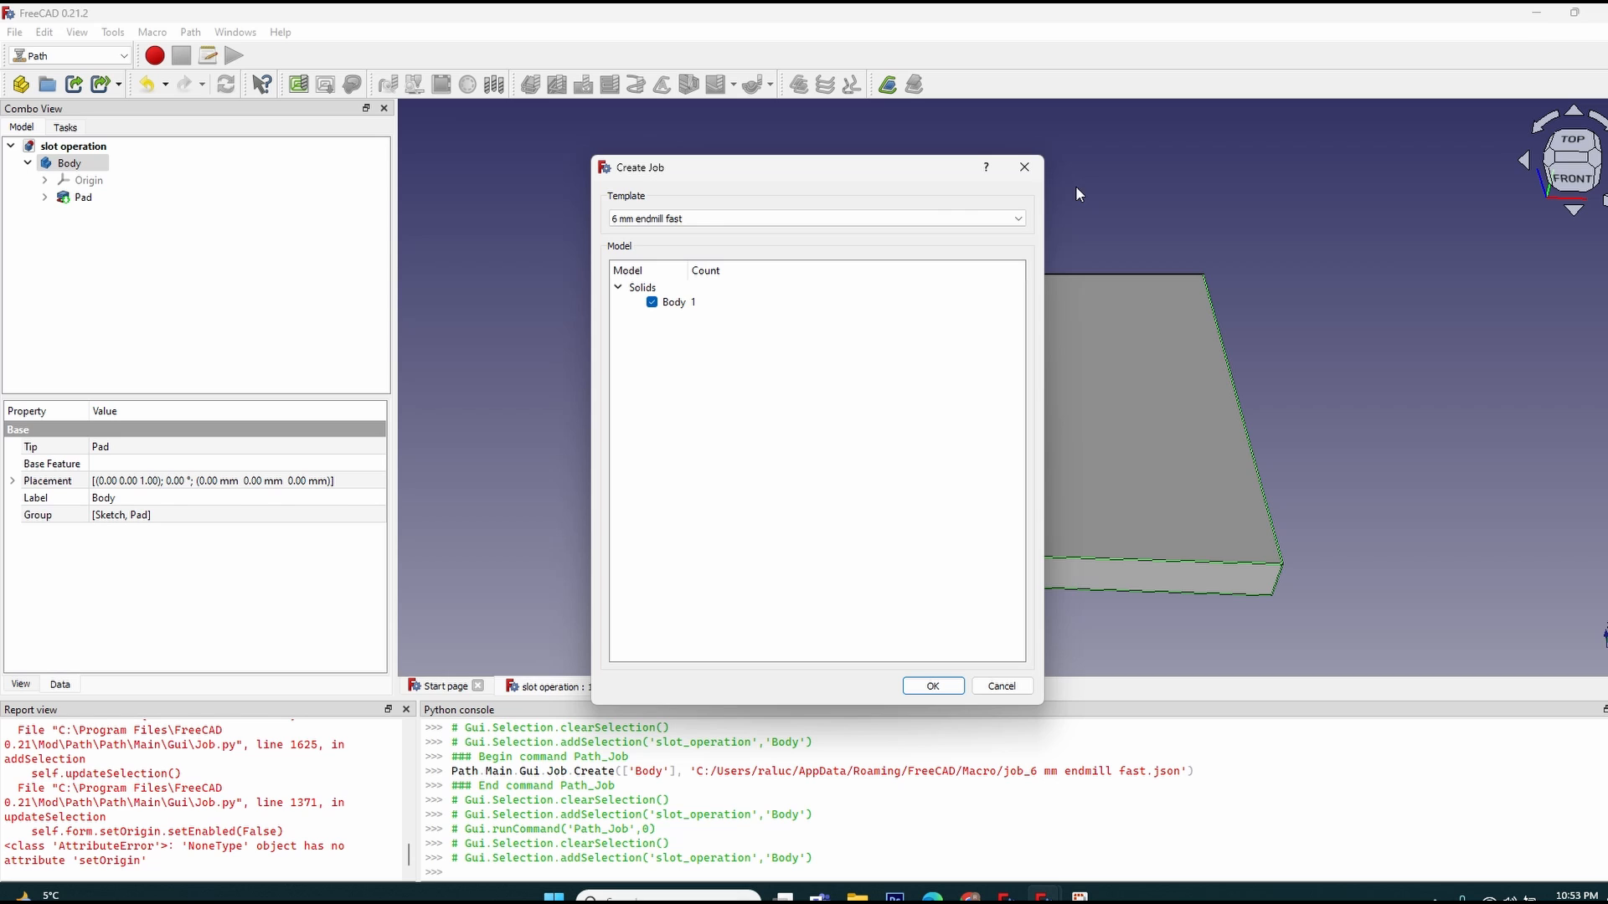
{"action": "left_click", "coordinate": [931, 685]}
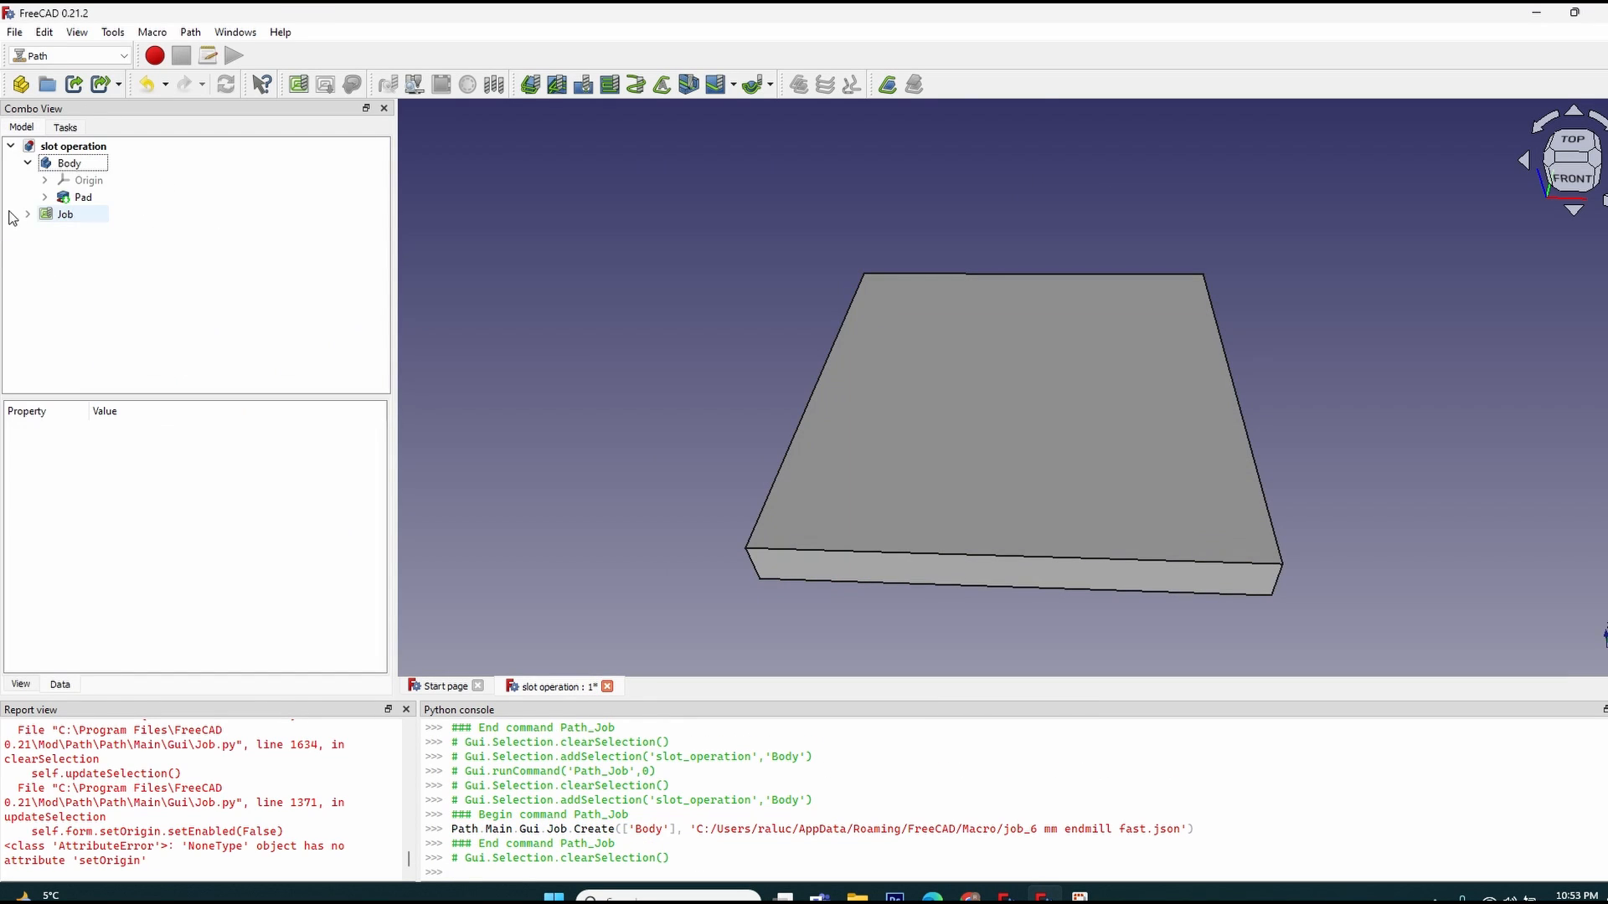
{"action": "left_click", "coordinate": [65, 214]}
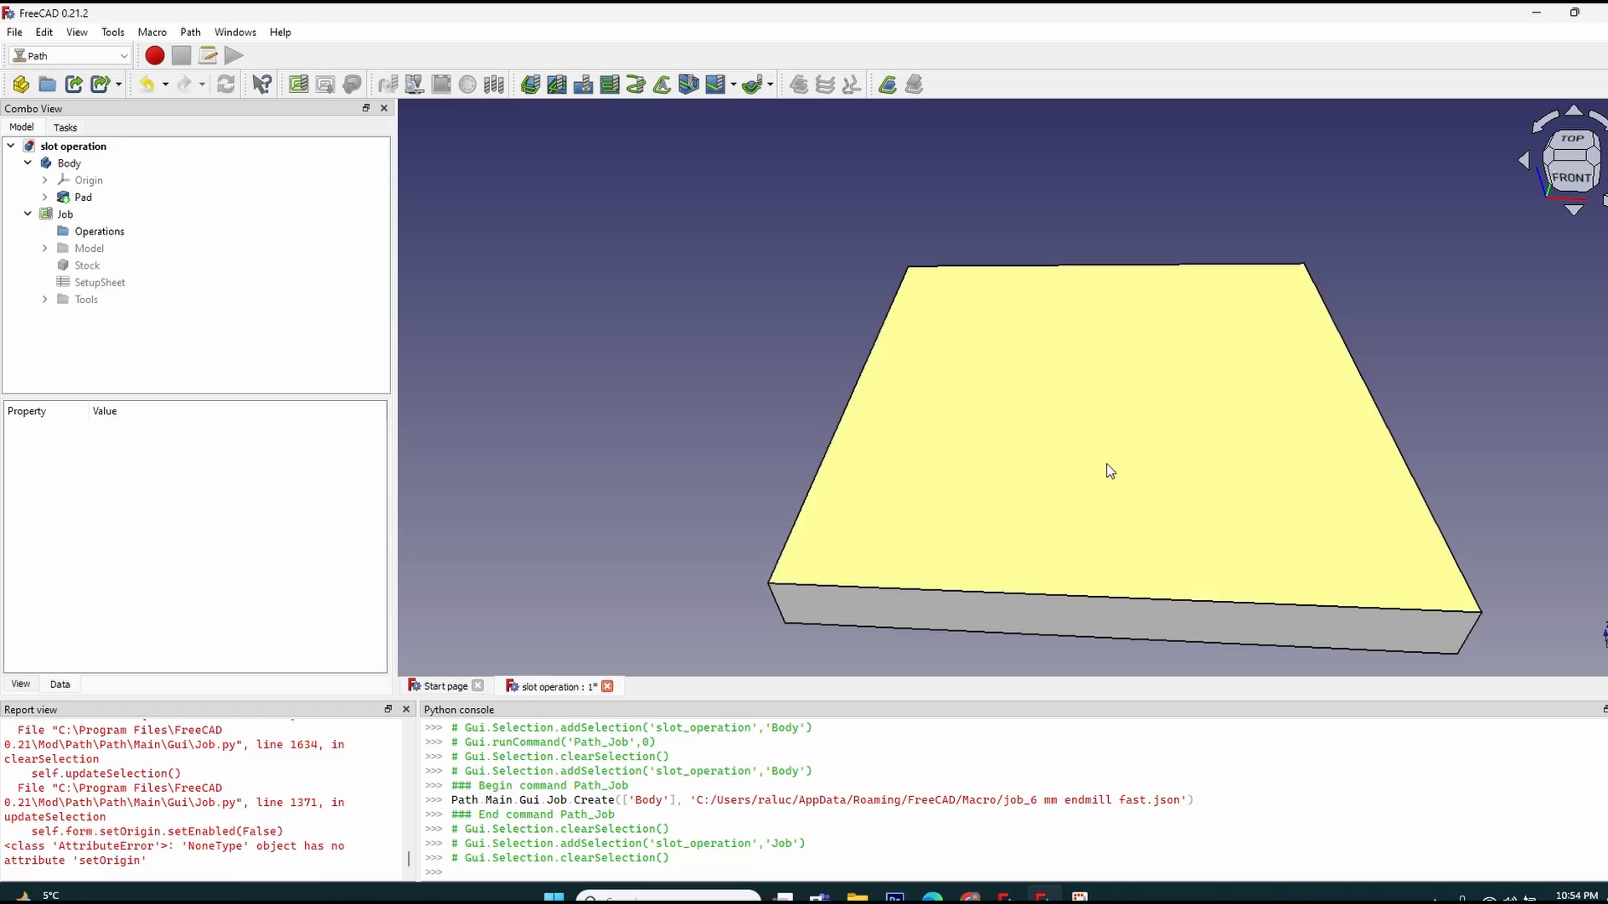
Add a default Slot operation to the job and expand Operations to show it.
{"action": "left_click", "coordinate": [65, 214]}
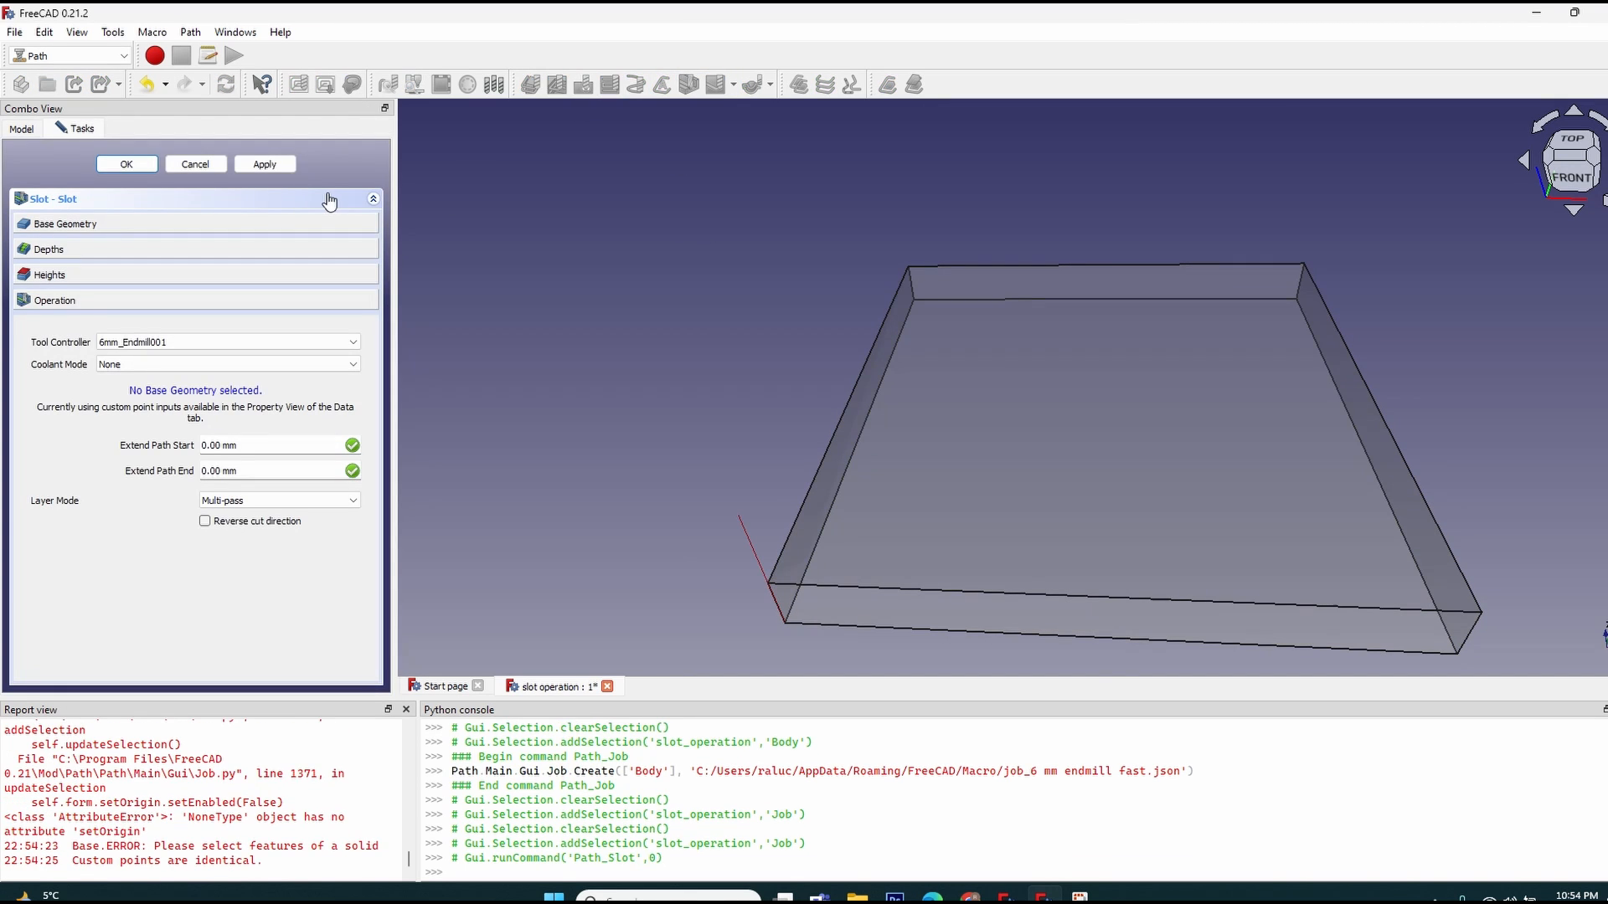
{"action": "mouse_move", "coordinate": [196, 388]}
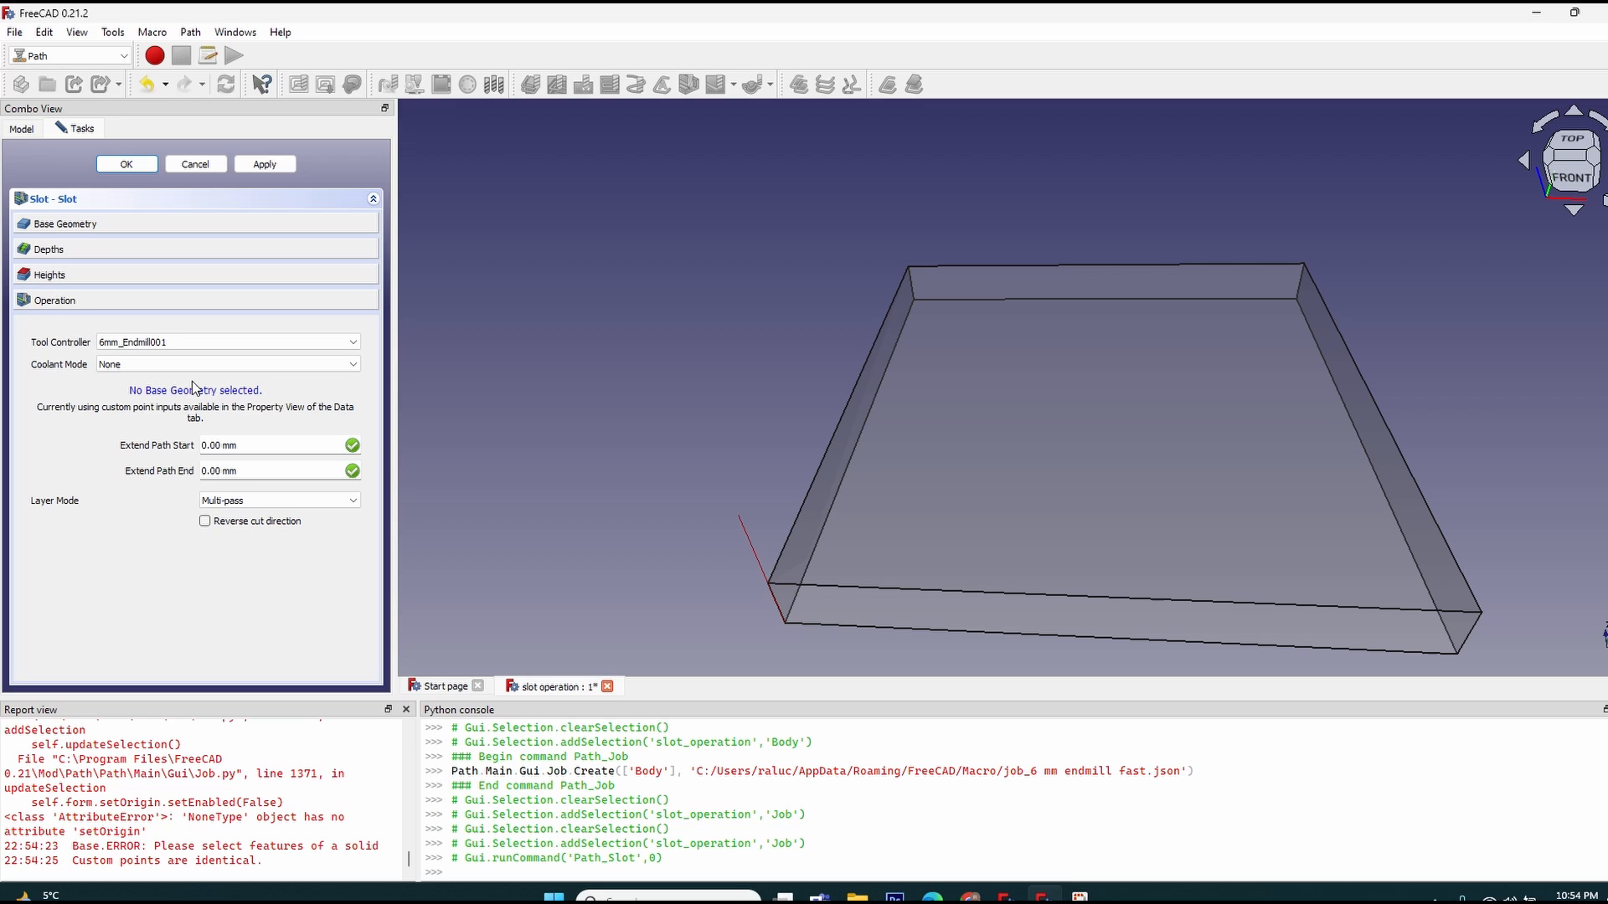
{"action": "mouse_move", "coordinate": [85, 414]}
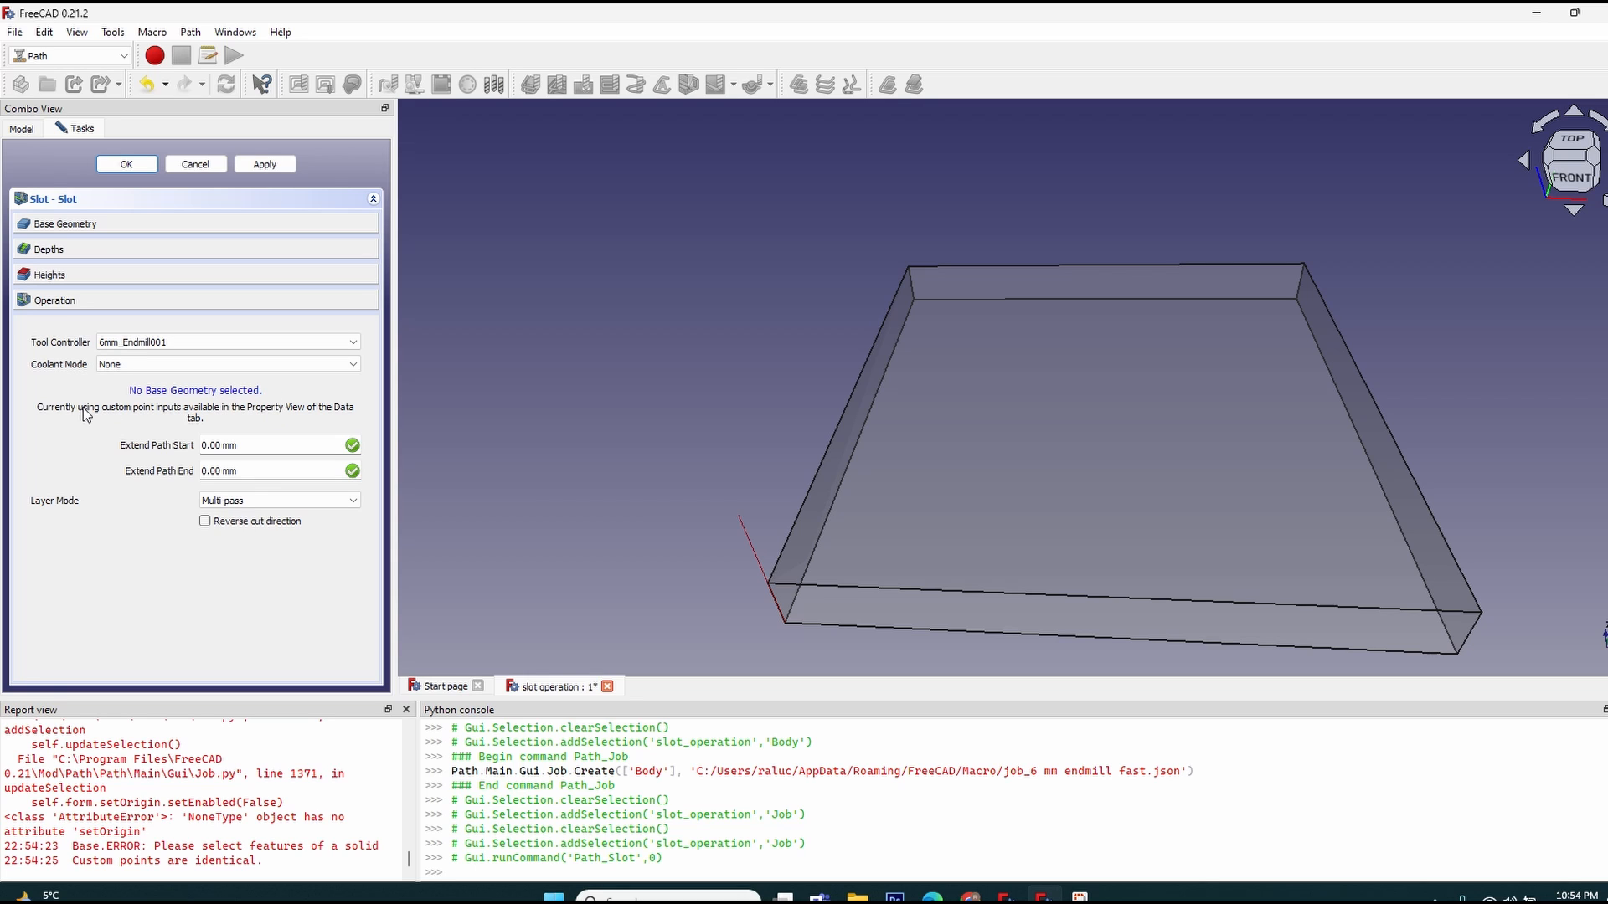
{"action": "mouse_move", "coordinate": [192, 421]}
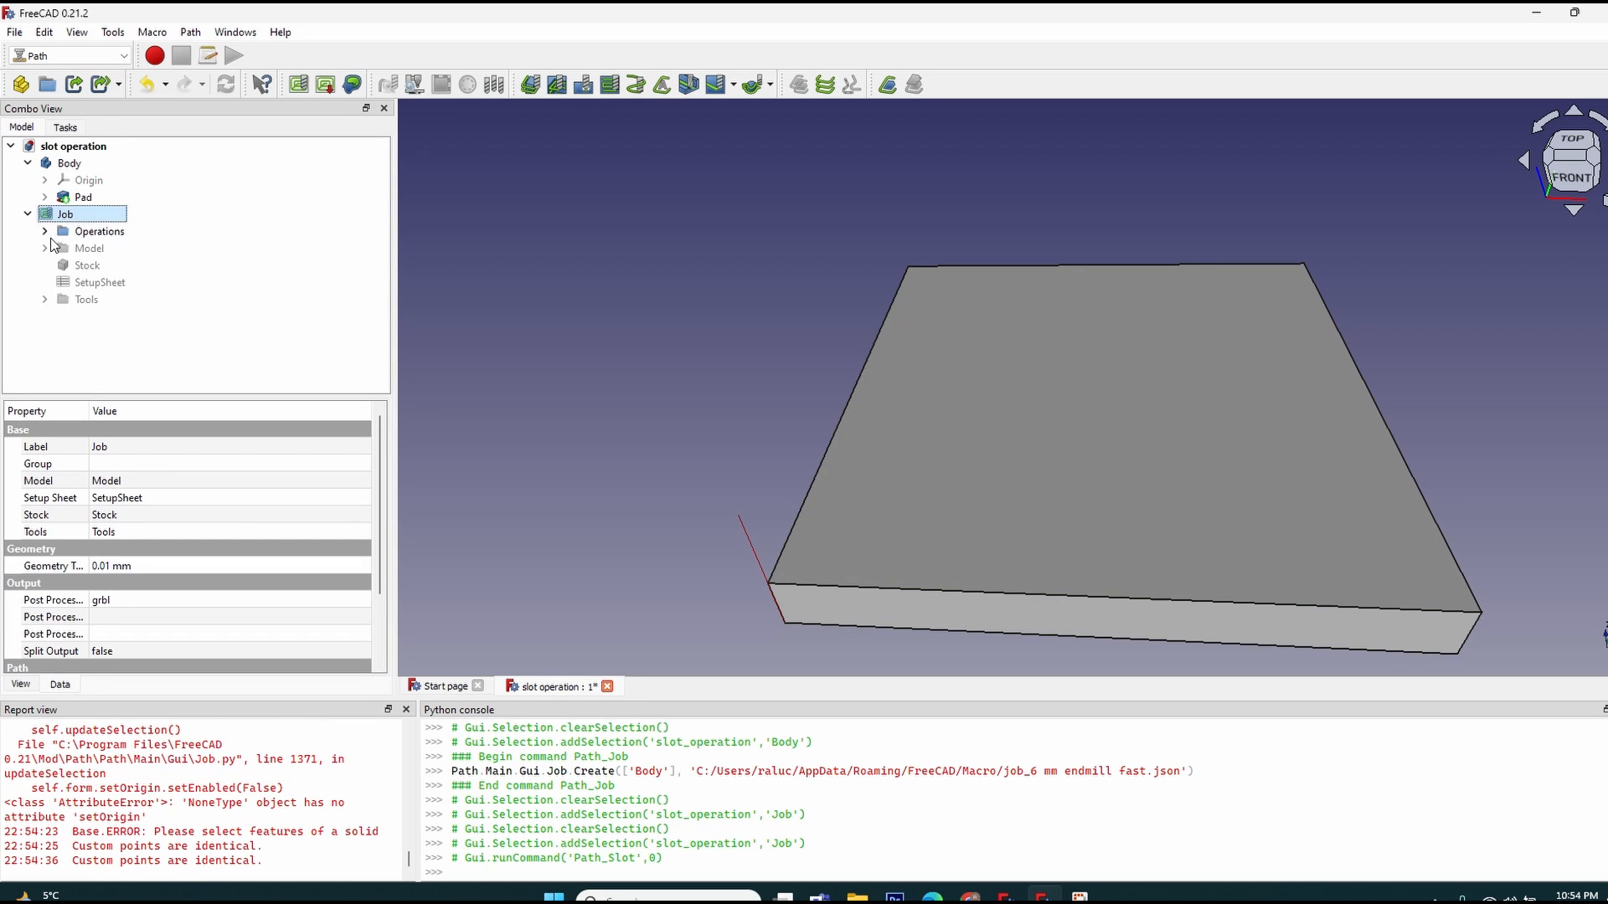
{"action": "left_click", "coordinate": [99, 247]}
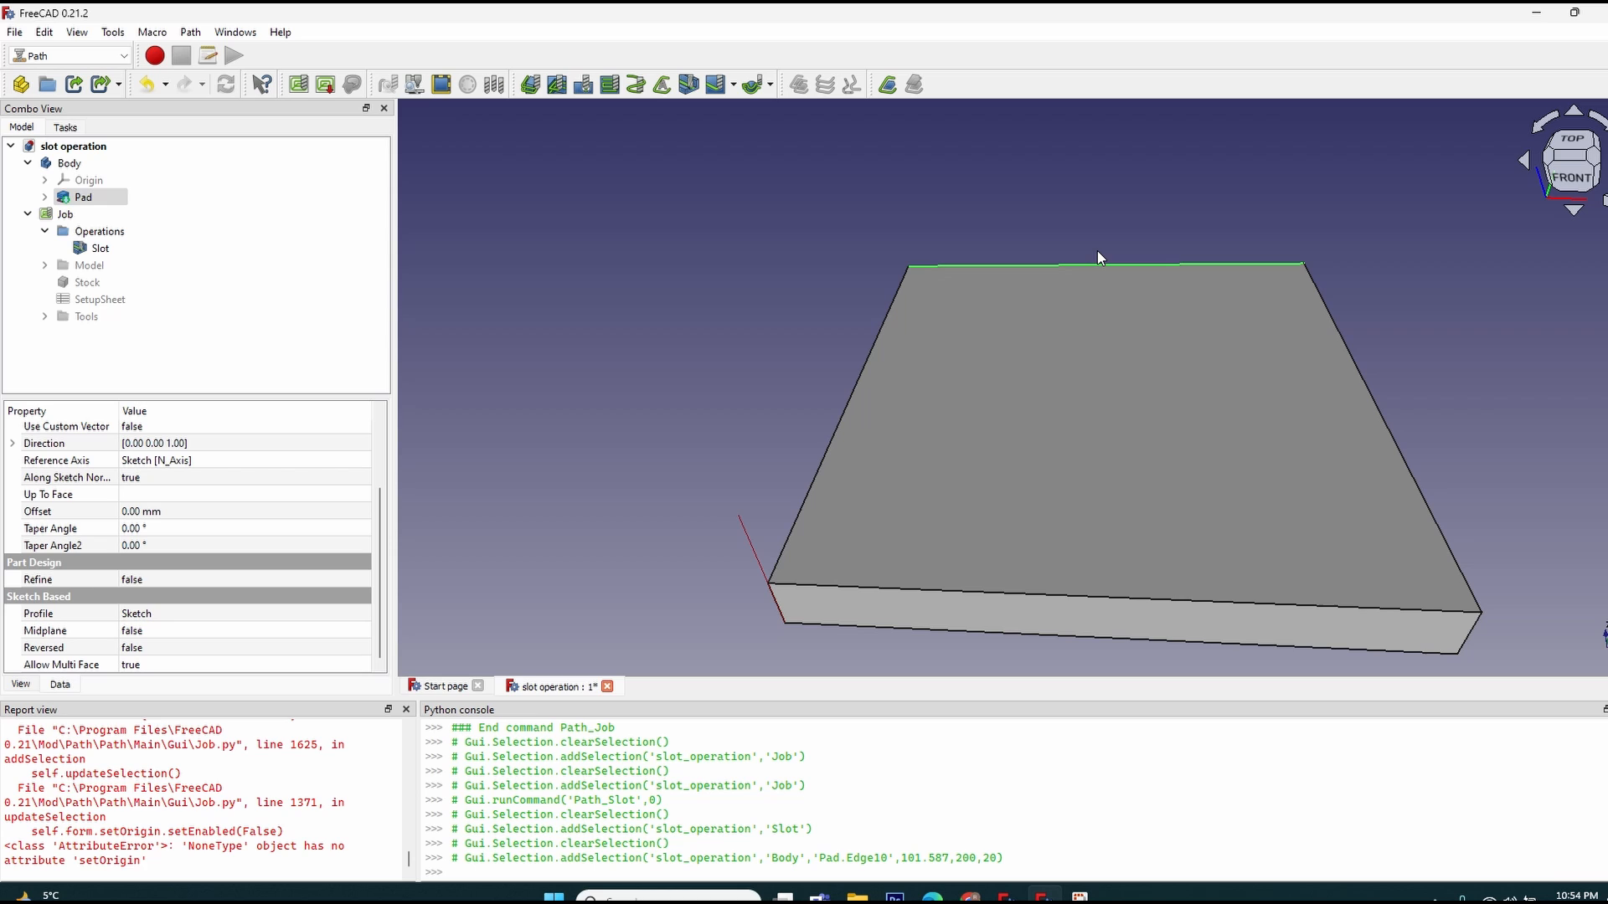
{"action": "mouse_move", "coordinate": [1237, 234]}
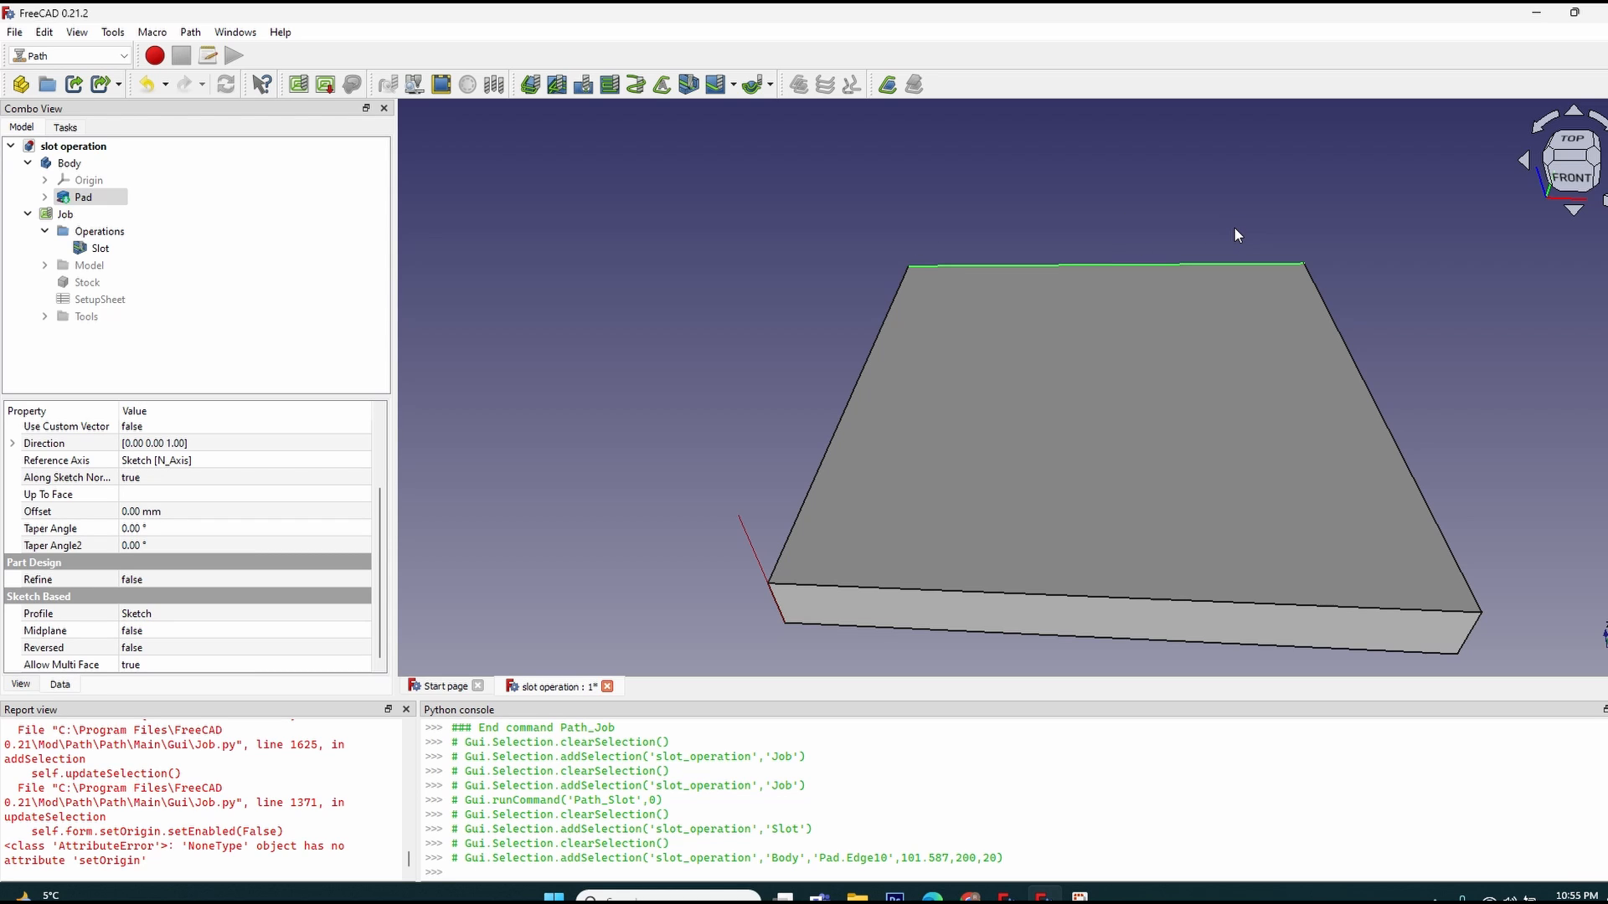
{"action": "mouse_move", "coordinate": [1110, 232]}
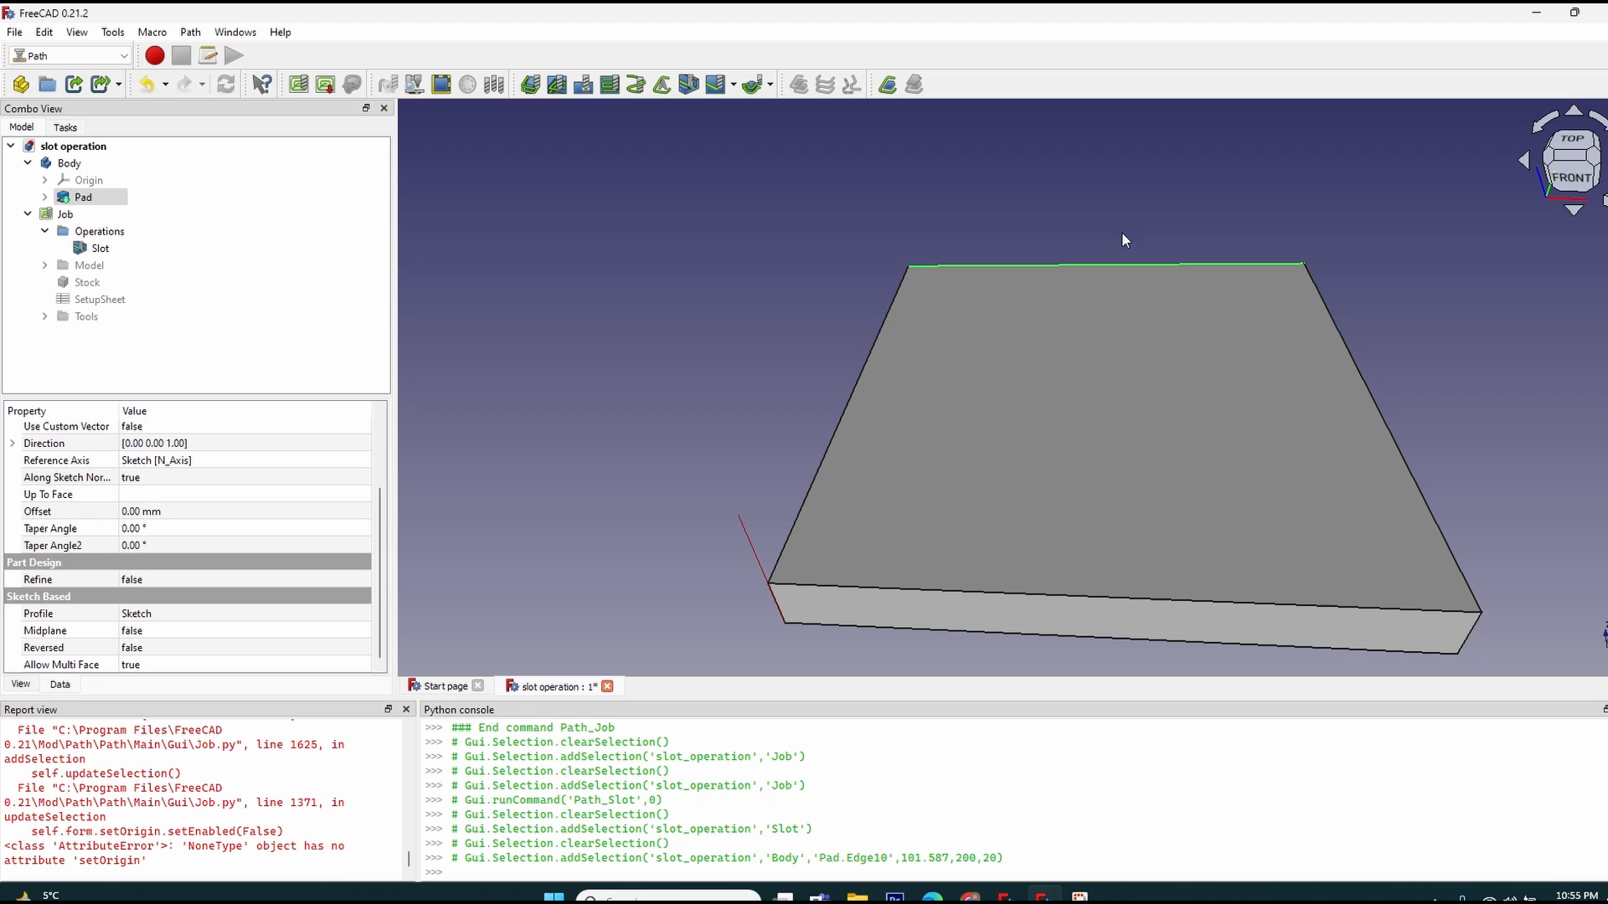
{"action": "mouse_move", "coordinate": [961, 846]}
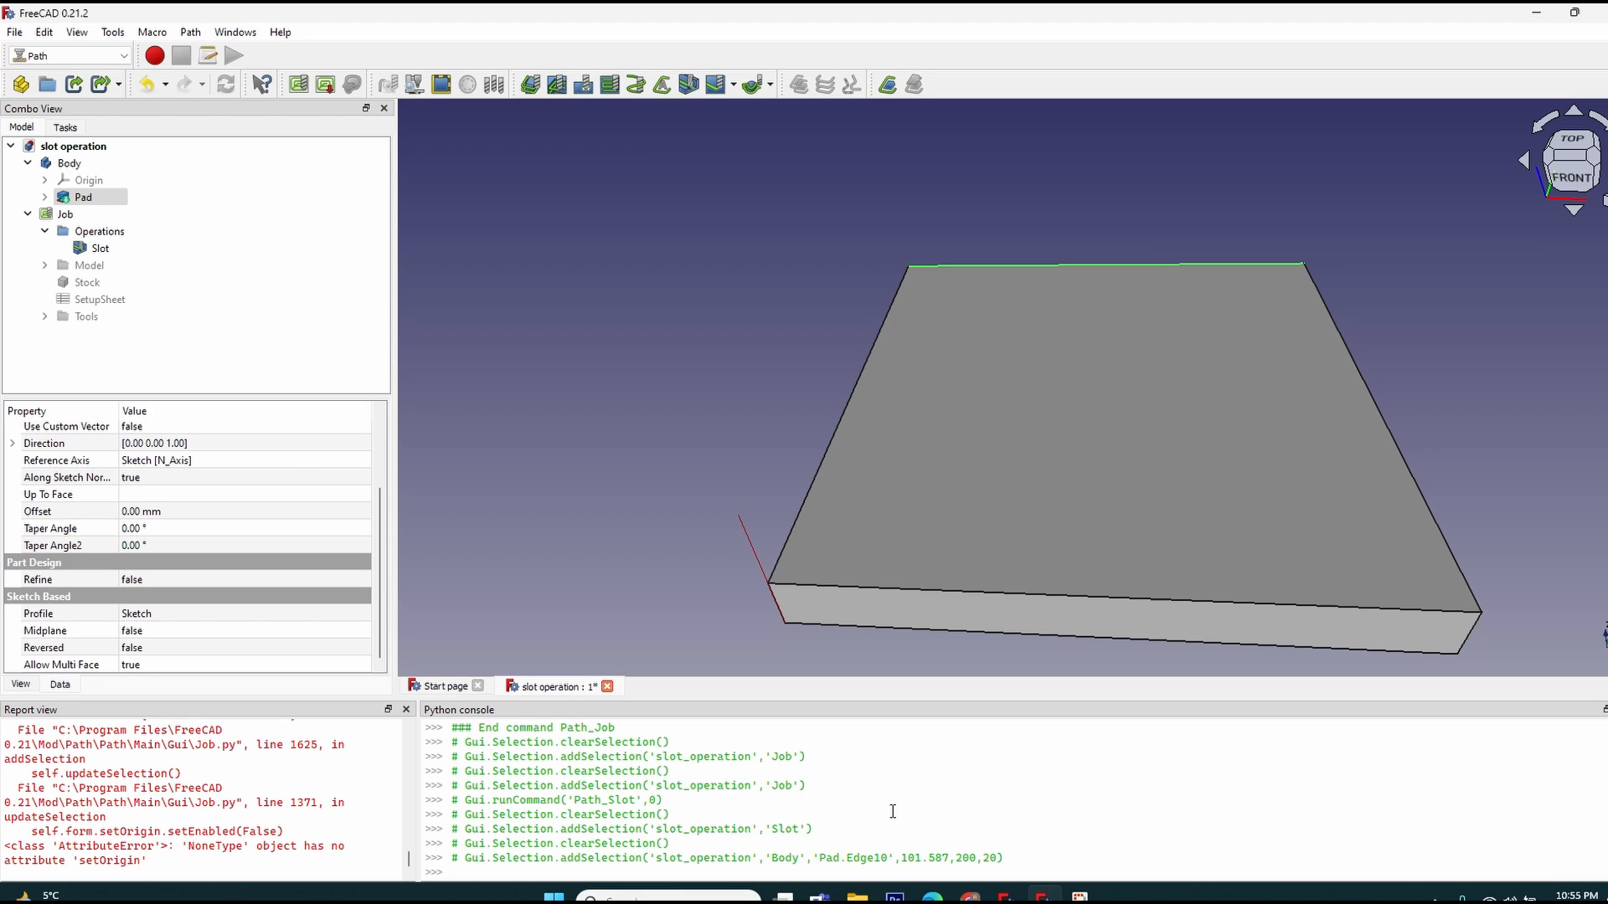
Set the Slot's Custom Point1 to (100, 200, 20) and Custom Point2 to (100, 0, 20).
{"action": "left_click", "coordinate": [101, 248]}
{"action": "type", "text": "100"}
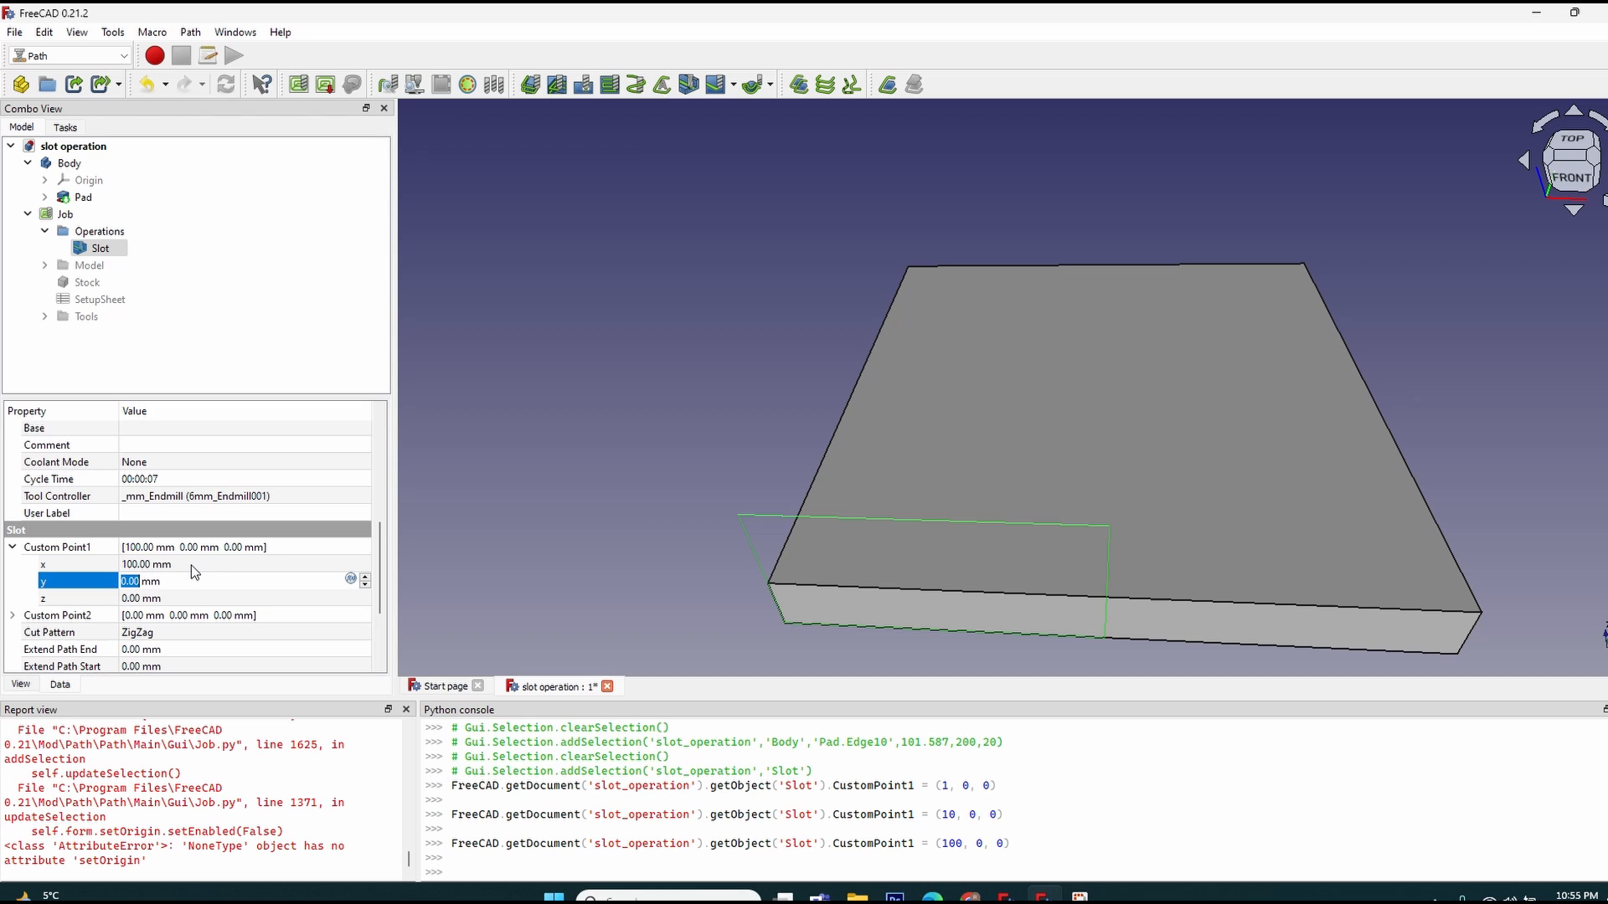
{"action": "type", "text": "200"}
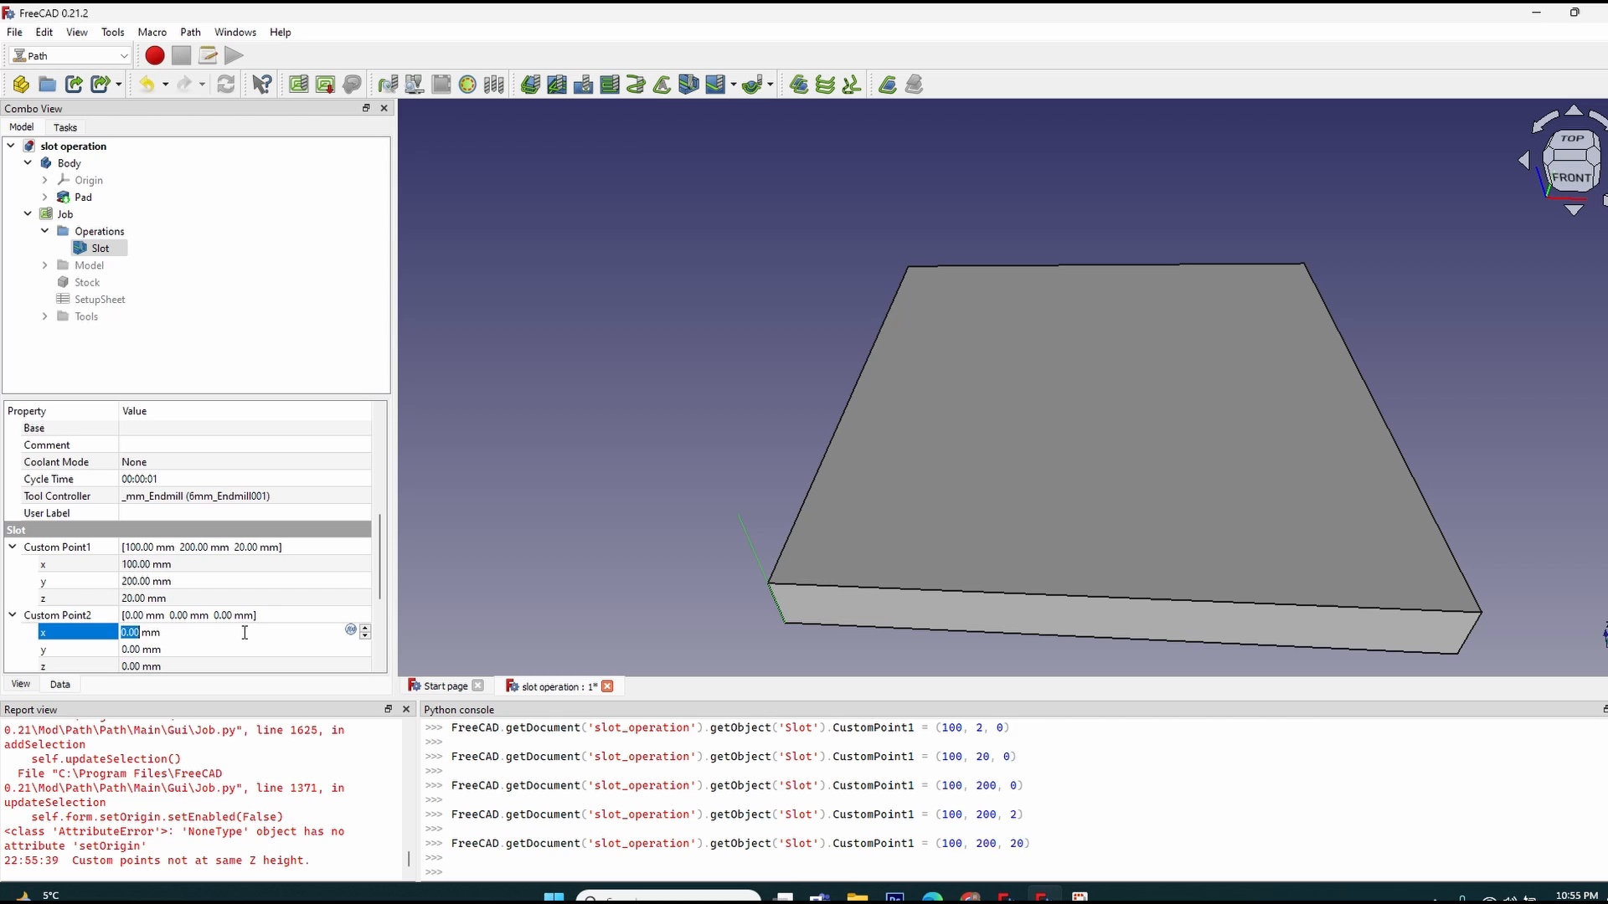
{"action": "type", "text": "100"}
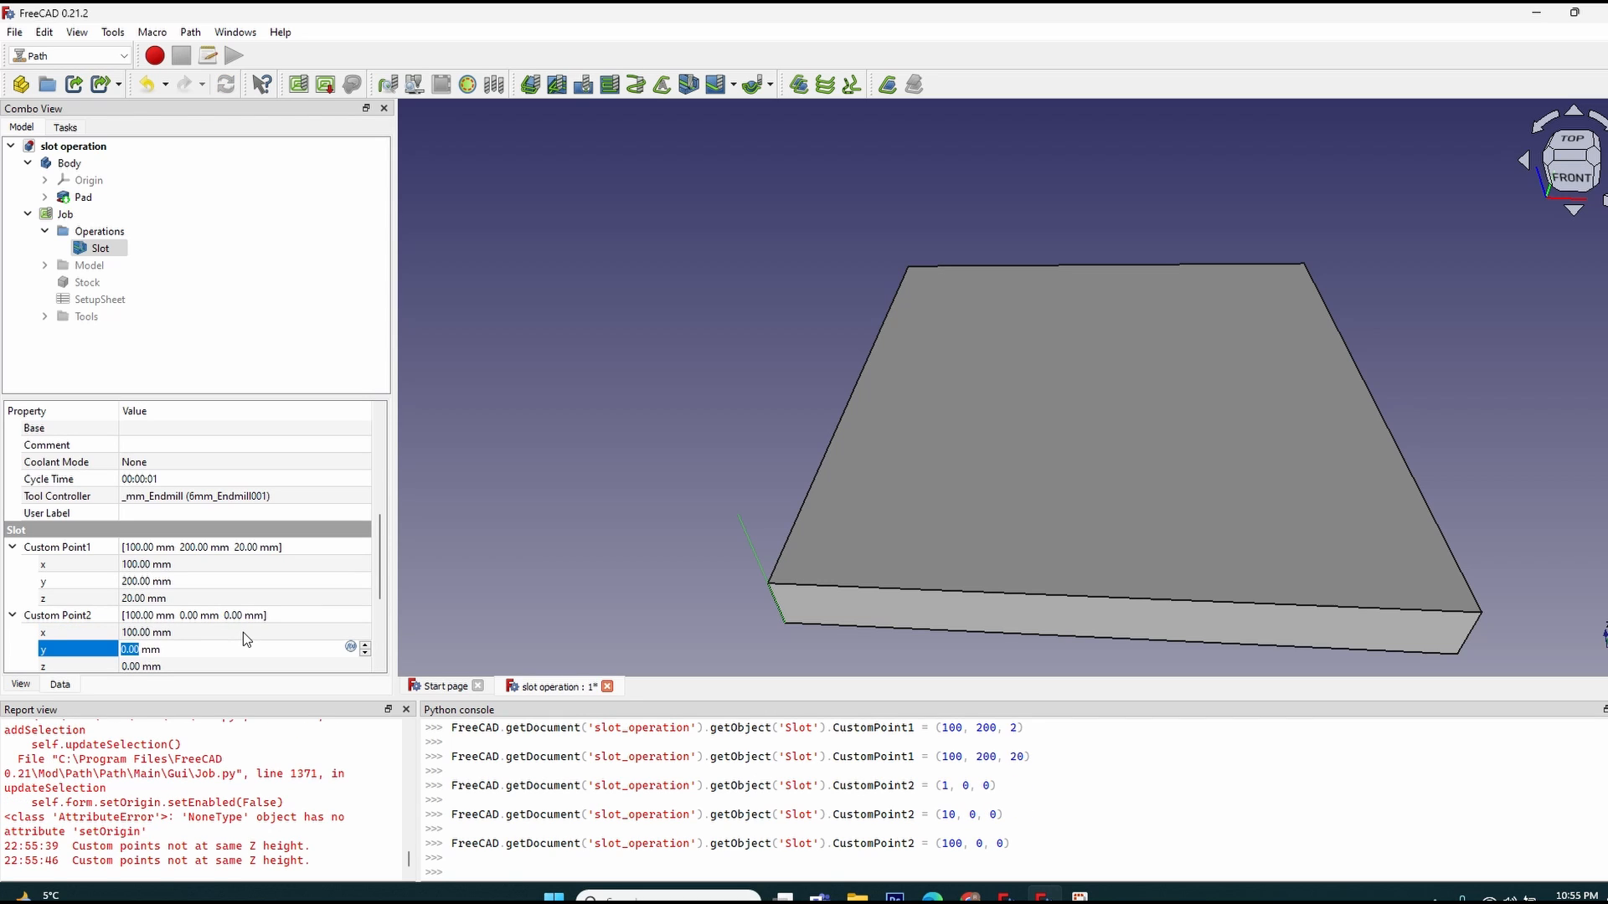
{"action": "left_click", "coordinate": [42, 666]}
{"action": "type", "text": "20"}
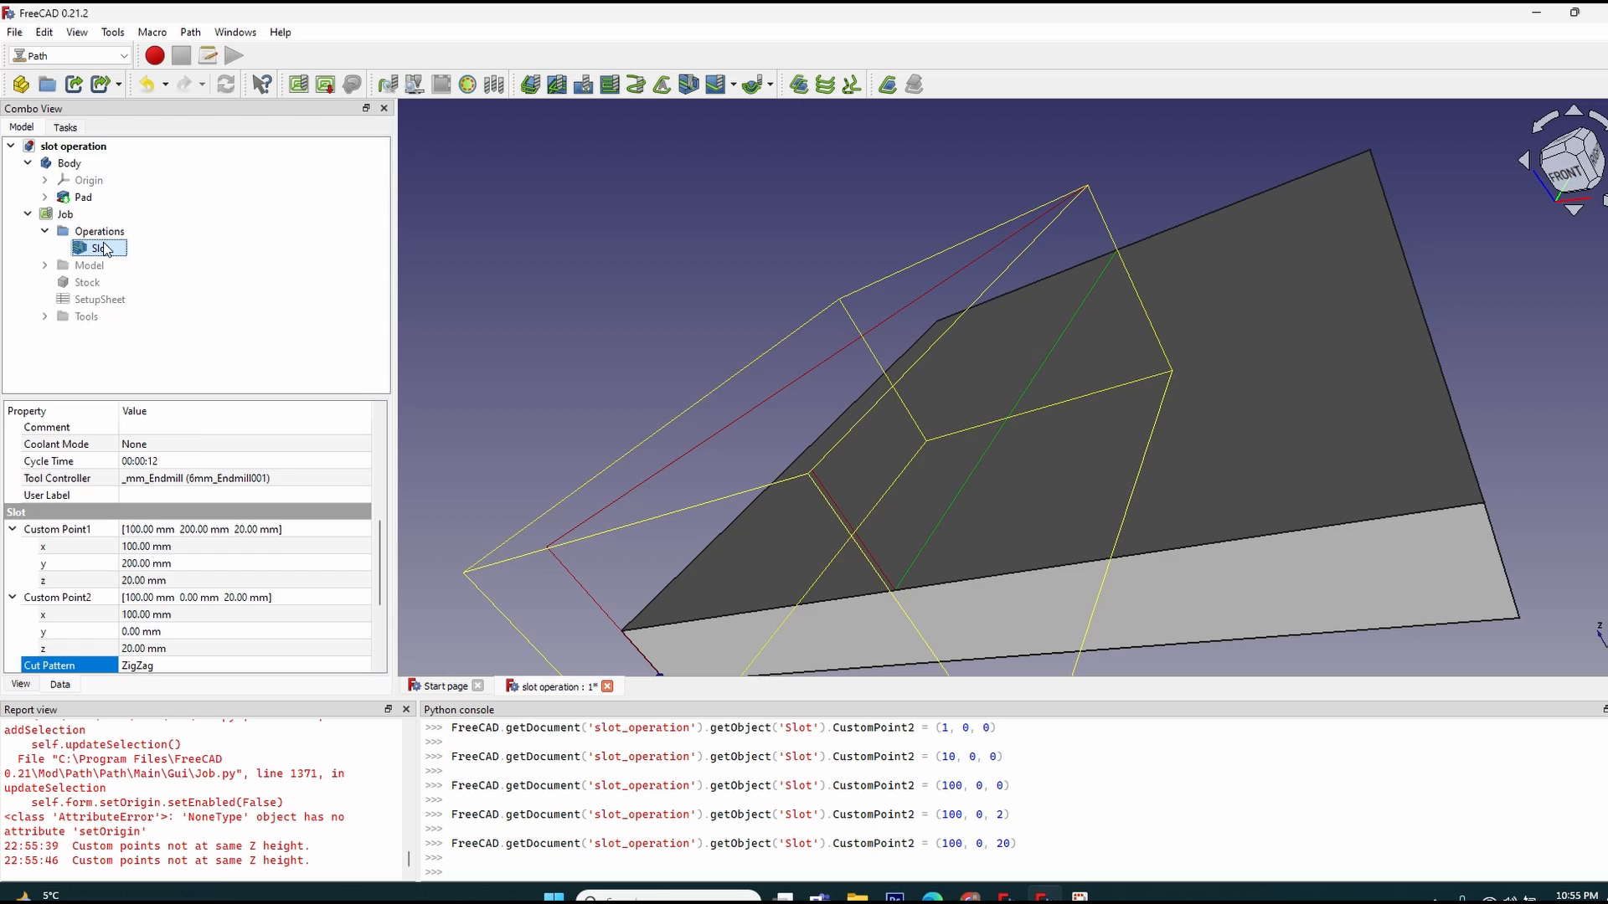
Set the Slot's Final Depth to 17 mm, leaving the 2 mm Step Down formula unchanged.
{"action": "double_click", "coordinate": [97, 248]}
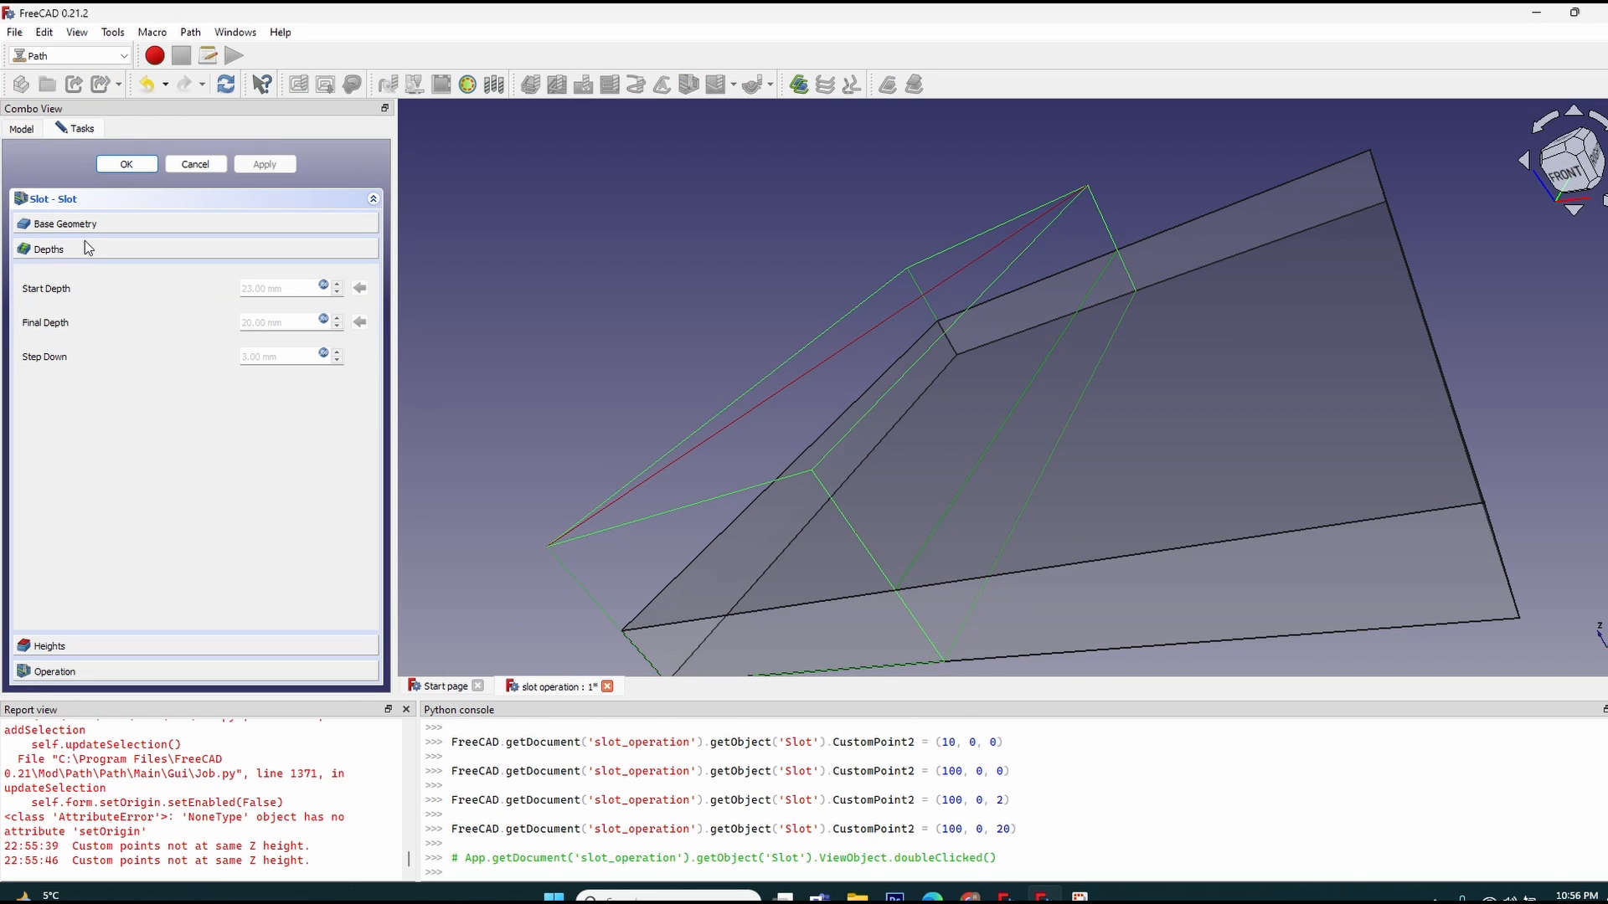
{"action": "mouse_move", "coordinate": [892, 165]}
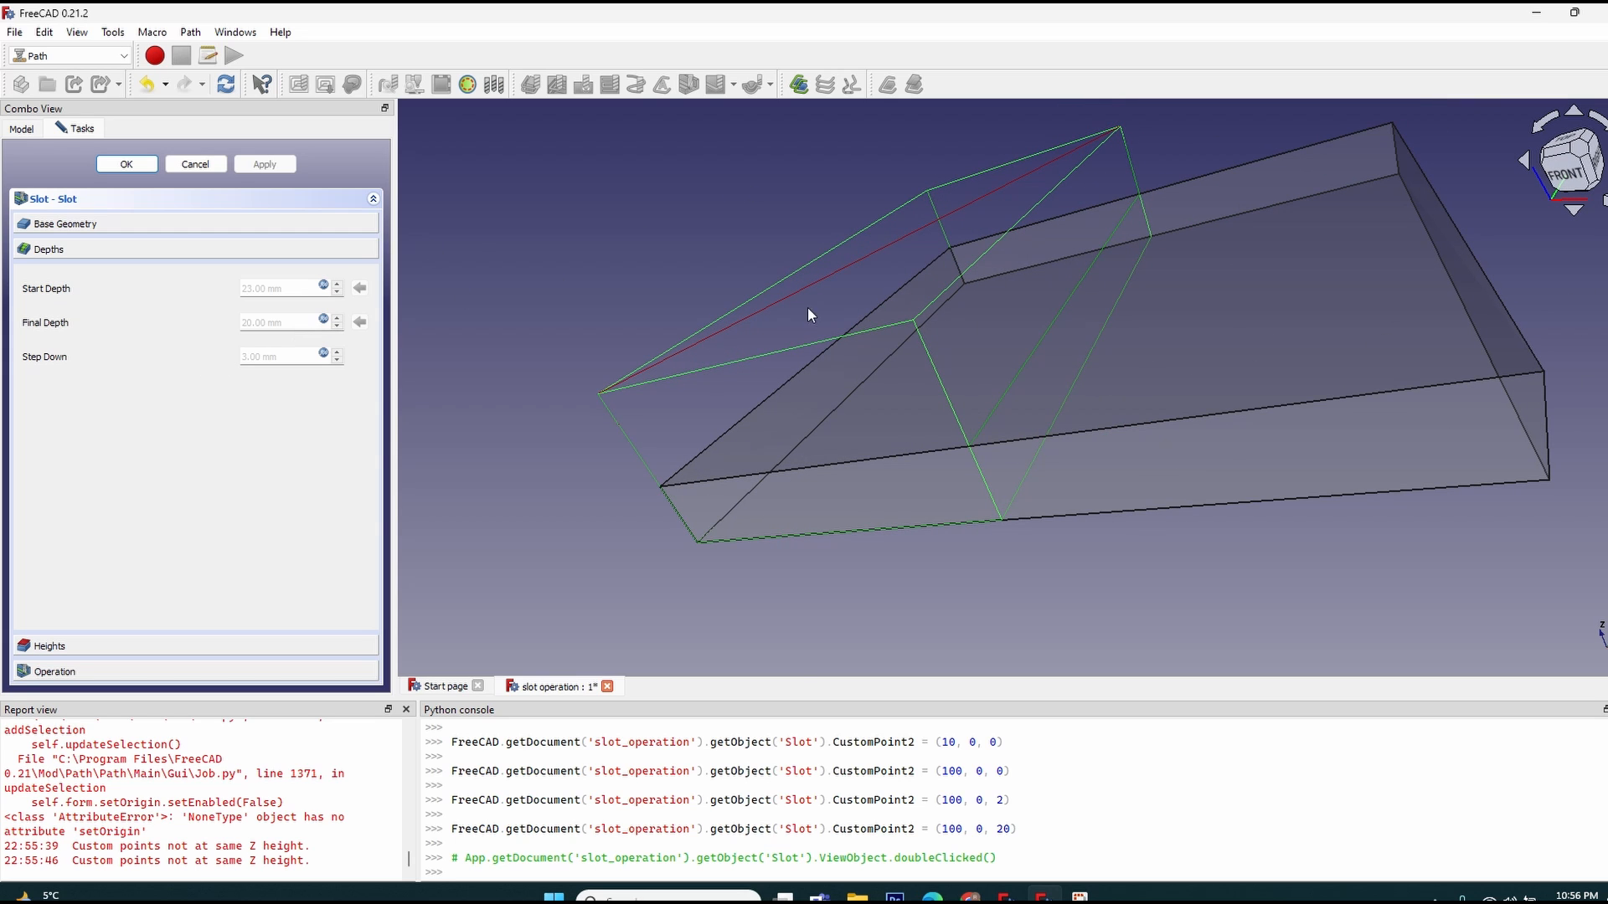
{"action": "mouse_move", "coordinate": [326, 326]}
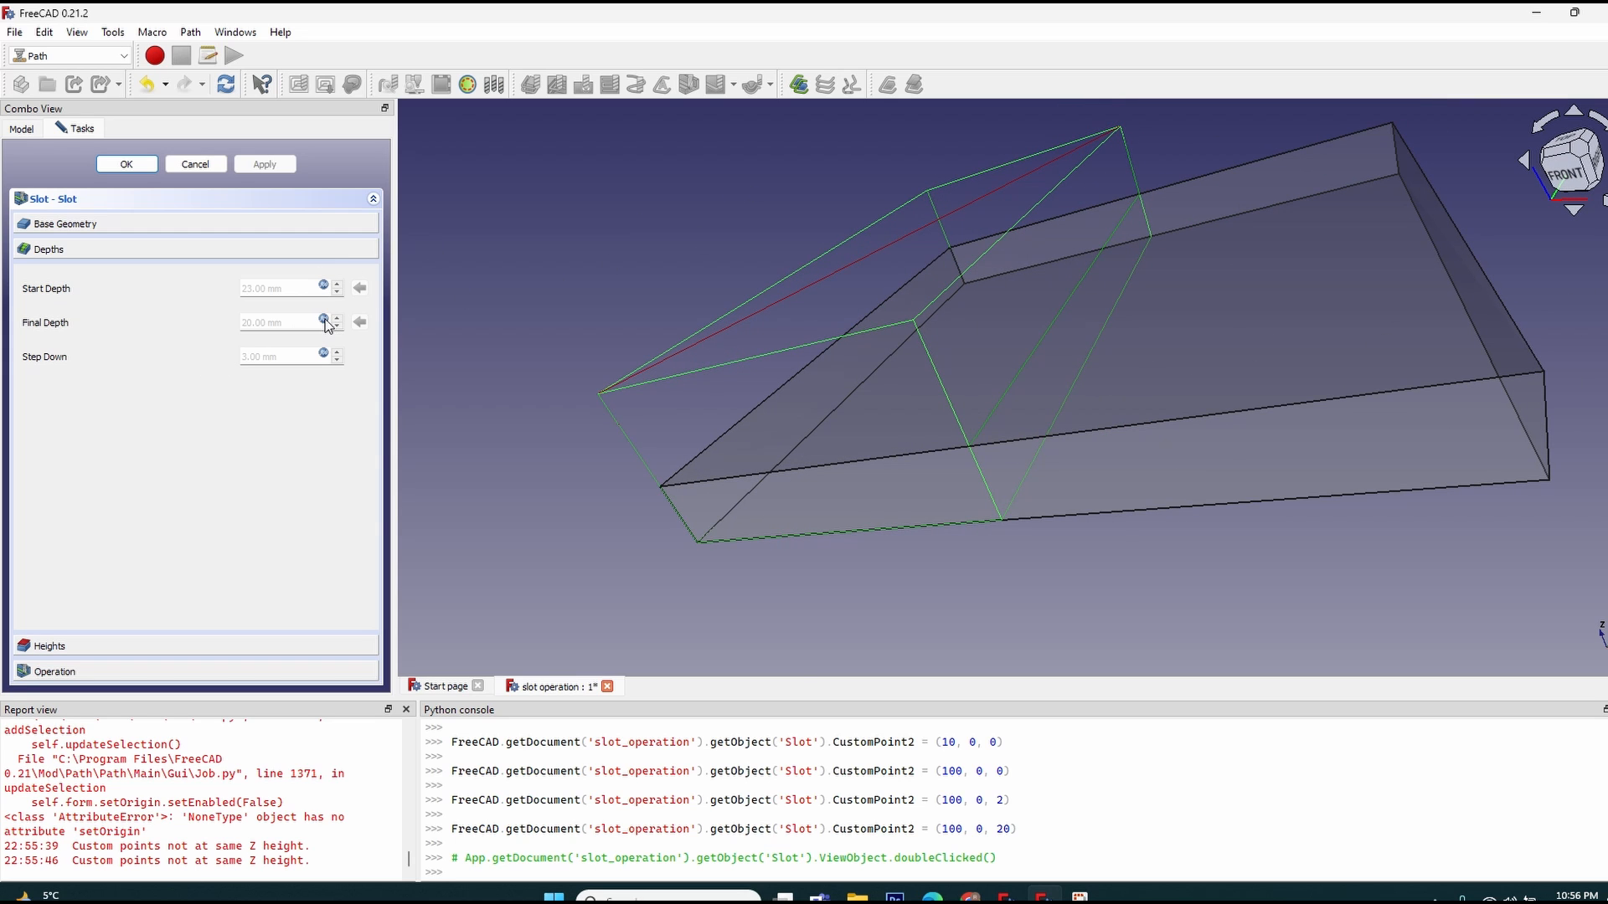
{"action": "left_click", "coordinate": [324, 322]}
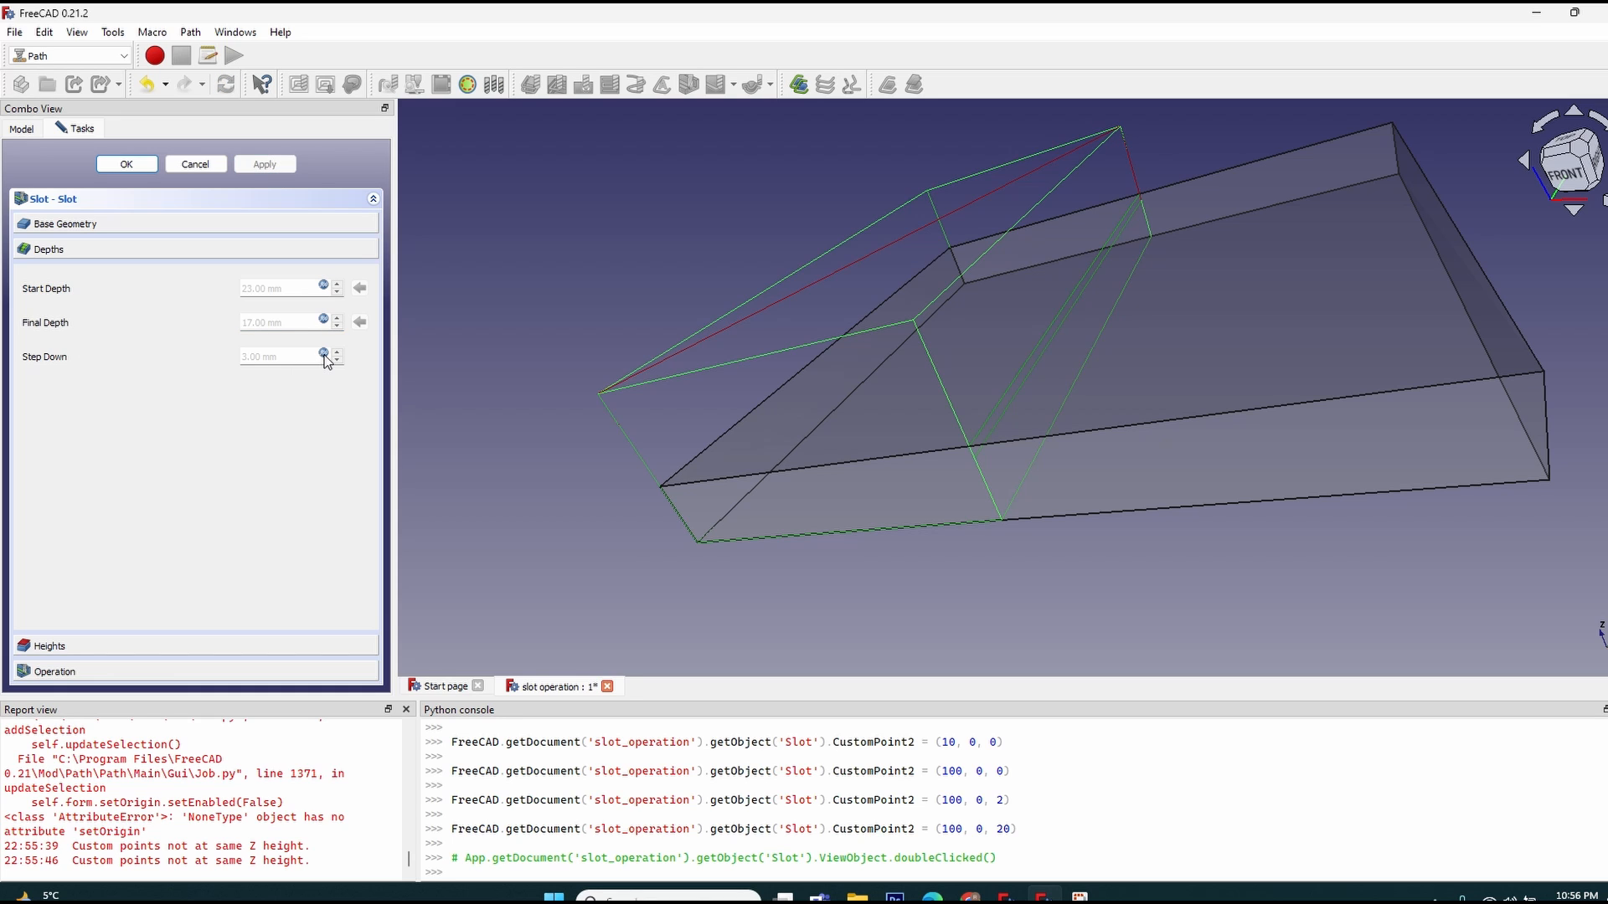
{"action": "left_click", "coordinate": [323, 356]}
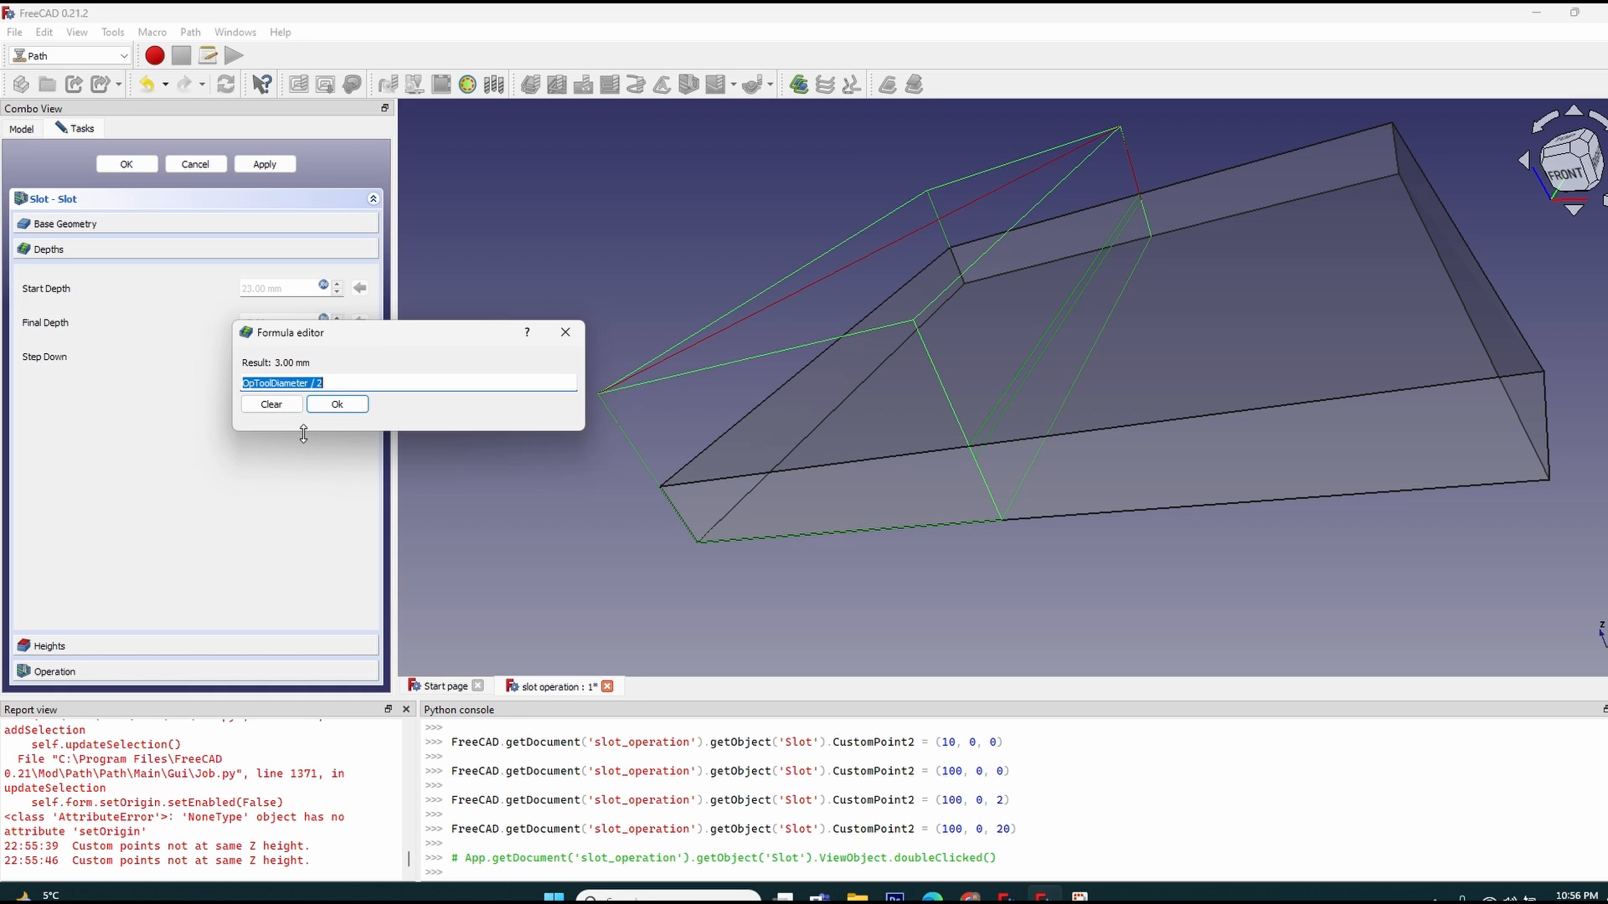
{"action": "left_click", "coordinate": [337, 403]}
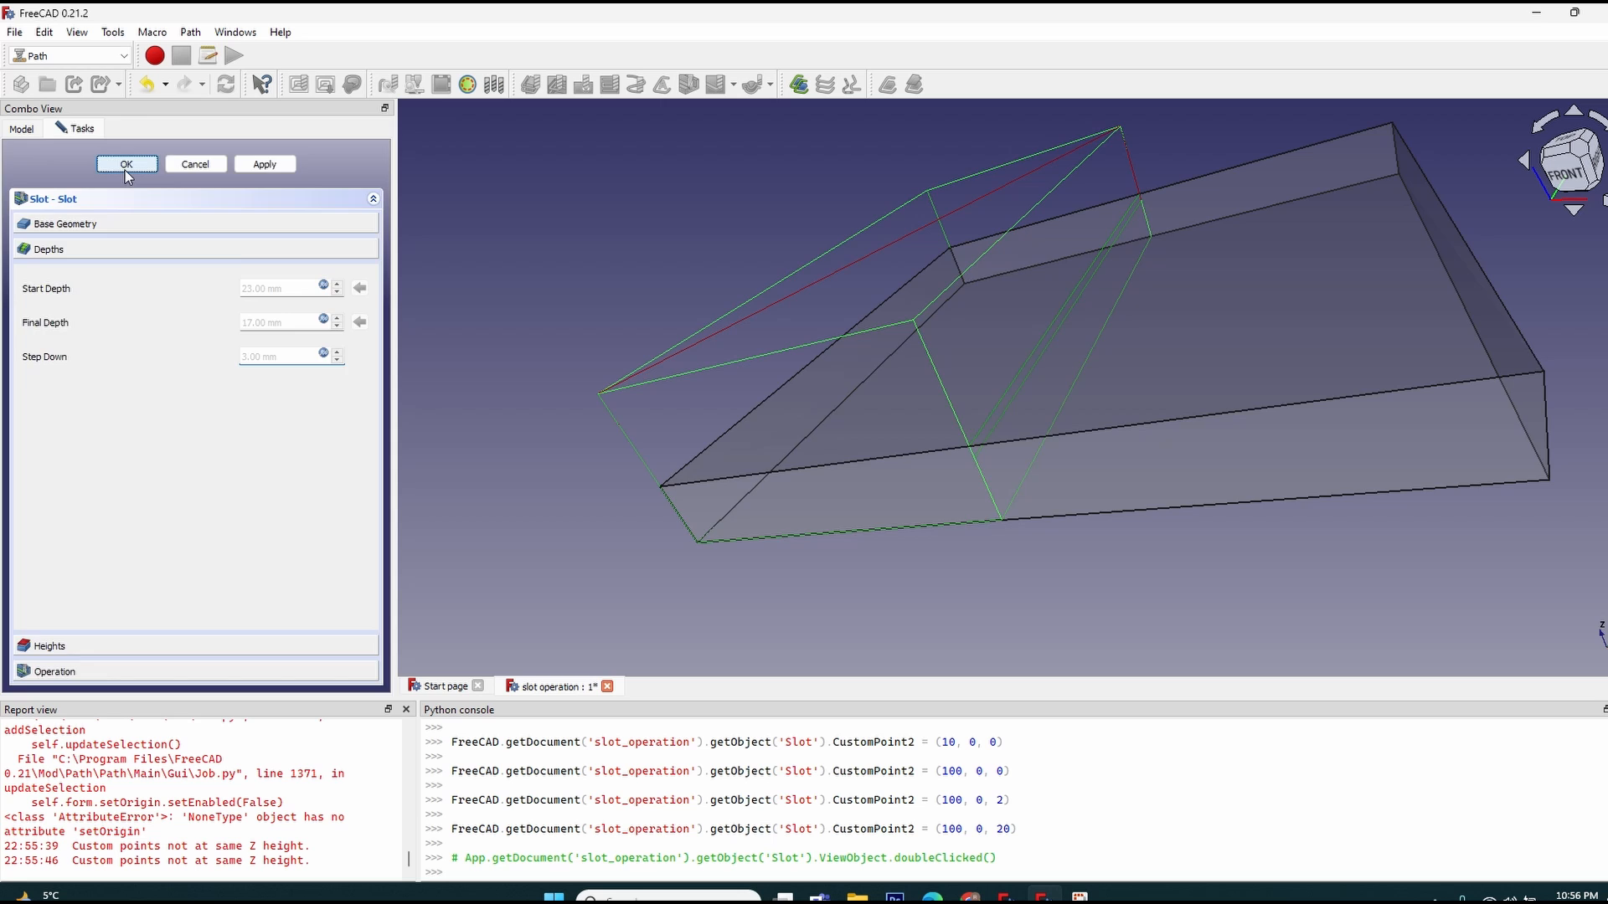
{"action": "left_click", "coordinate": [127, 164]}
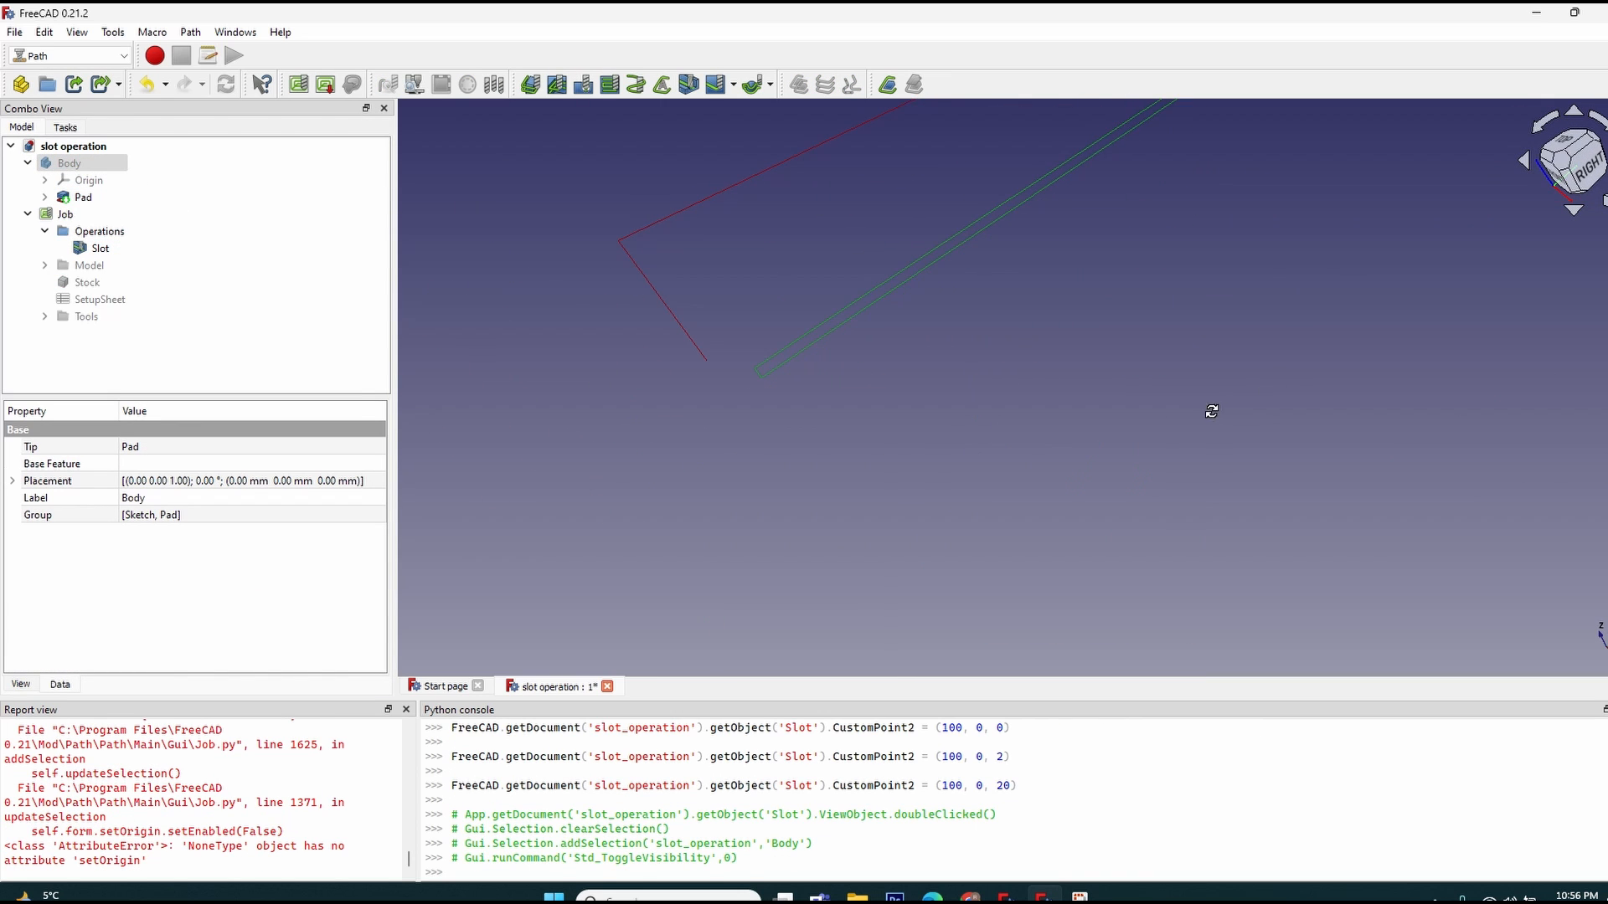
{"action": "left_click", "coordinate": [100, 248]}
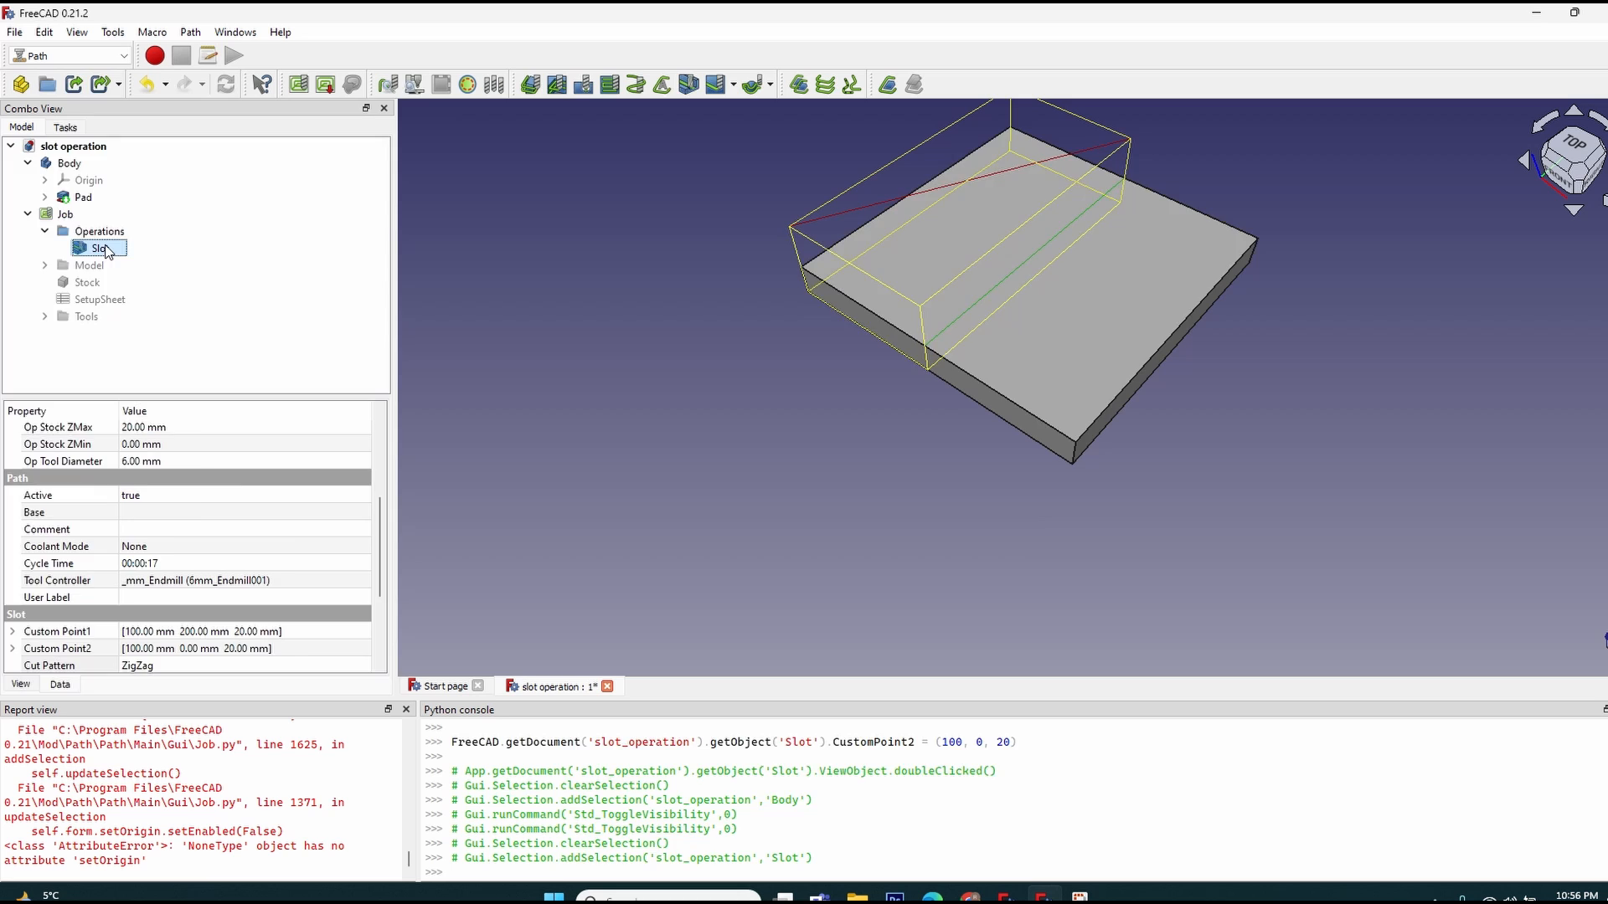
Extend the Slot path 10 mm at its ends and orbit to inspect it.
{"action": "double_click", "coordinate": [97, 247]}
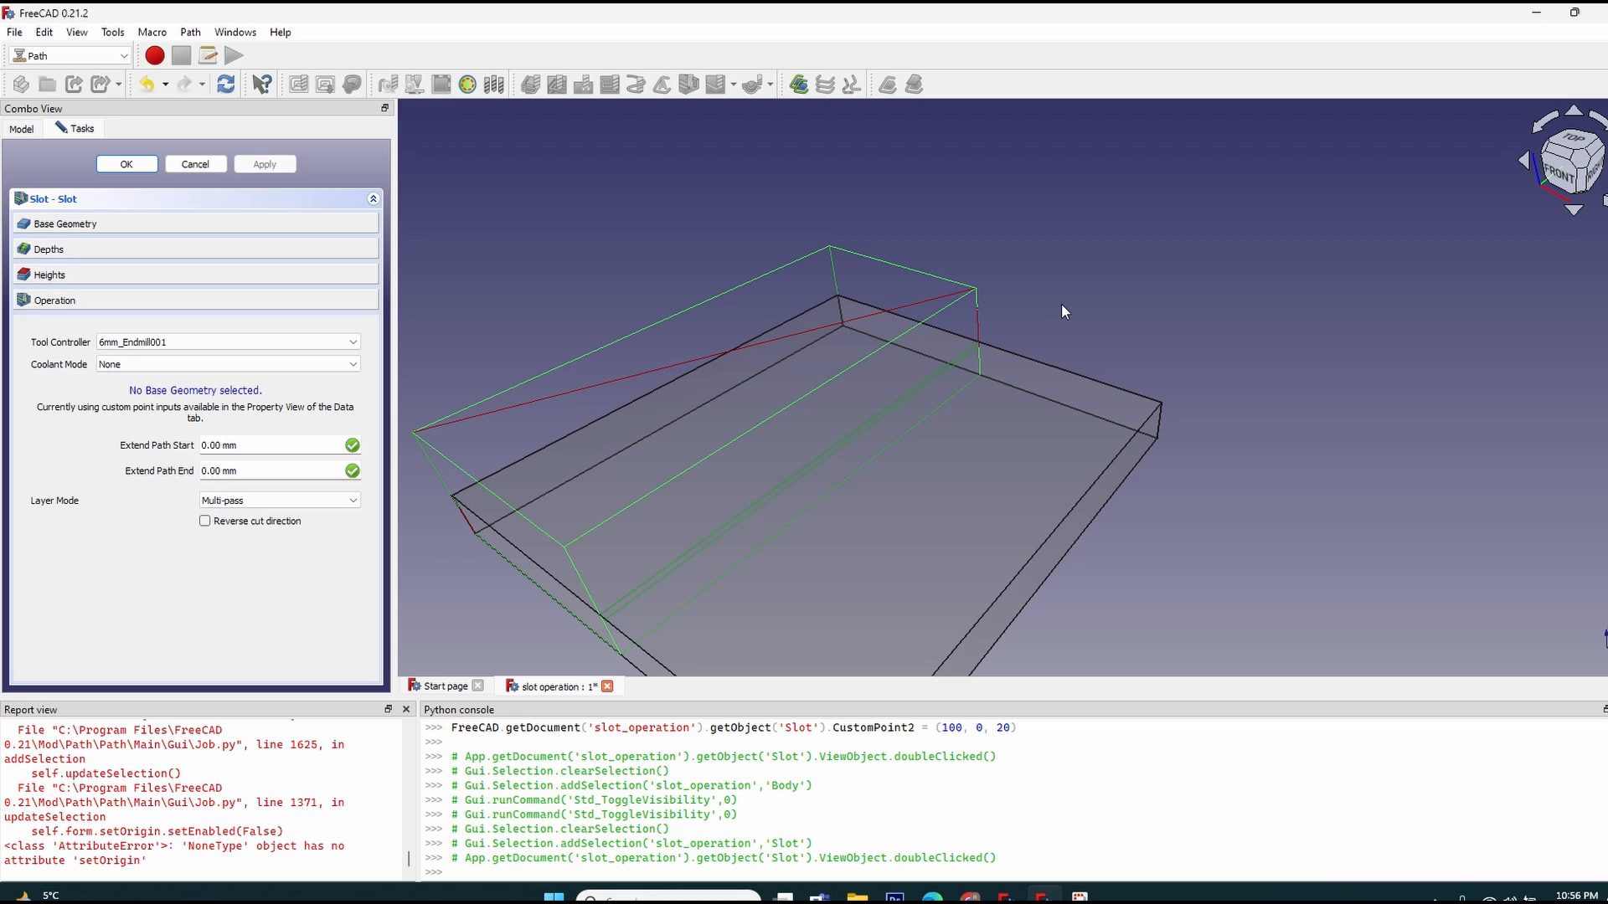
{"action": "mouse_move", "coordinate": [994, 256]}
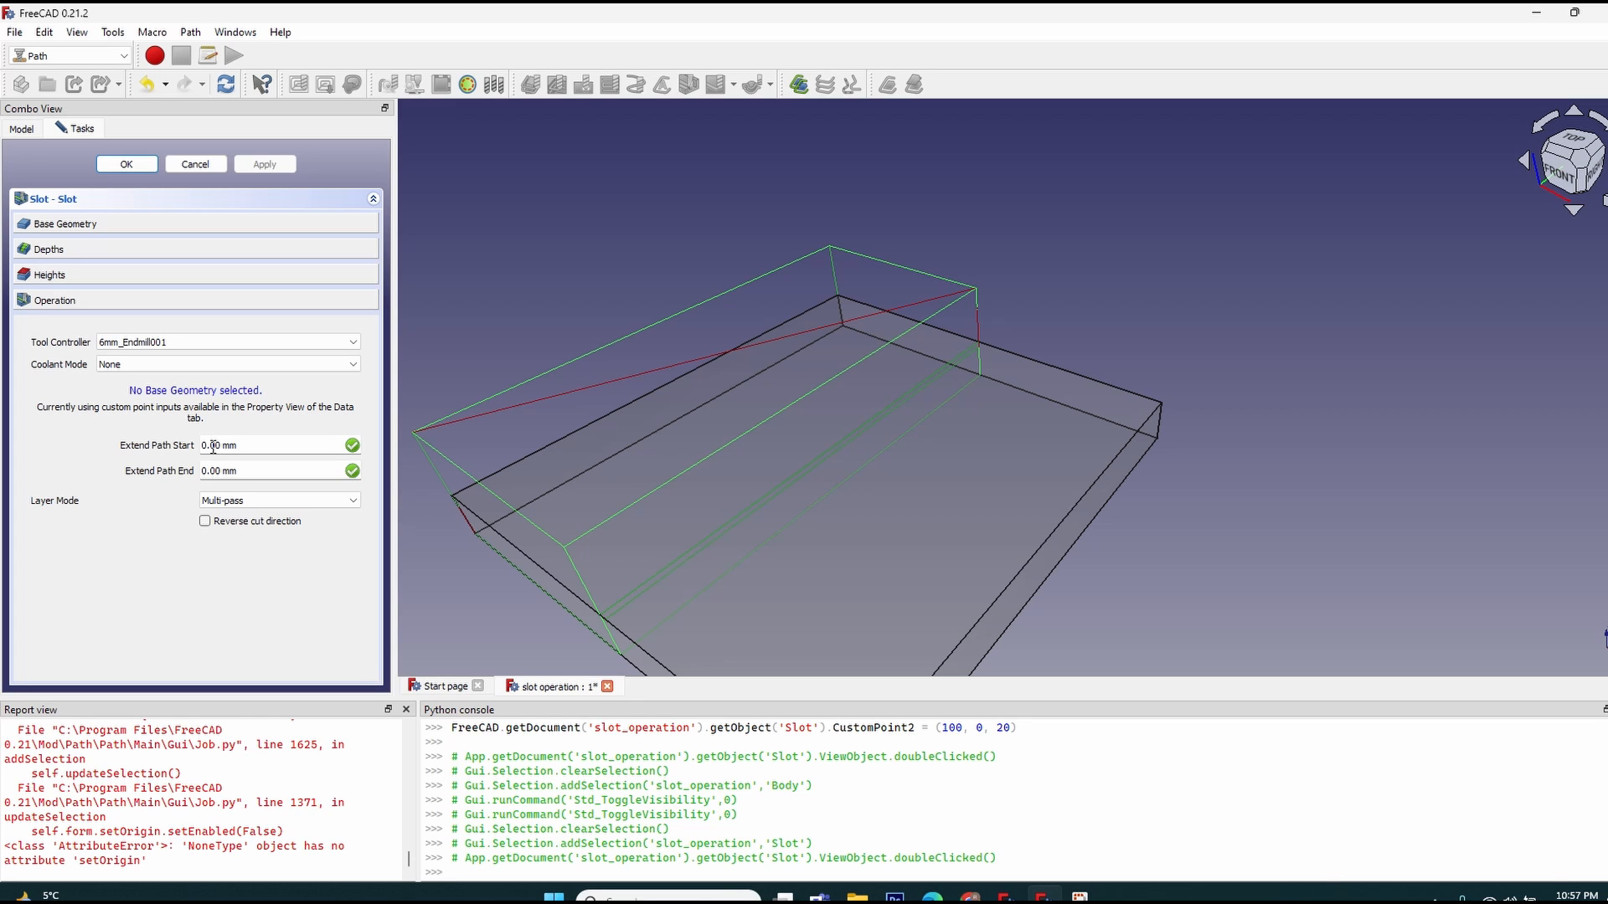
{"action": "left_click", "coordinate": [220, 445]}
{"action": "type", "text": "10"}
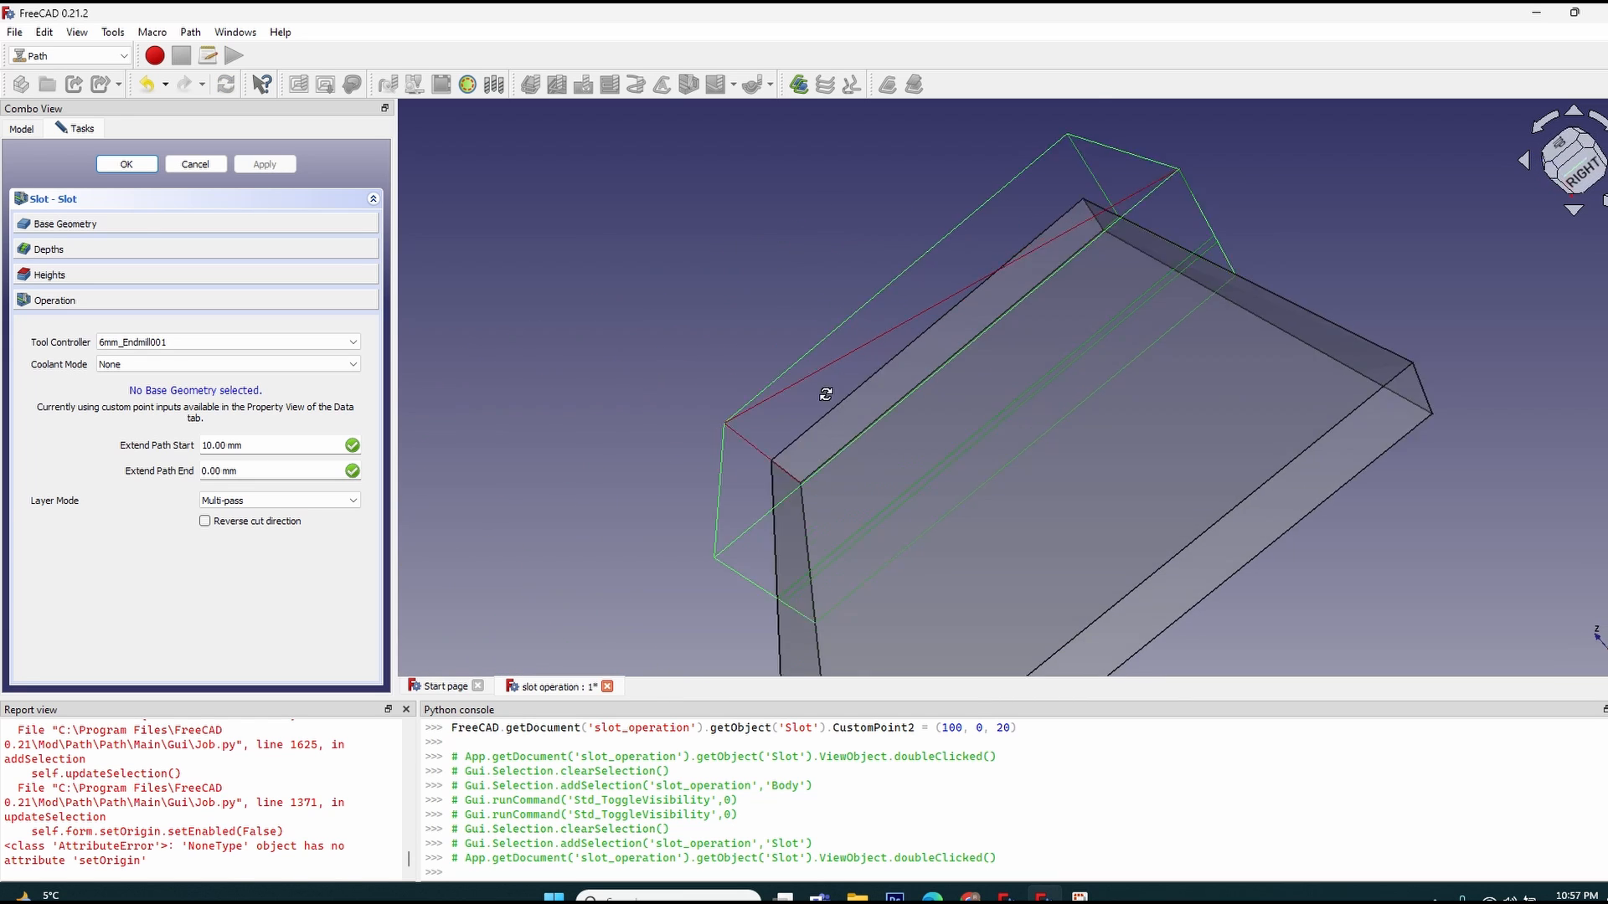
{"action": "left_click_drag", "start_coordinate": [826, 394], "coordinate": [1326, 229]}
{"action": "type", "text": "10"}
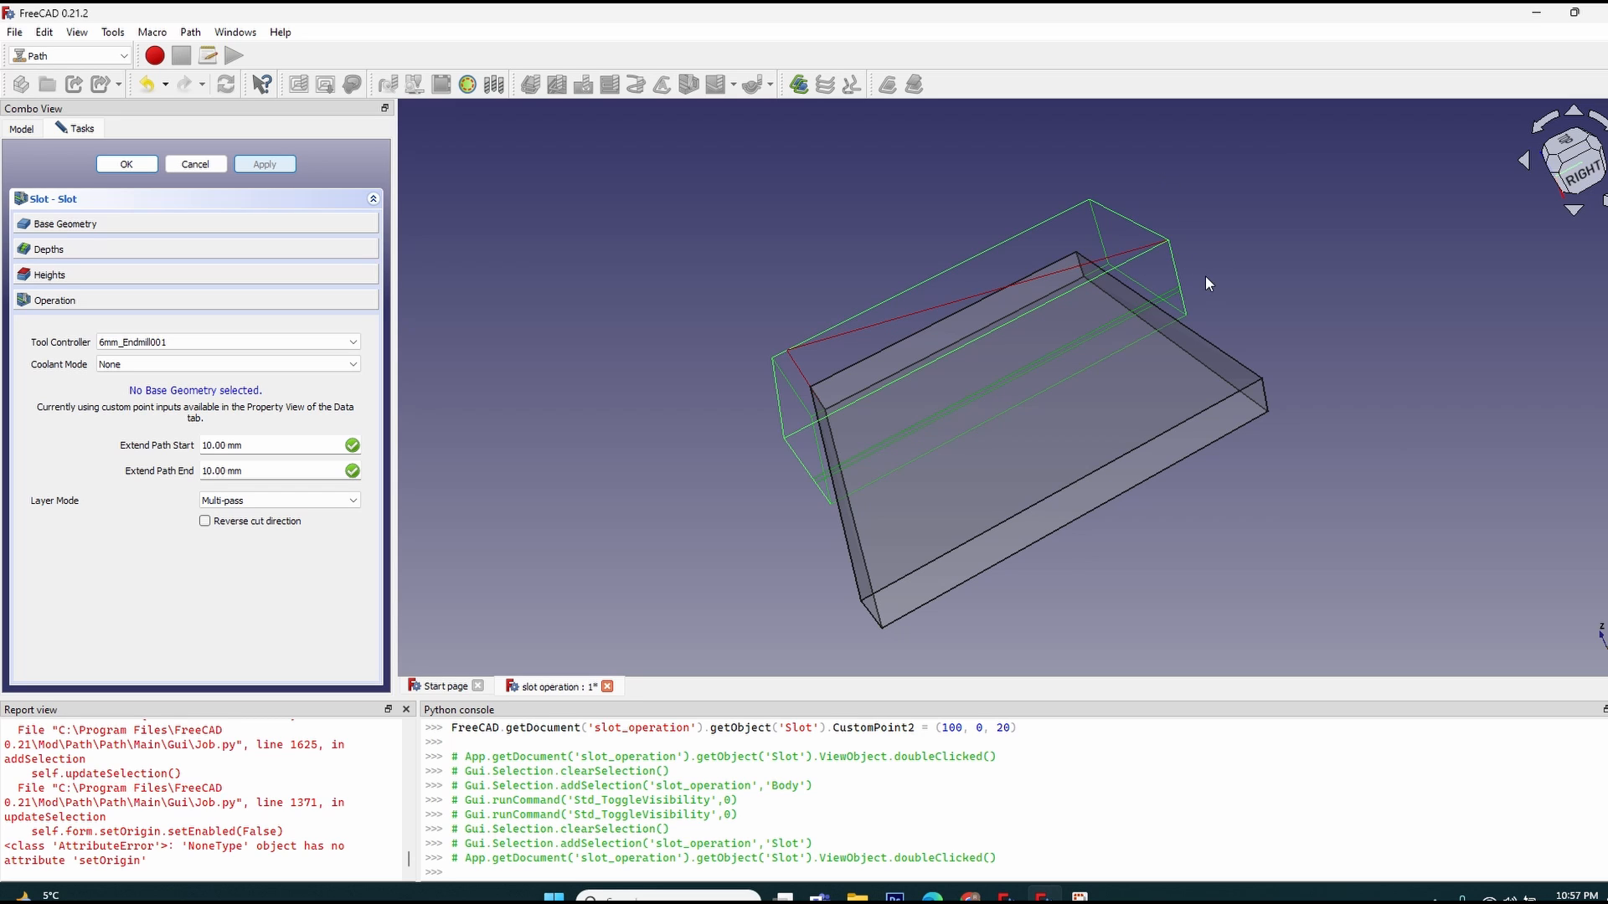
{"action": "mouse_move", "coordinate": [1189, 288]}
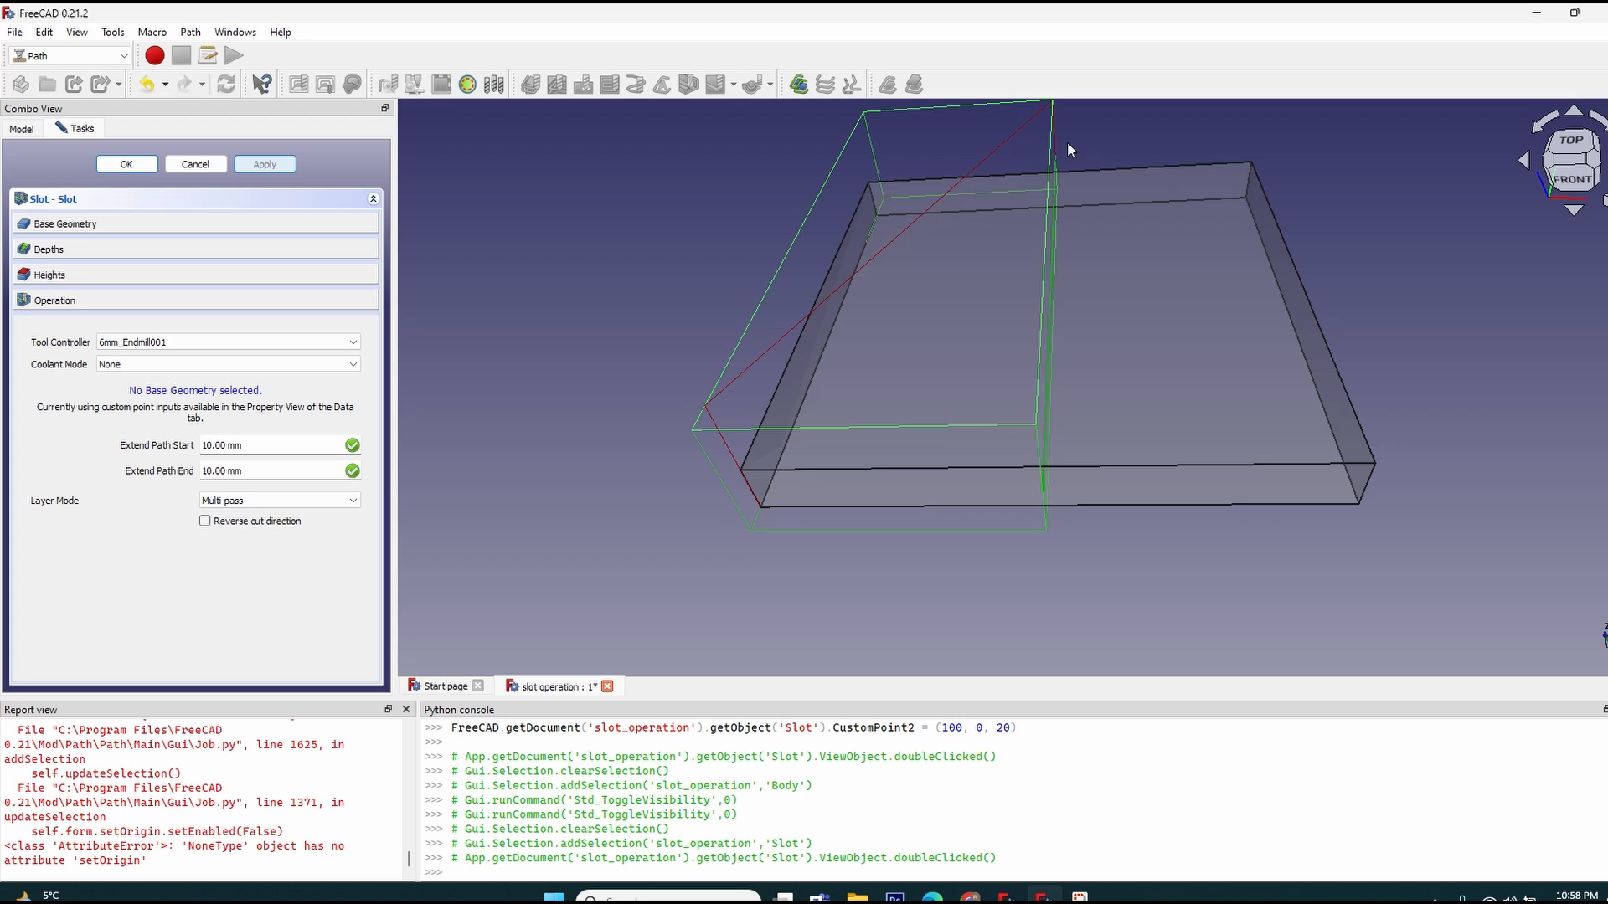
{"action": "mouse_move", "coordinate": [119, 442]}
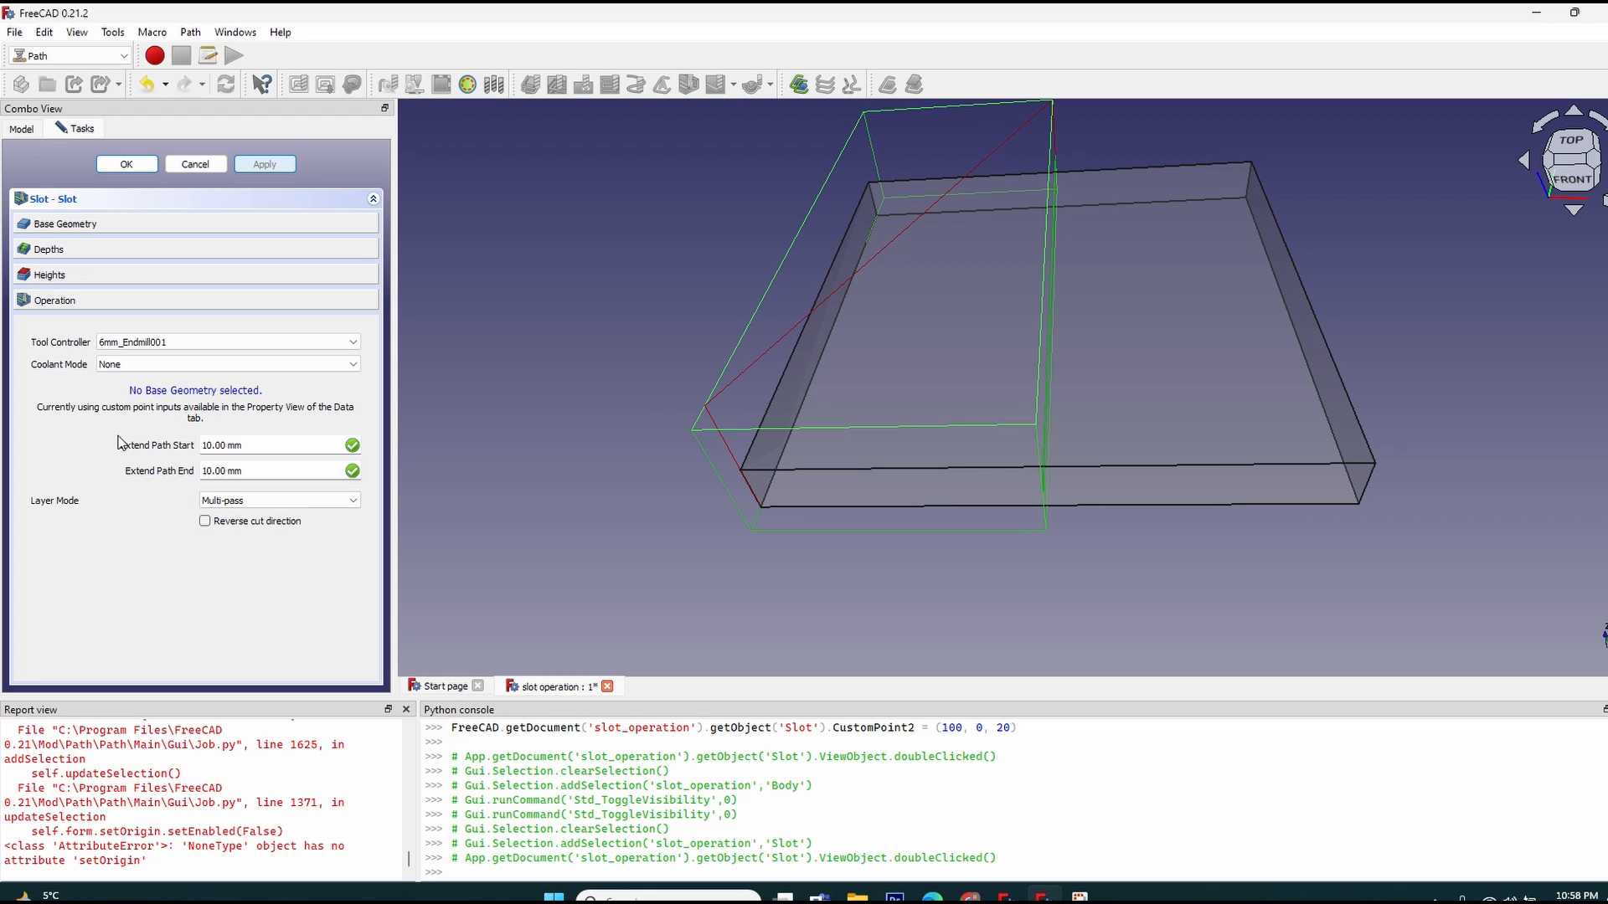
Set the Slot's Layer Mode to Single-pass.
{"action": "left_click", "coordinate": [278, 500]}
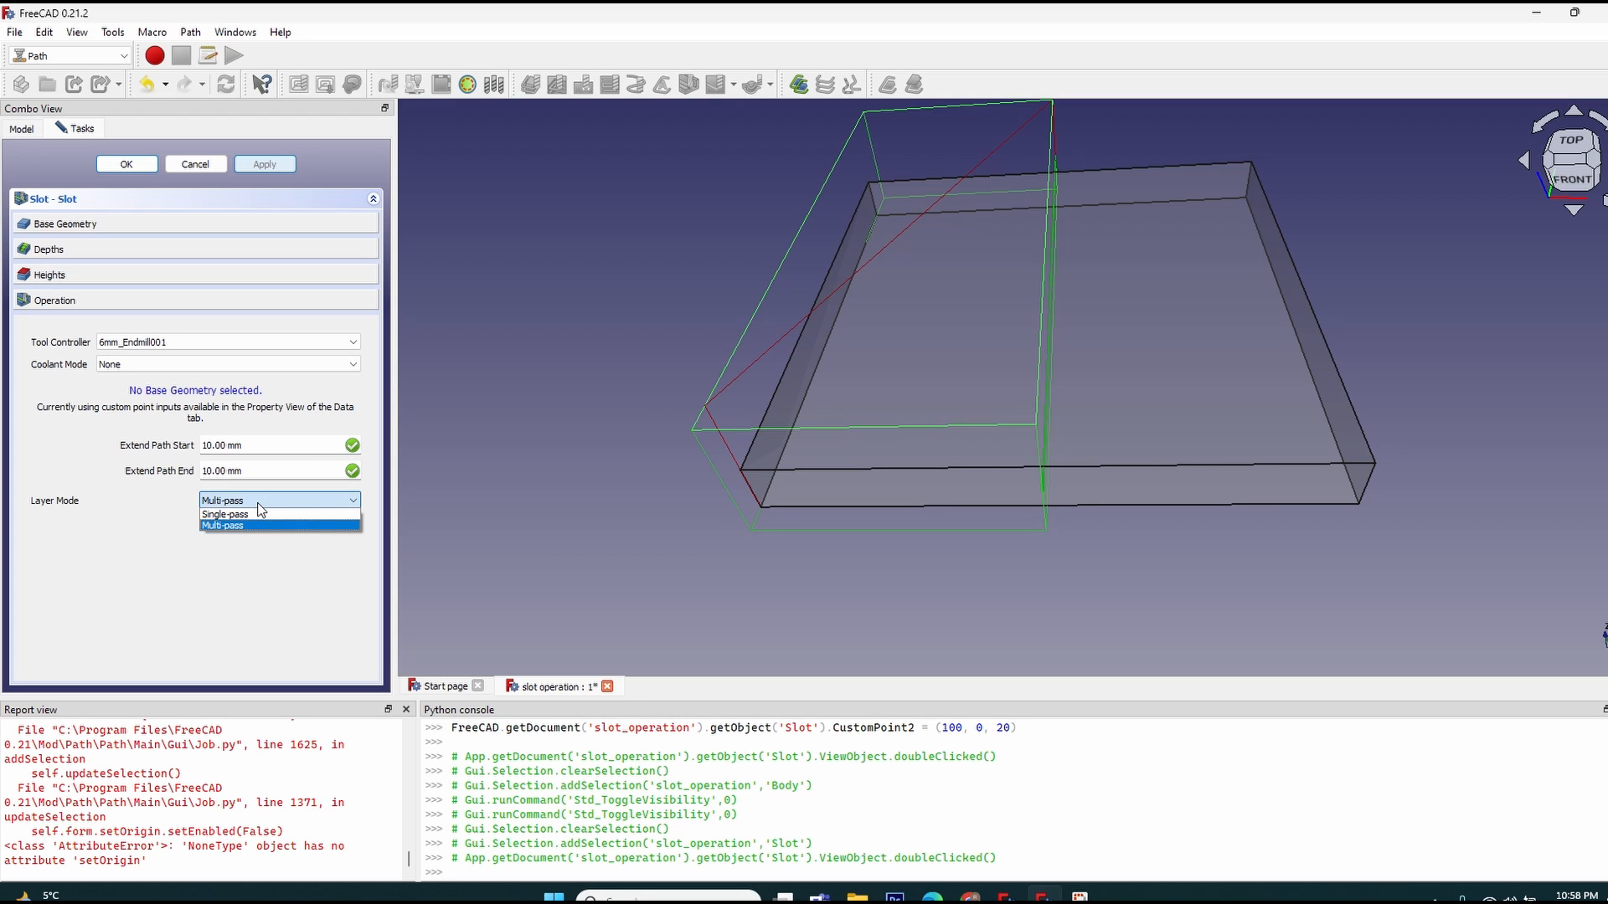
{"action": "mouse_move", "coordinate": [224, 514]}
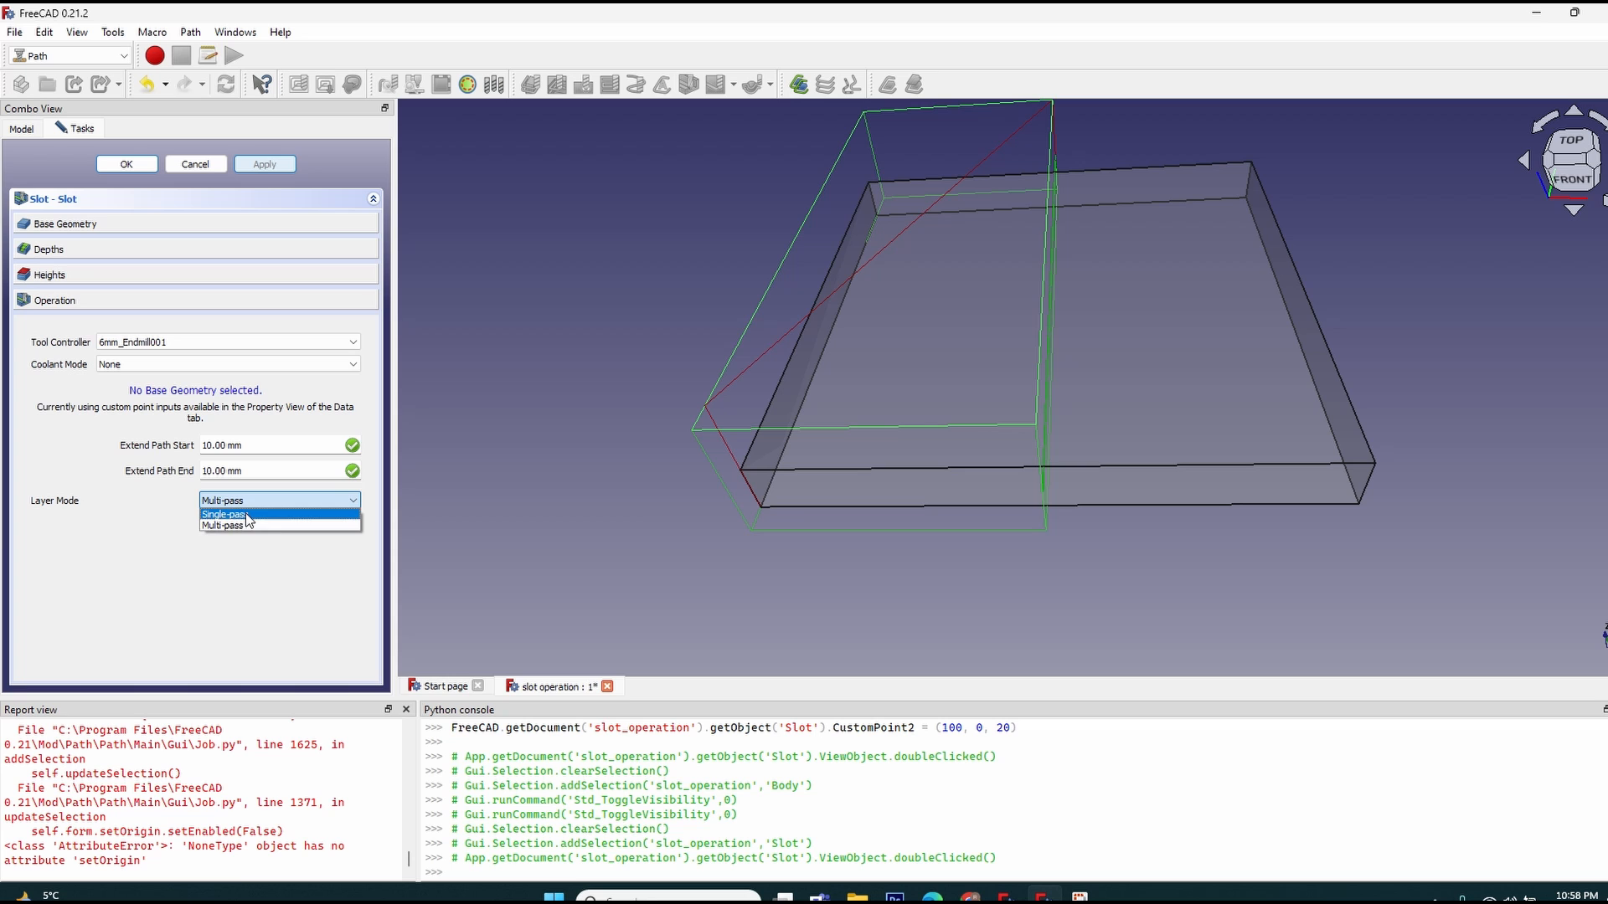
{"action": "left_click", "coordinate": [228, 526]}
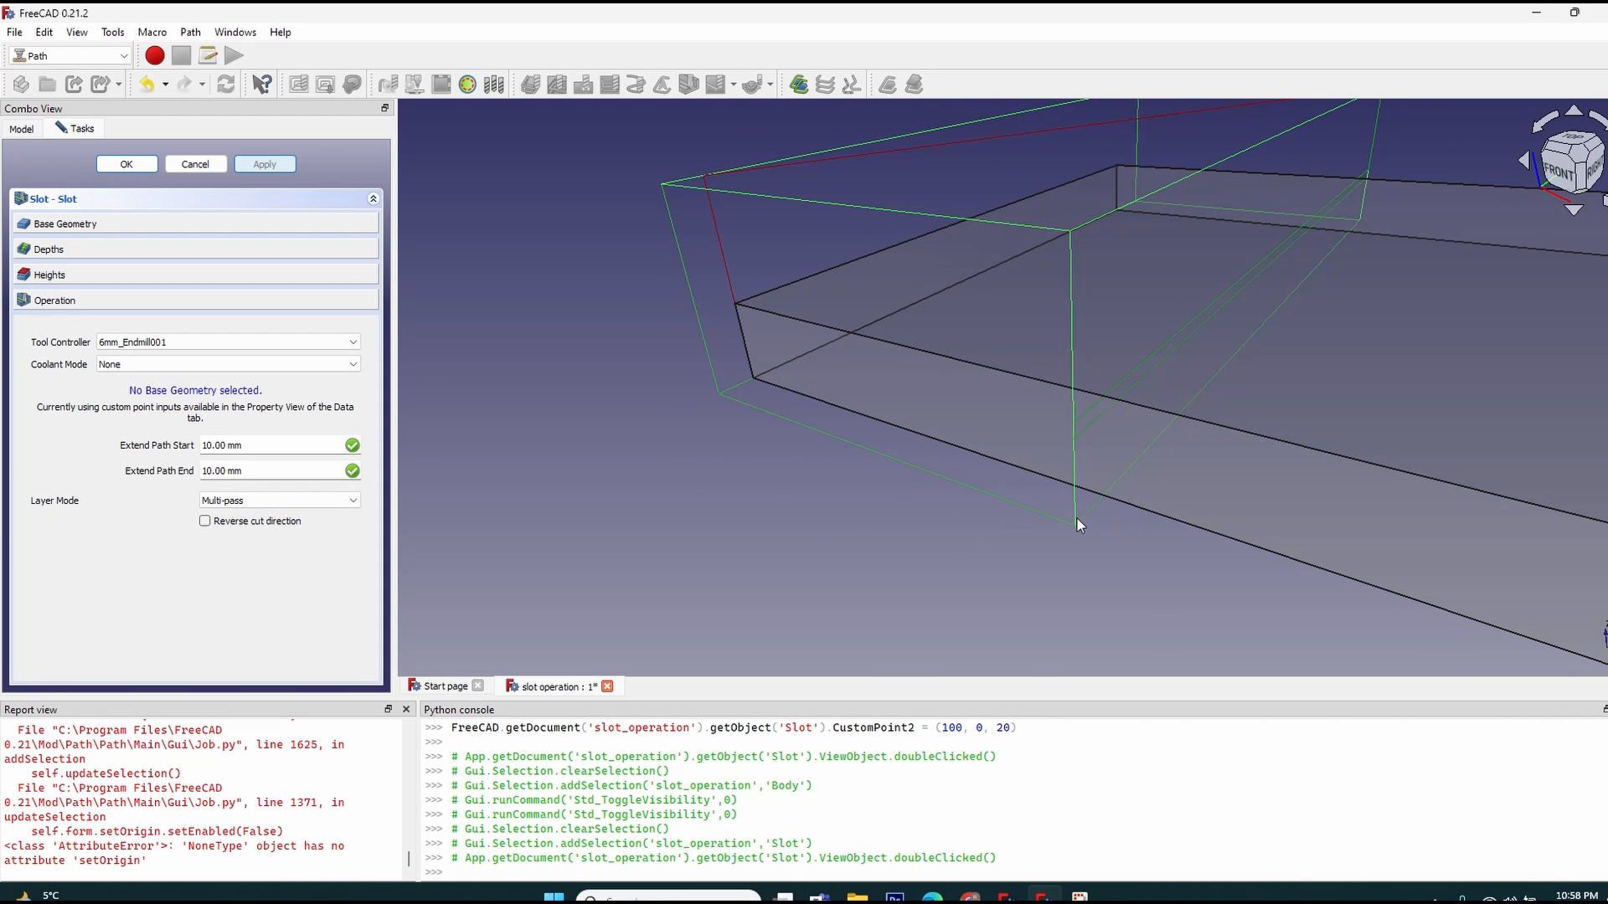
{"action": "left_click", "coordinate": [277, 501]}
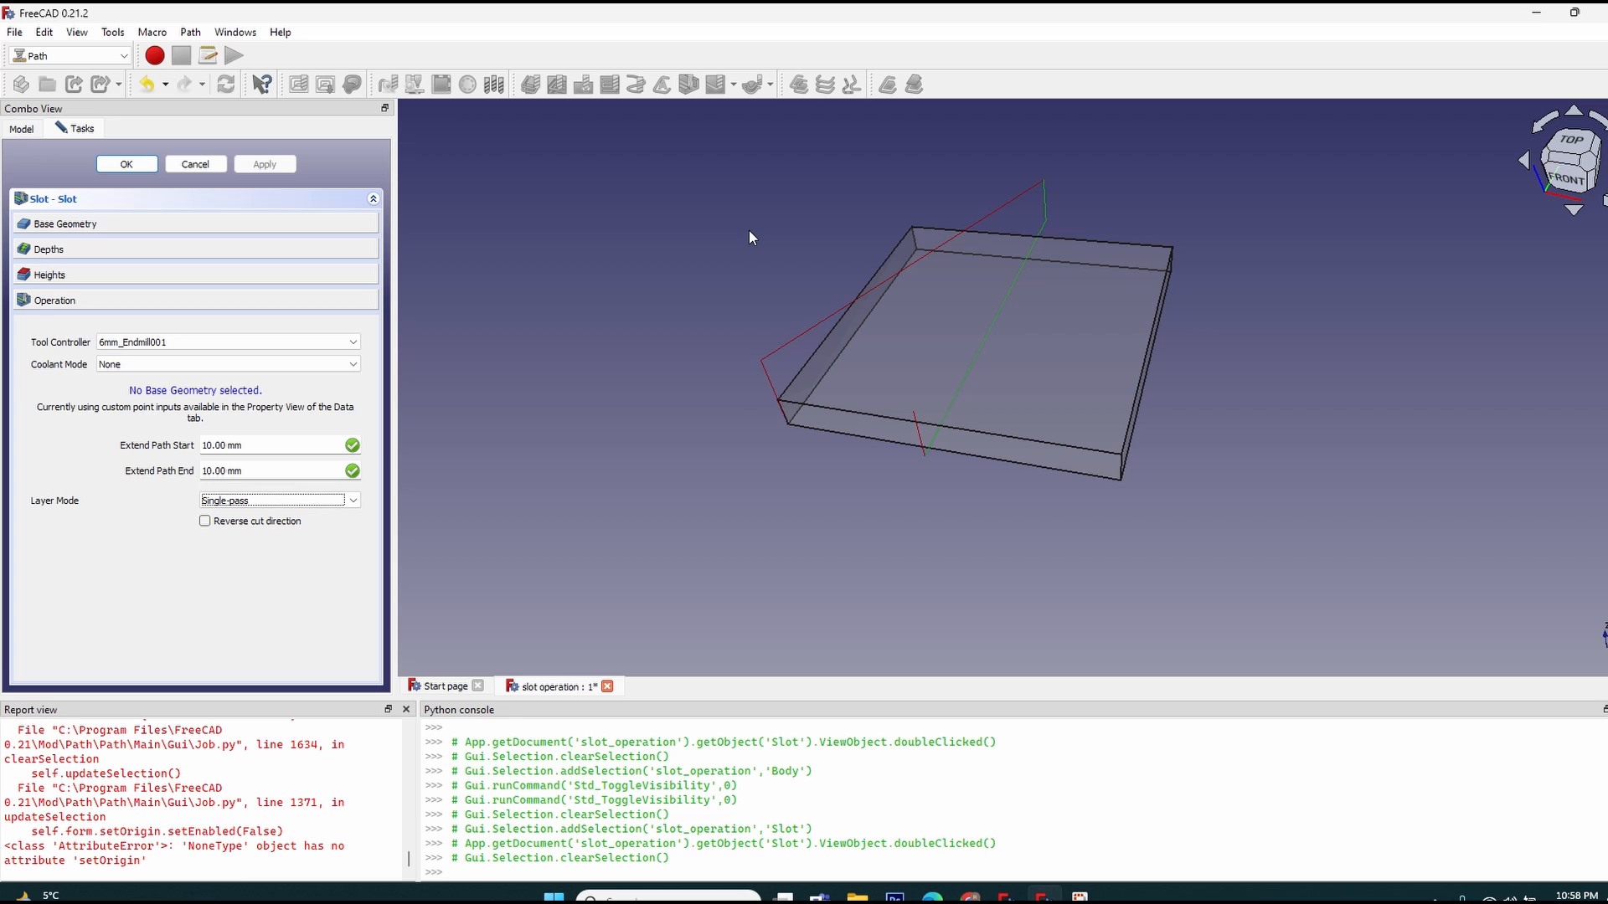
Delete the Slot operation, select the Body and switch to Part Design.
{"action": "left_click", "coordinate": [125, 164]}
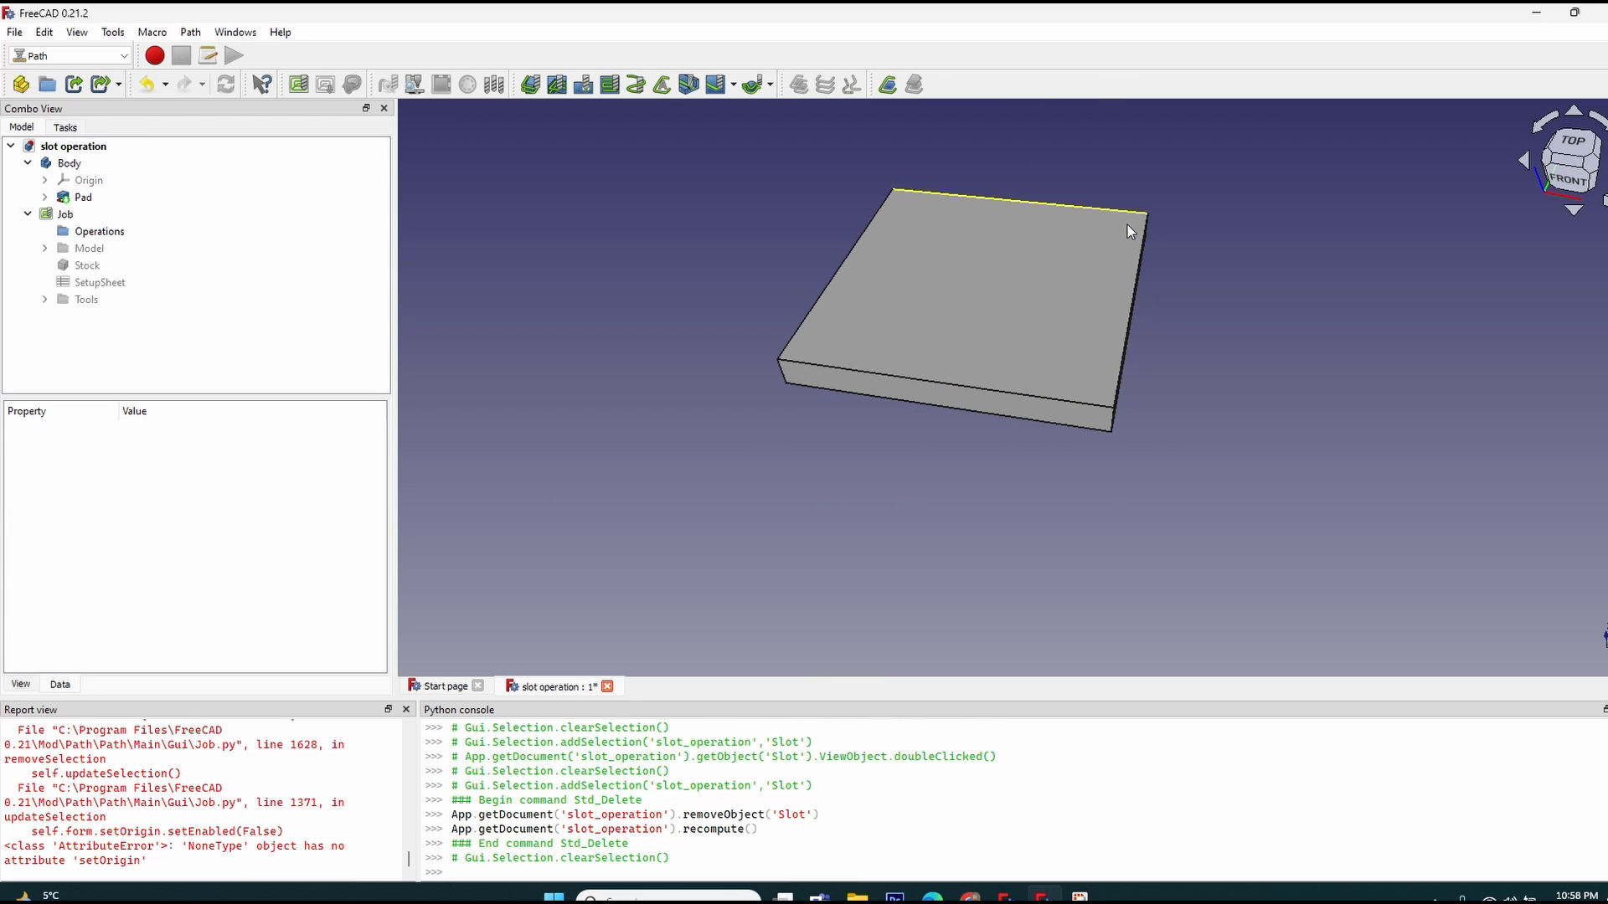
{"action": "left_click", "coordinate": [1000, 261]}
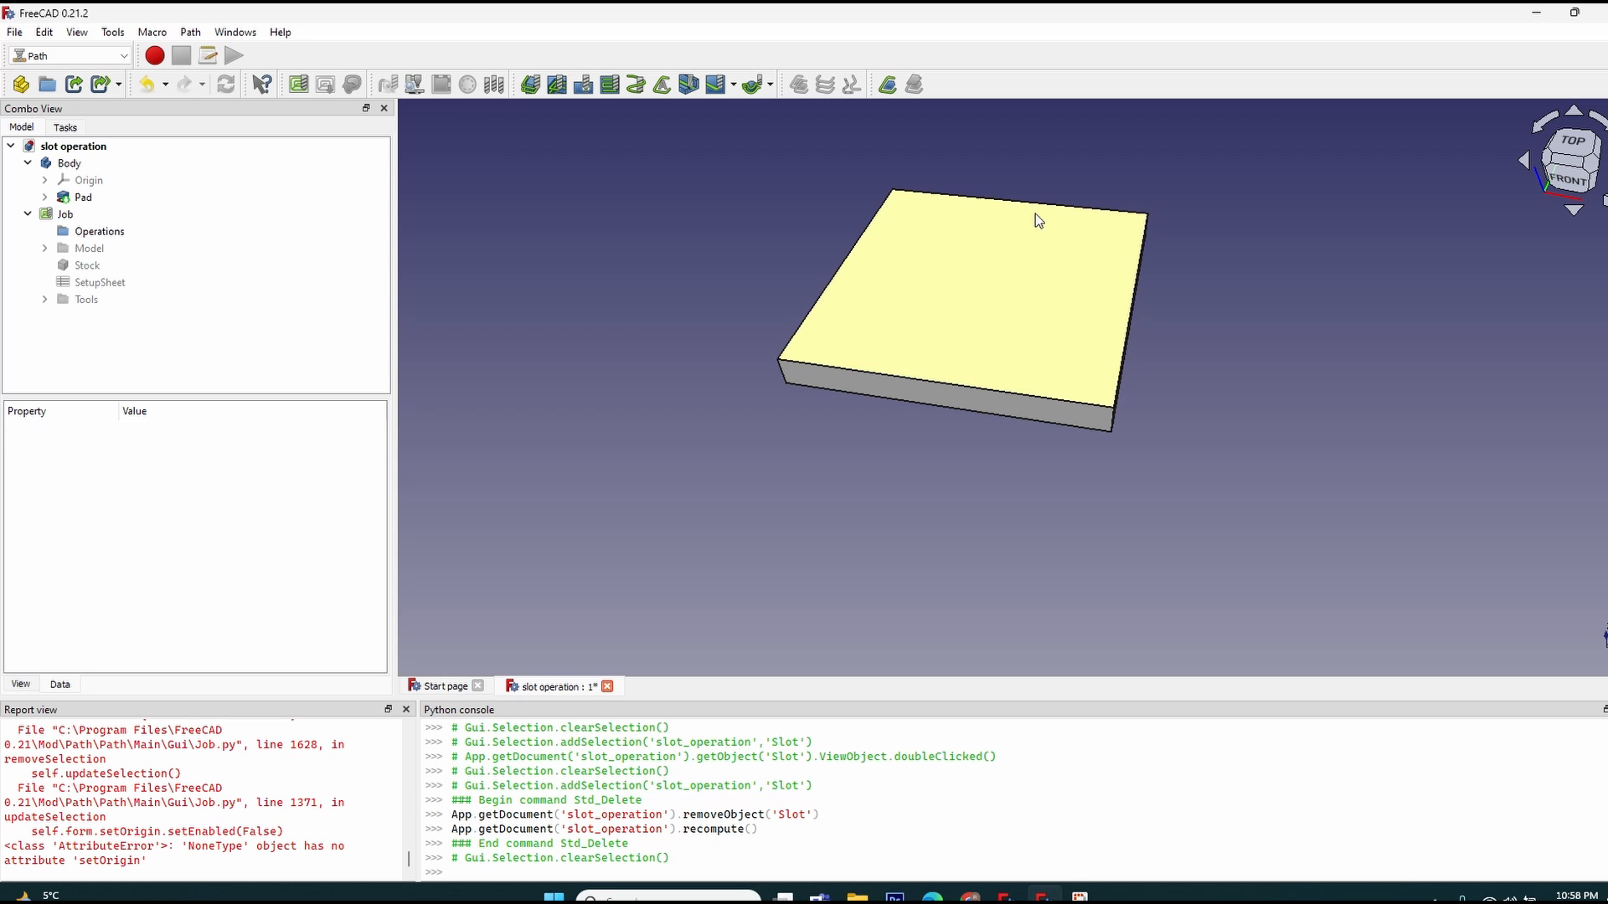
{"action": "left_click", "coordinate": [68, 163]}
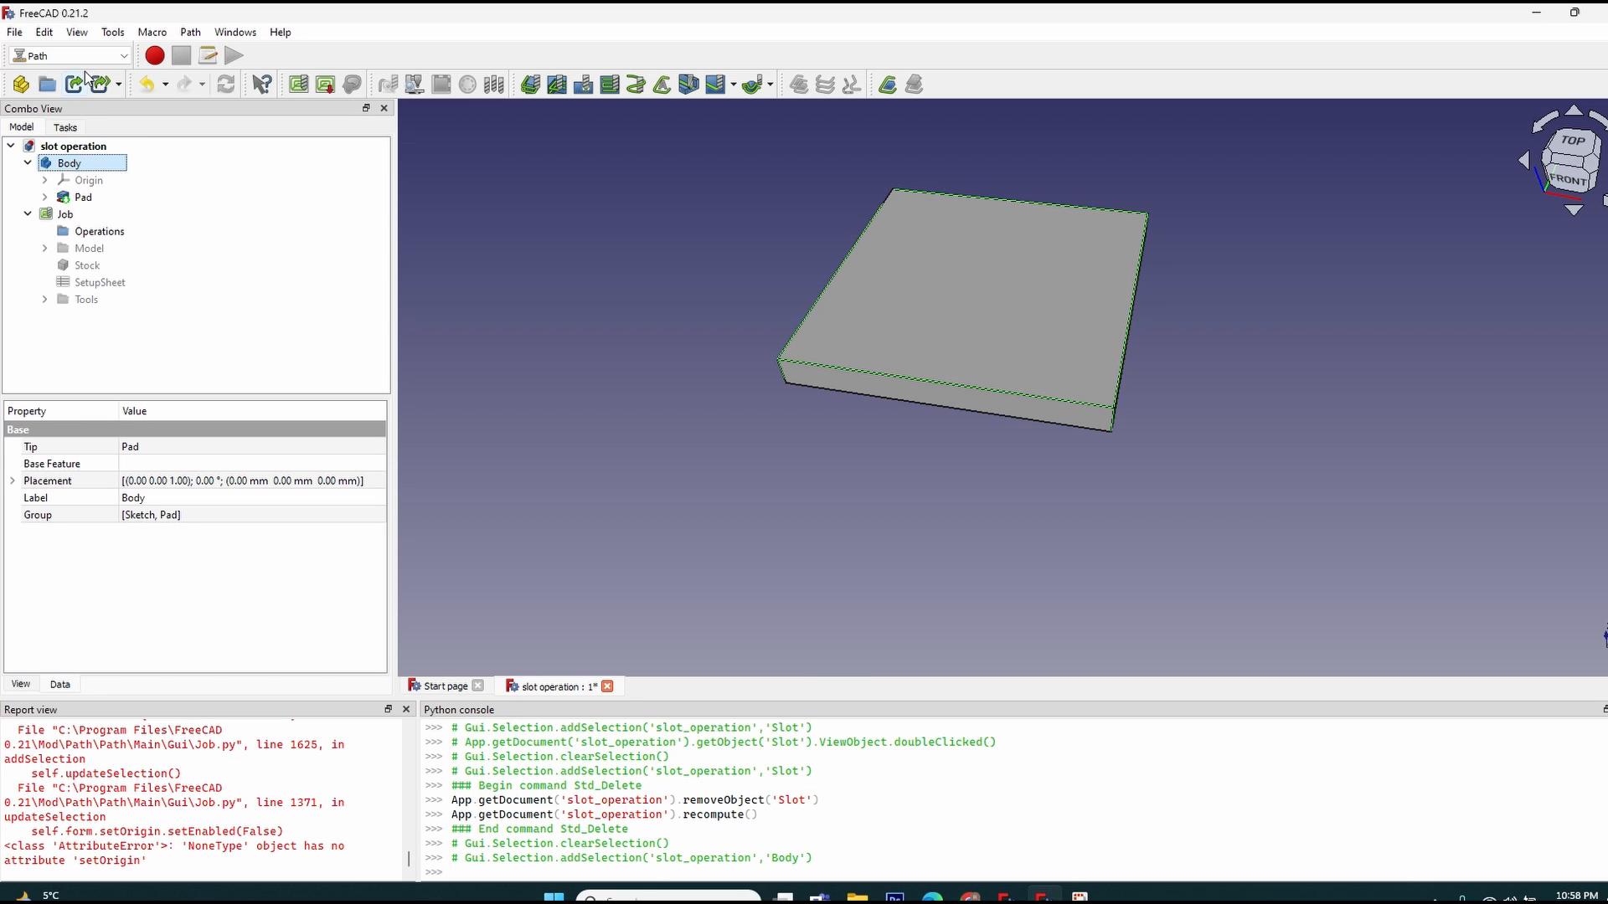
{"action": "left_click", "coordinate": [67, 55]}
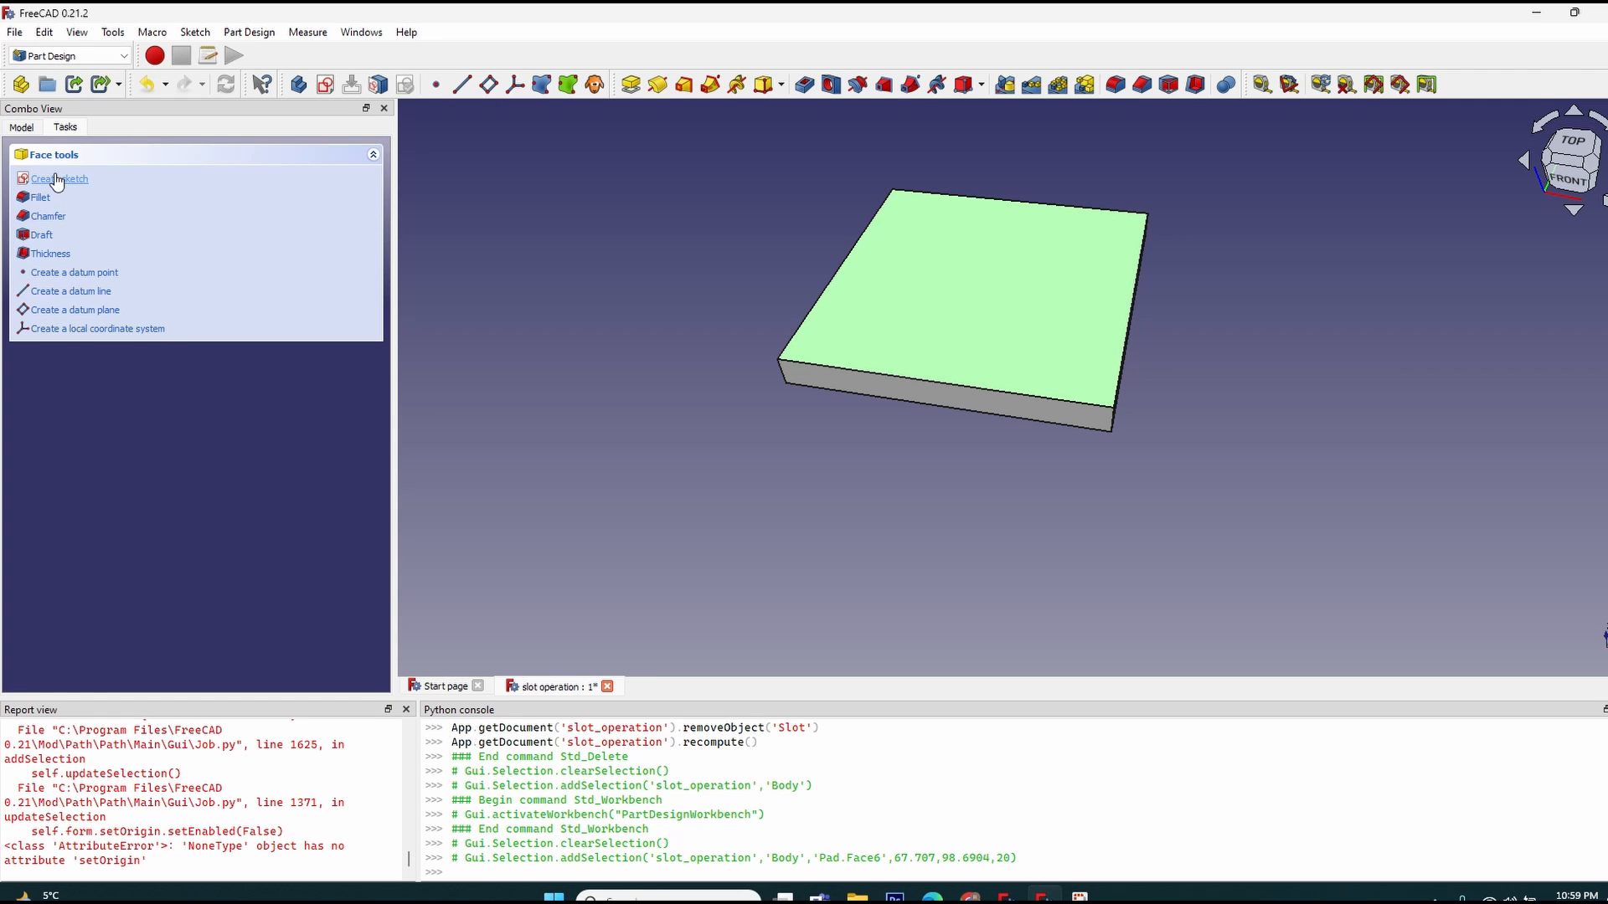
Sketch a vertical centre line on the top face and change the block length to 400 mm.
{"action": "left_click", "coordinate": [59, 179]}
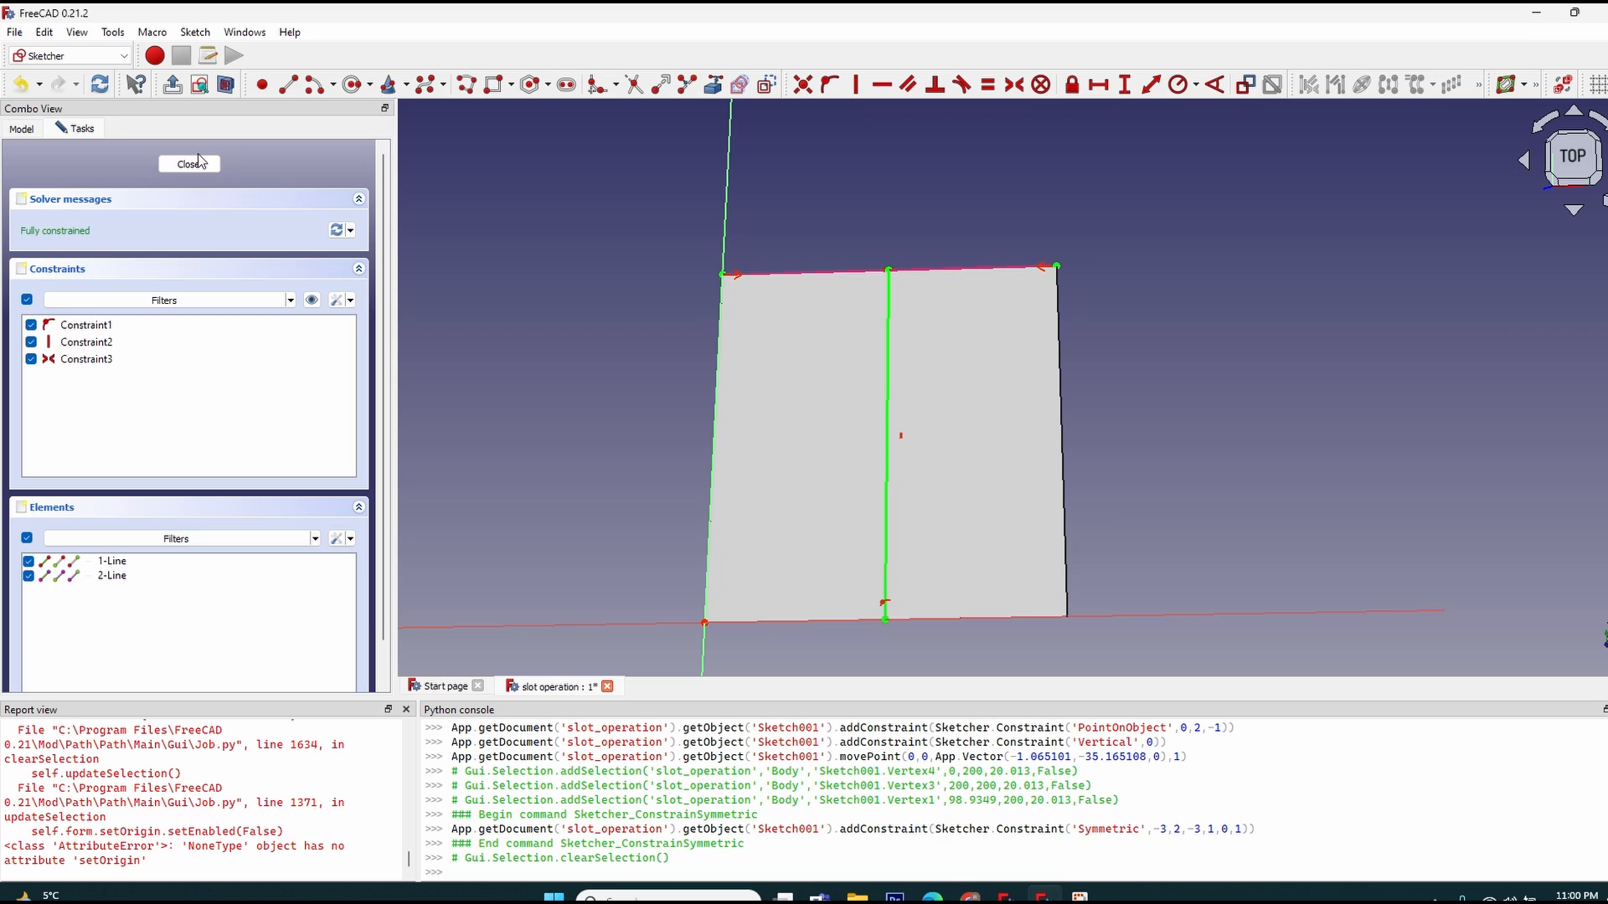
{"action": "left_click", "coordinate": [188, 164]}
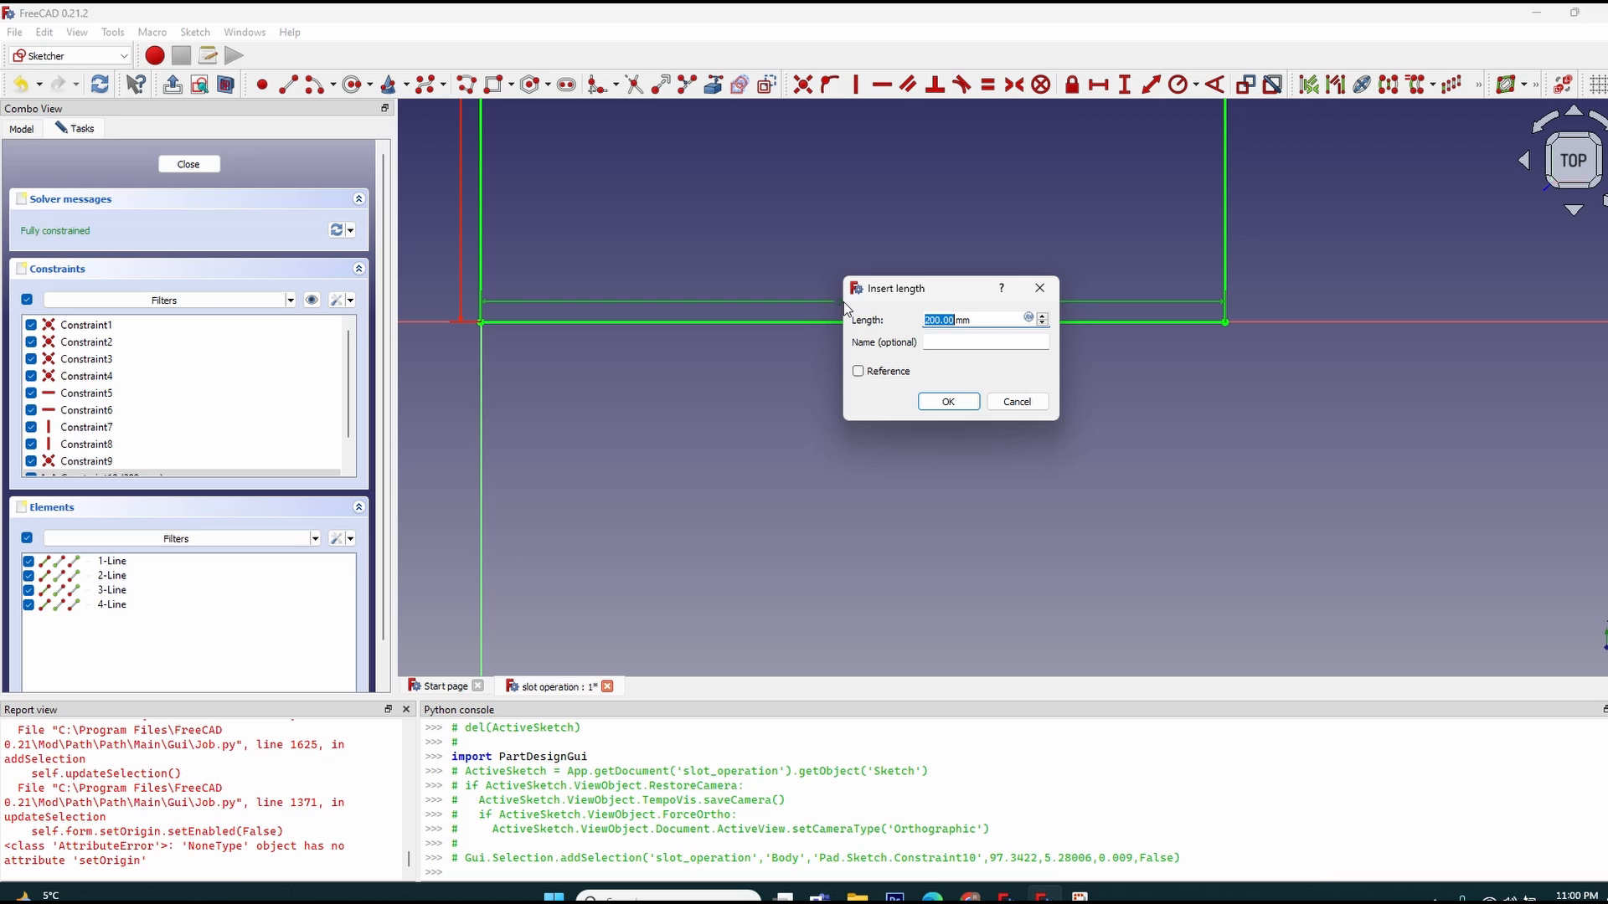
{"action": "left_click", "coordinate": [946, 401]}
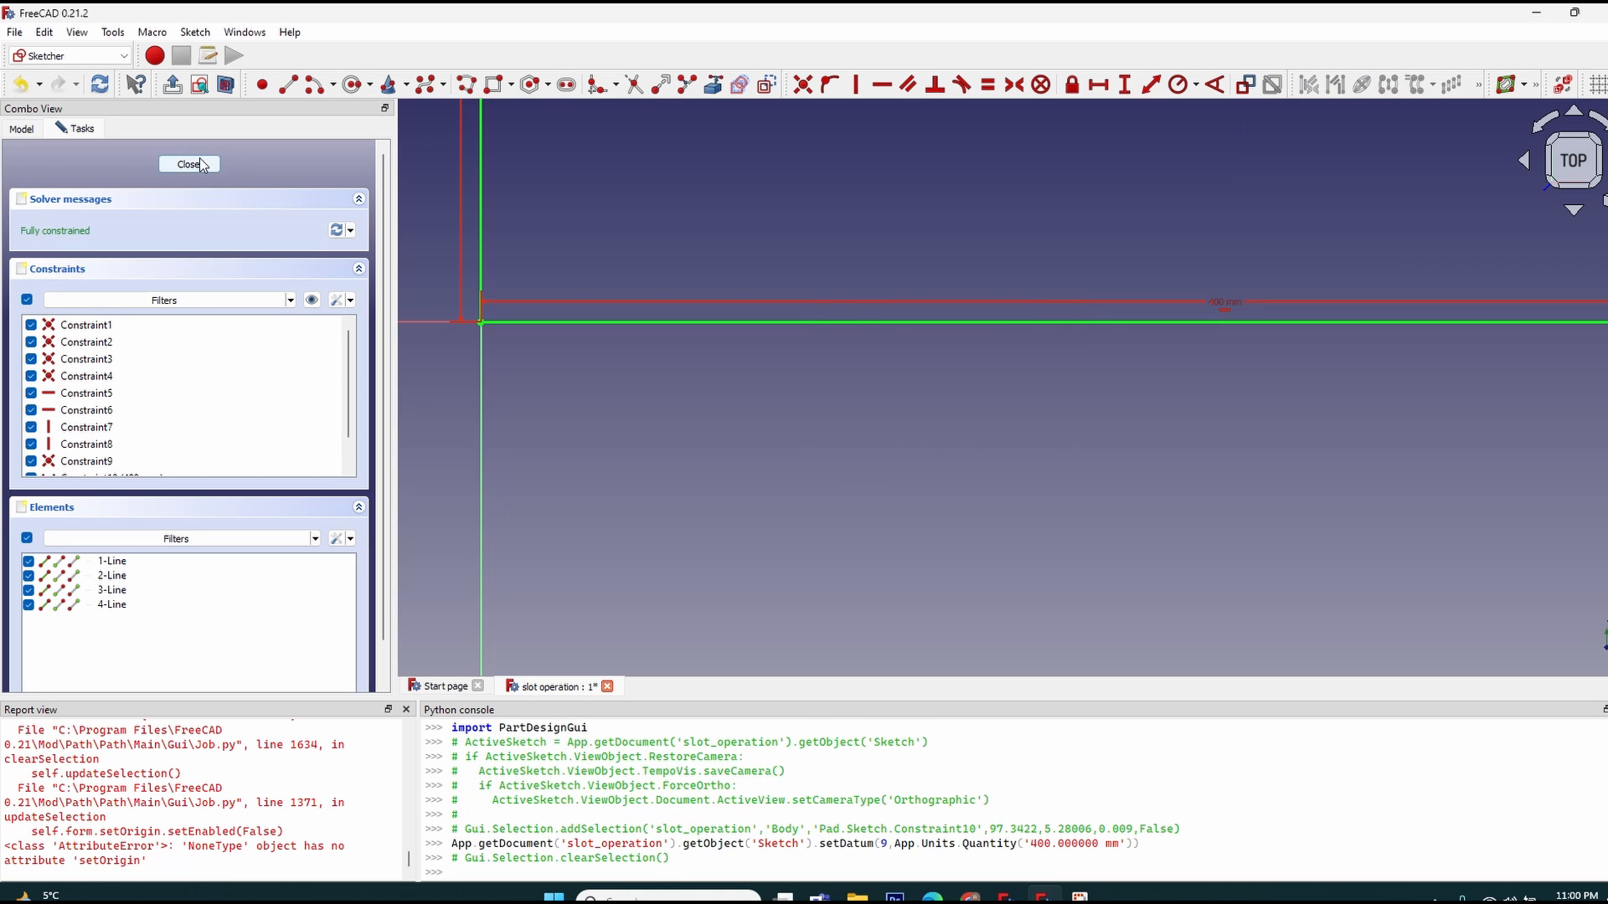
{"action": "left_click", "coordinate": [189, 164]}
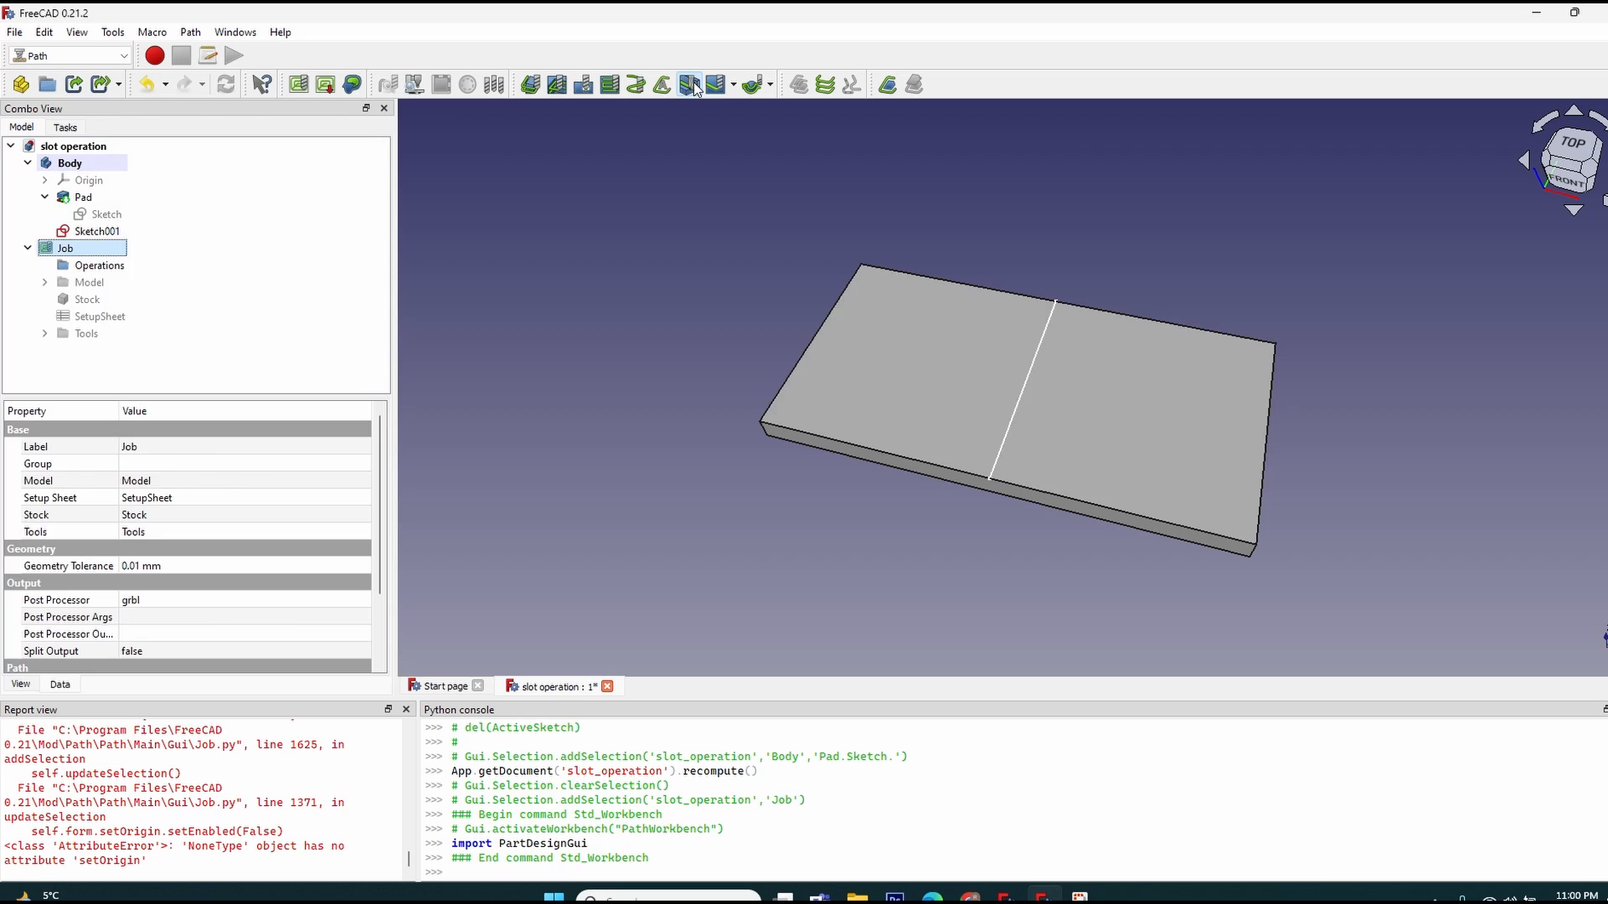
{"action": "left_click", "coordinate": [690, 83]}
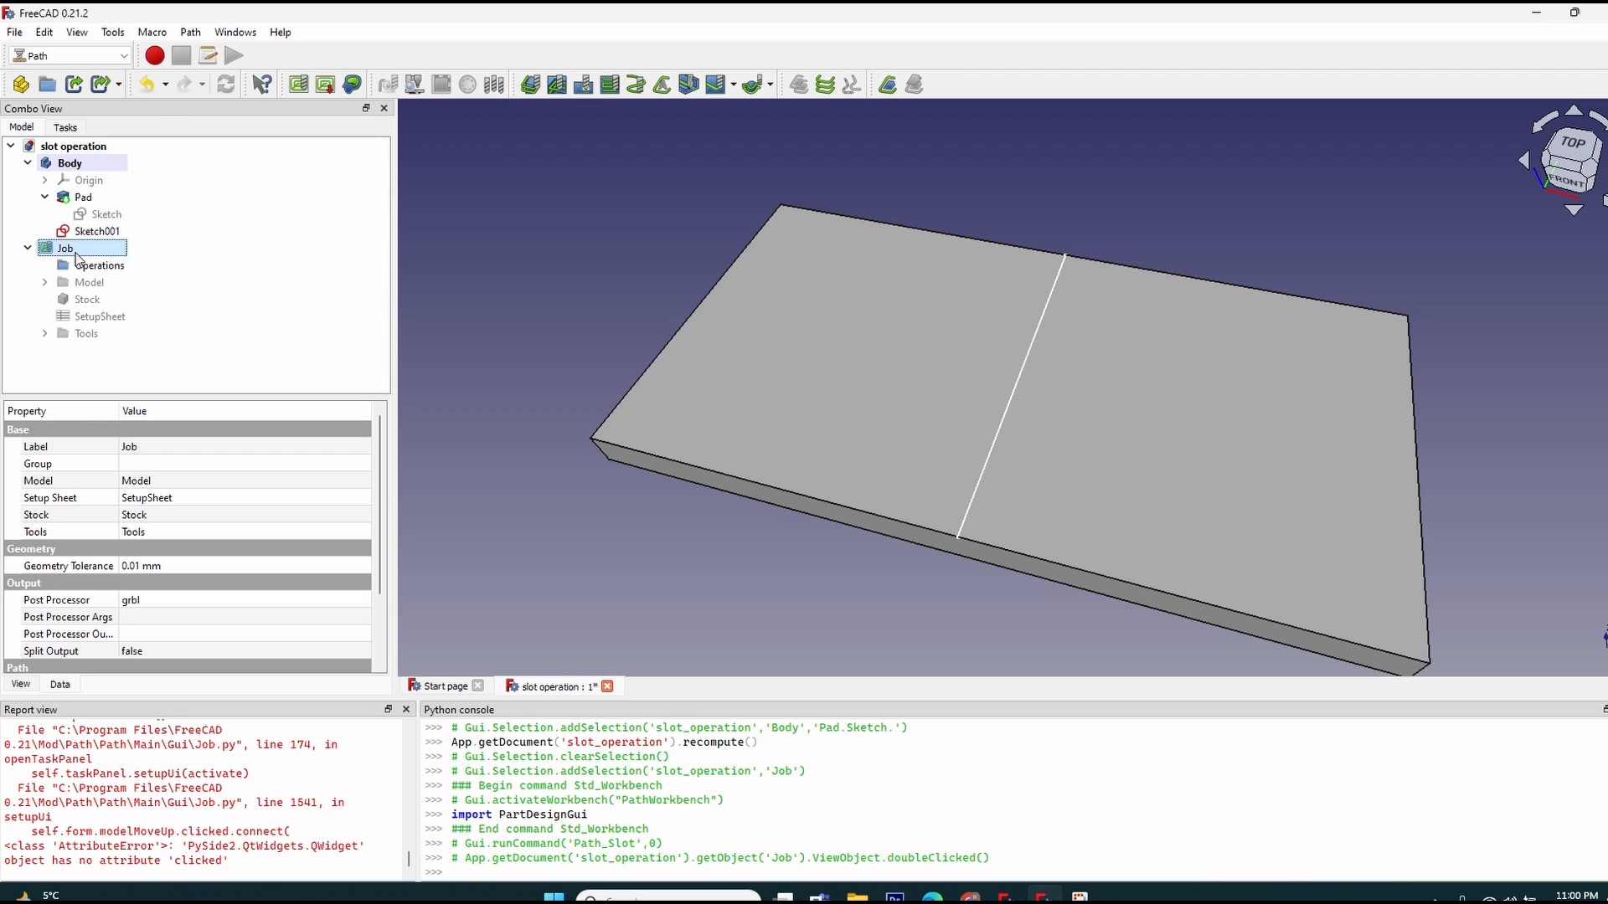
{"action": "double_click", "coordinate": [63, 248]}
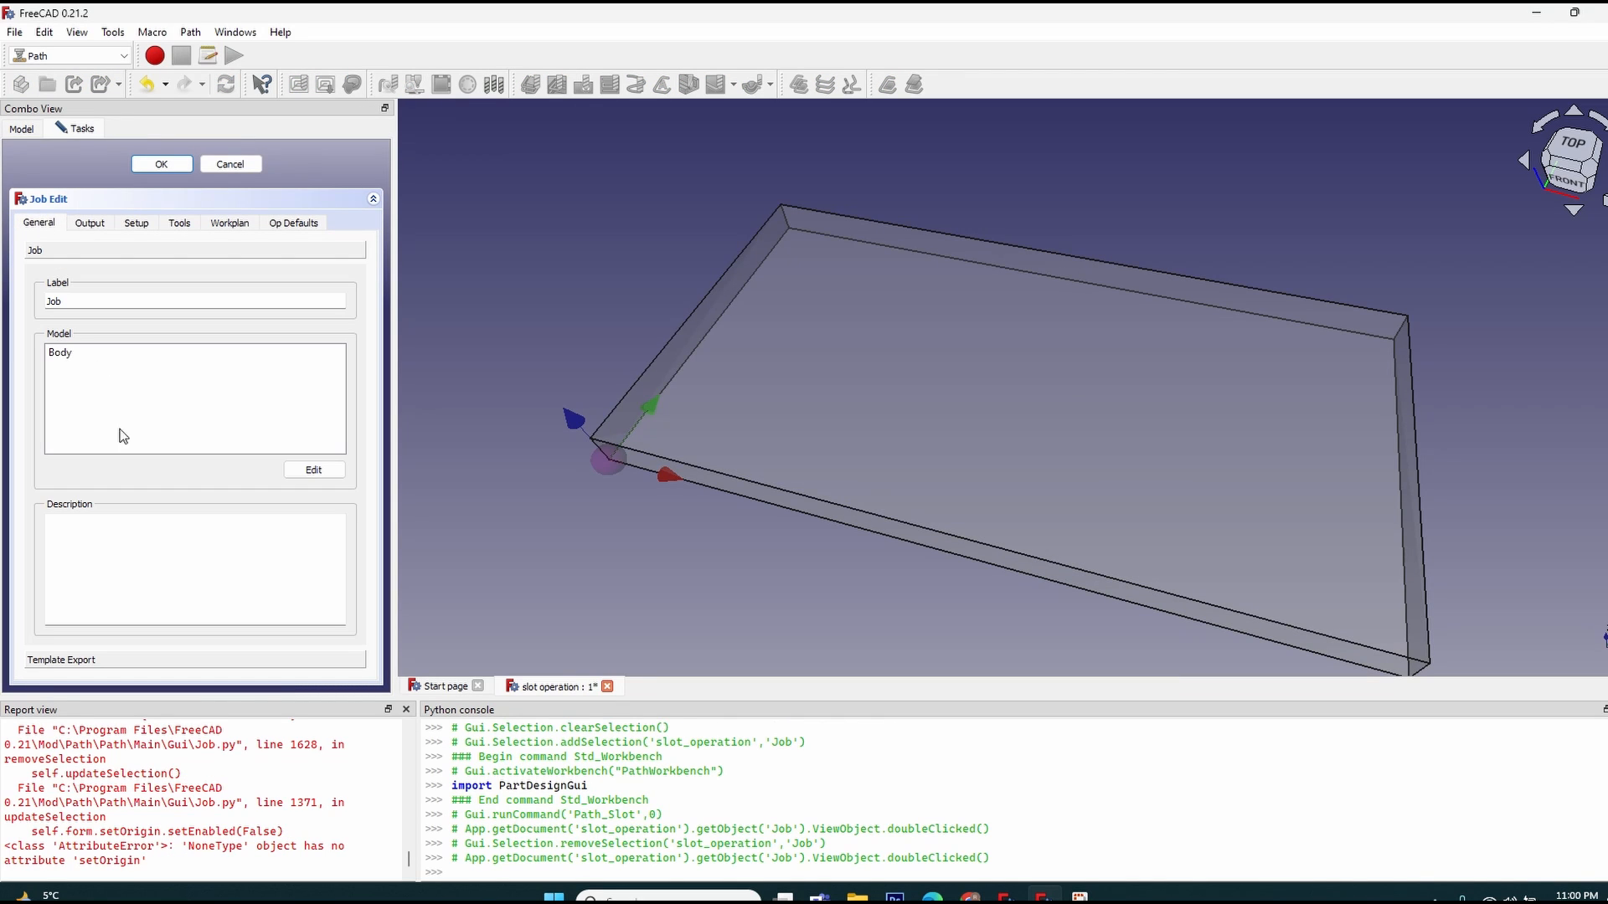
{"action": "left_click", "coordinate": [315, 470]}
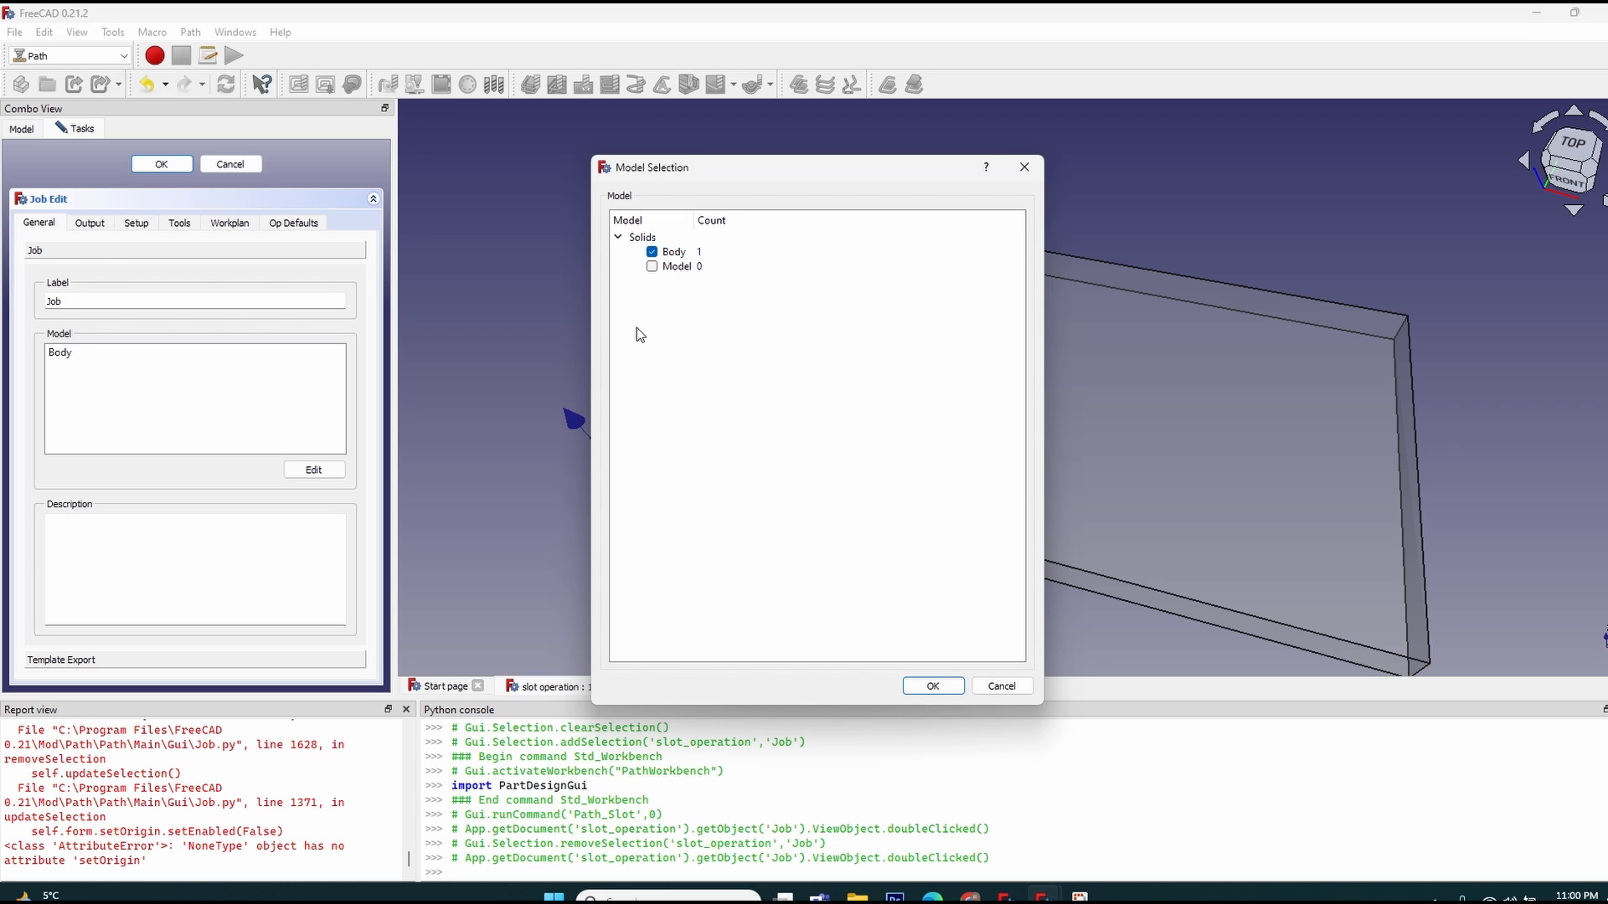
{"action": "left_click", "coordinate": [931, 686]}
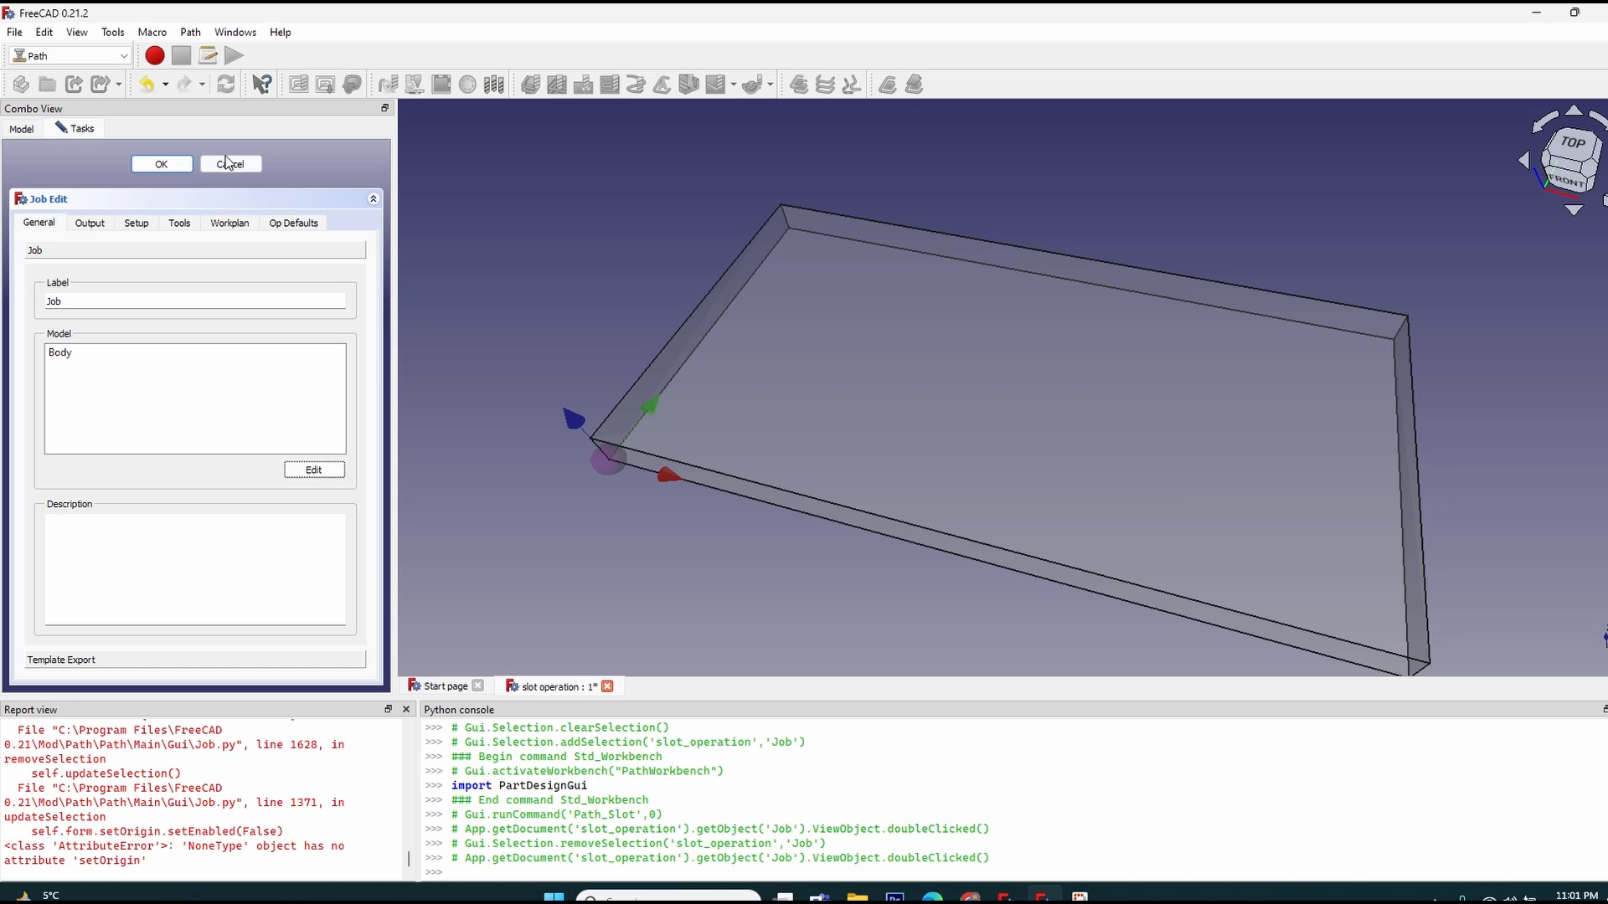
{"action": "left_click", "coordinate": [160, 164]}
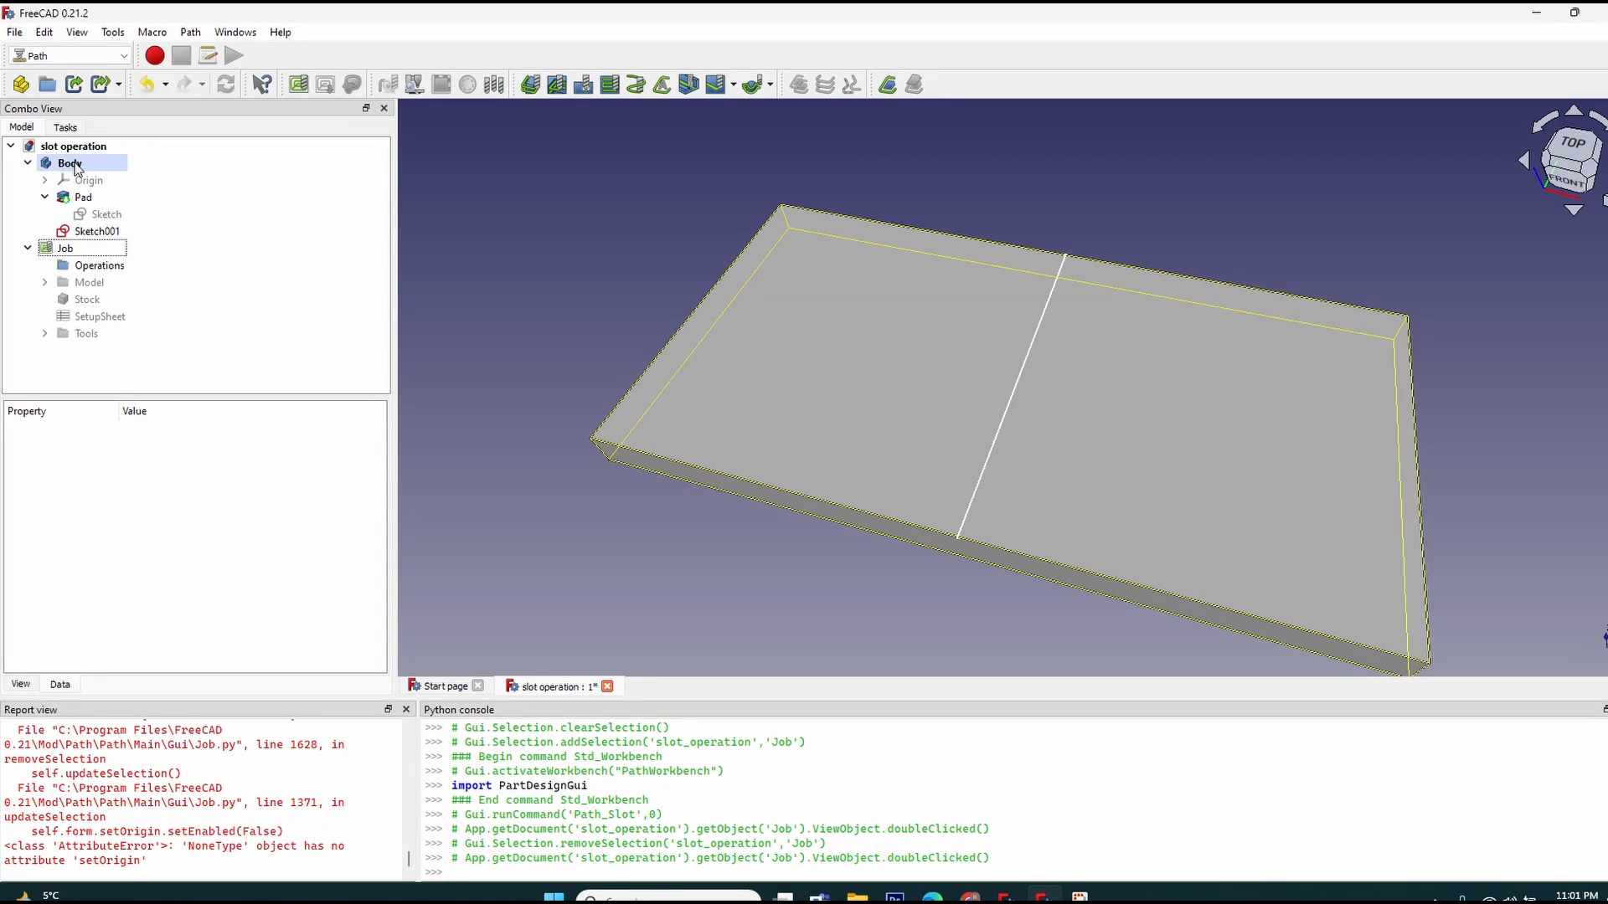
In the Part workbench, Slice apart the Body along Sketch001 into two halves.
{"action": "left_click", "coordinate": [68, 56]}
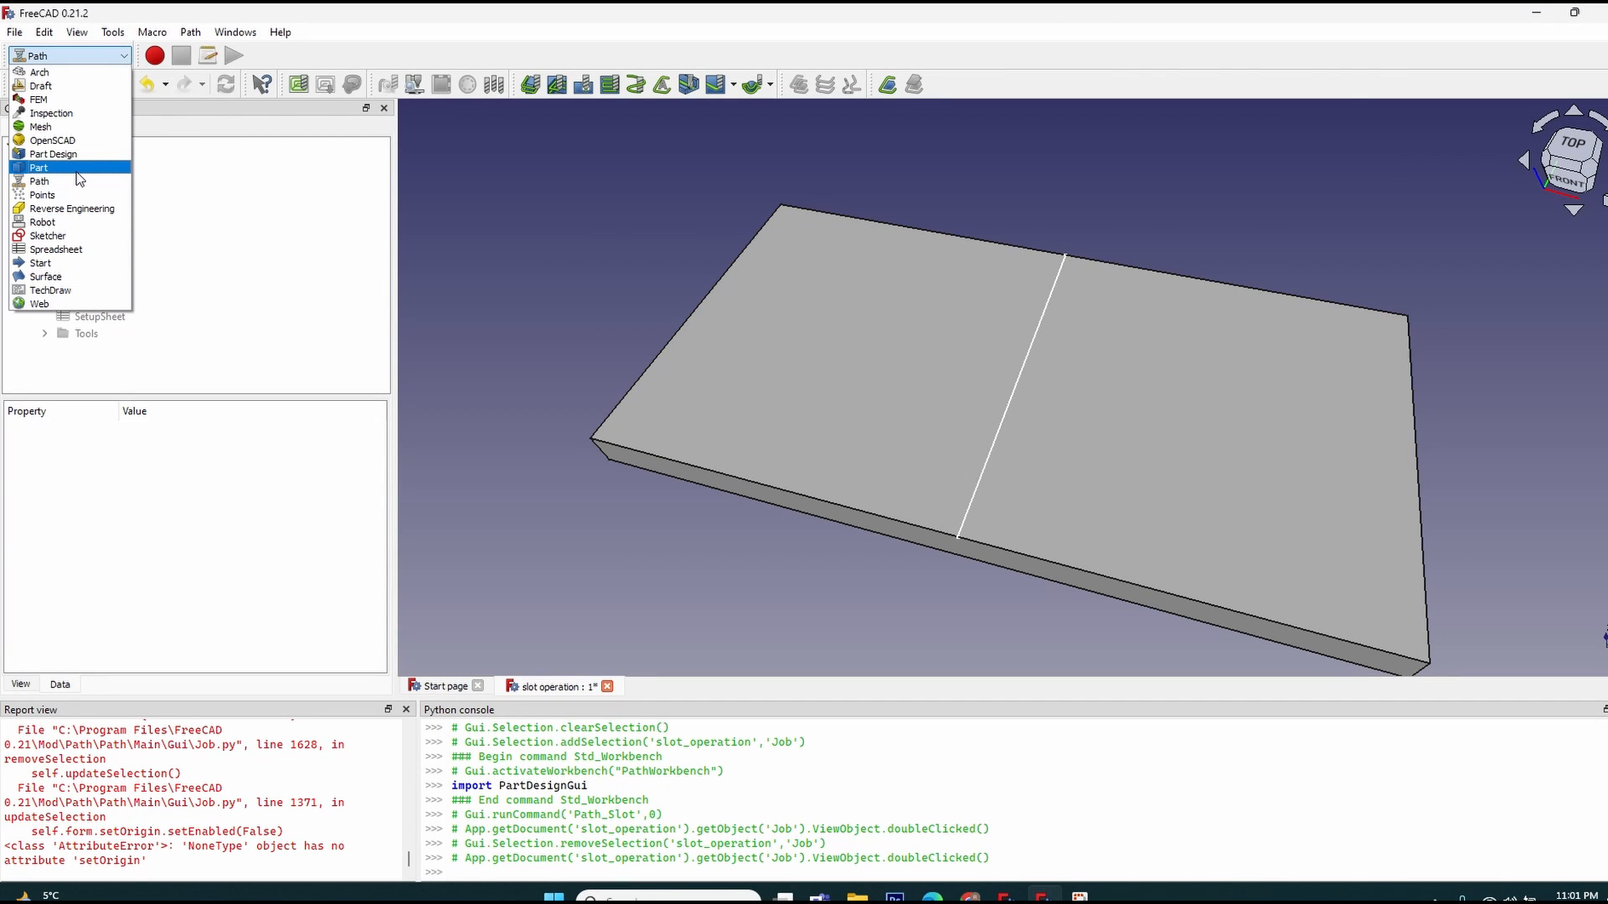
{"action": "left_click", "coordinate": [39, 167]}
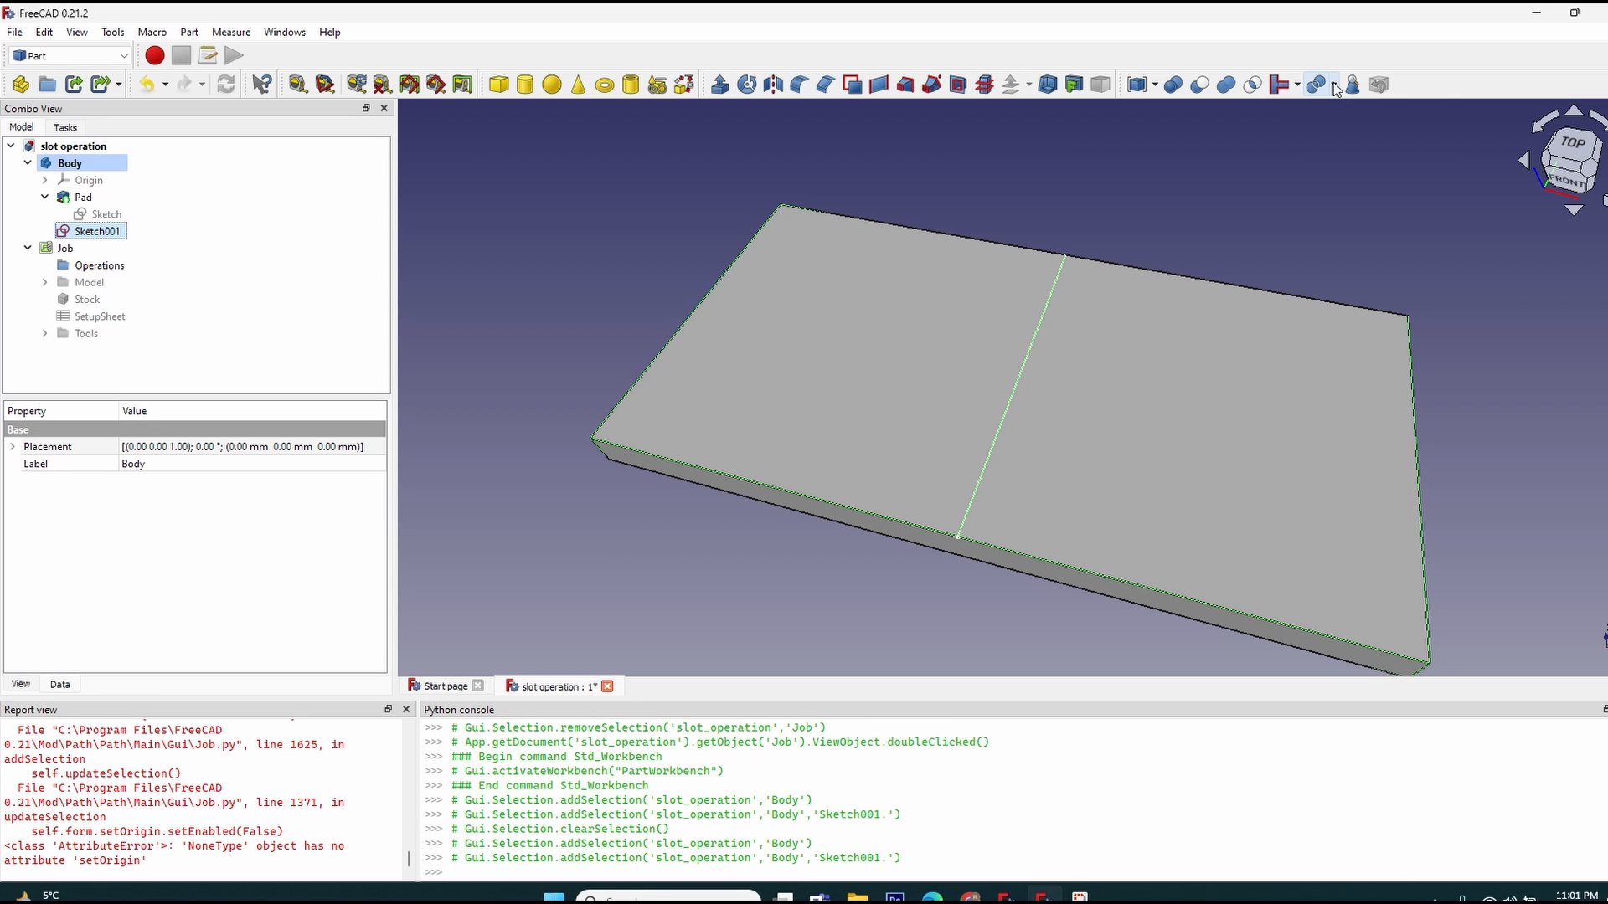
{"action": "left_click", "coordinate": [1333, 84]}
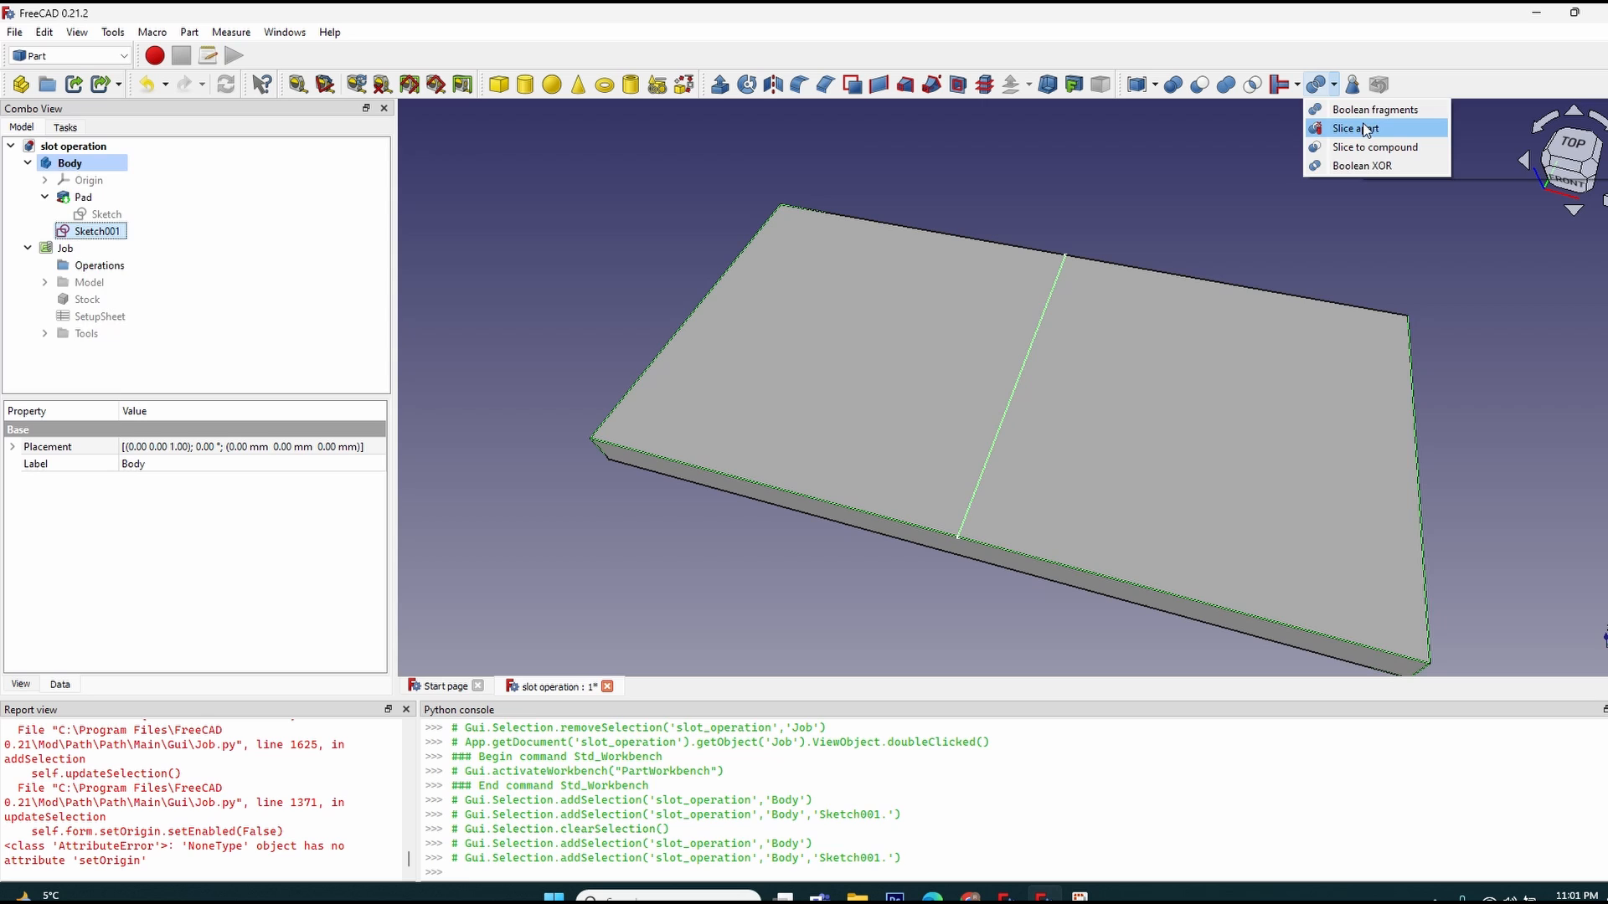
{"action": "left_click", "coordinate": [1353, 127]}
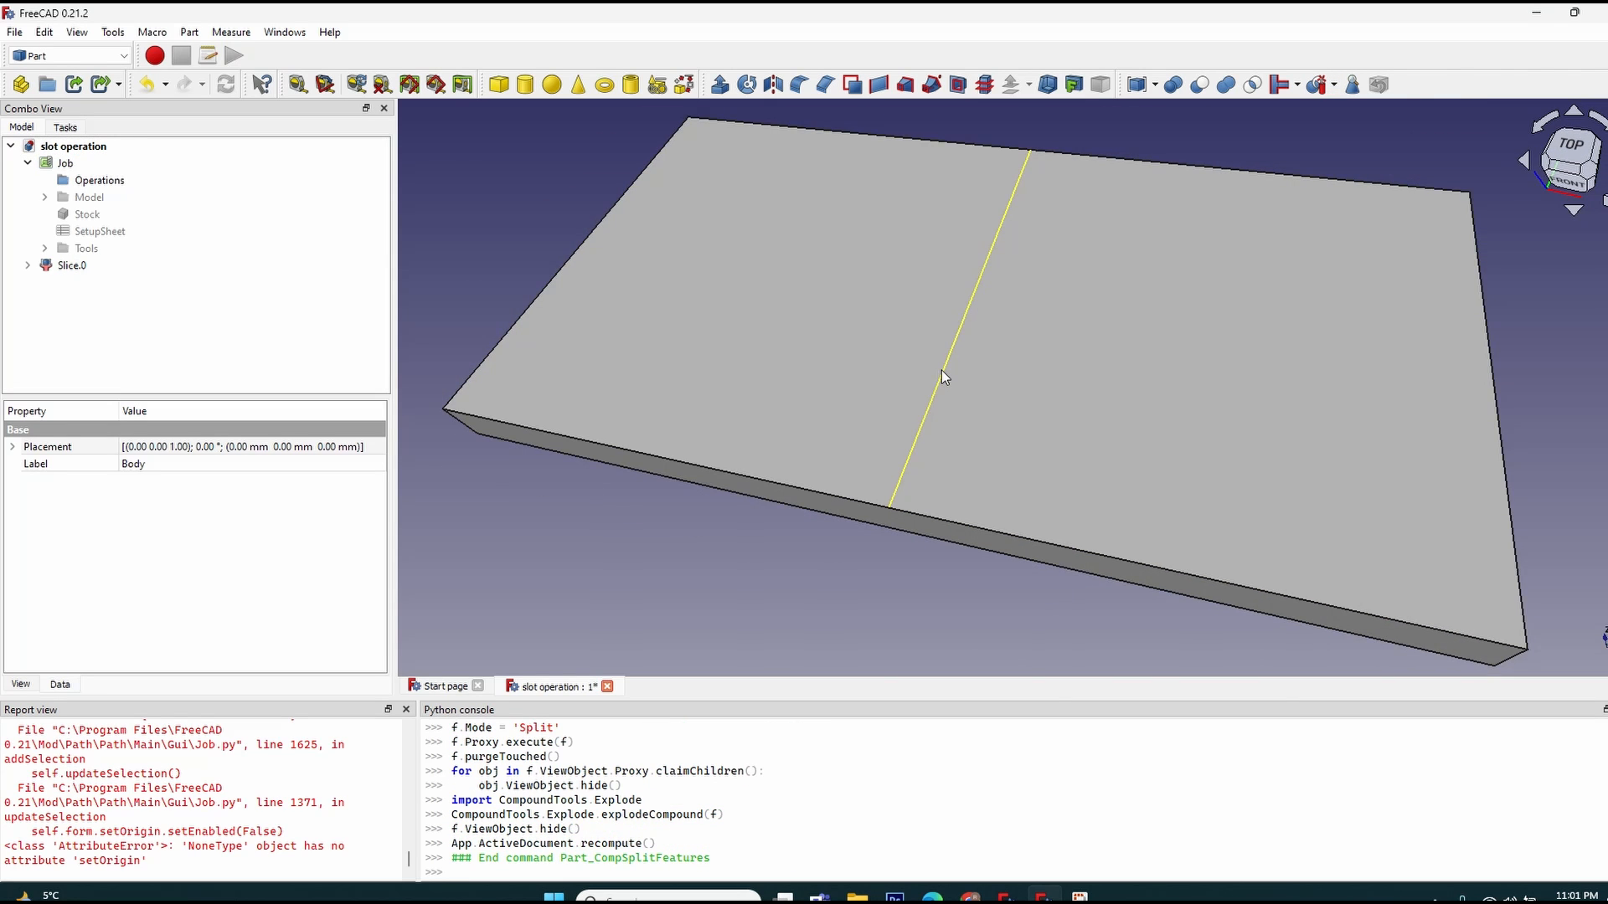
{"action": "left_click", "coordinate": [87, 214]}
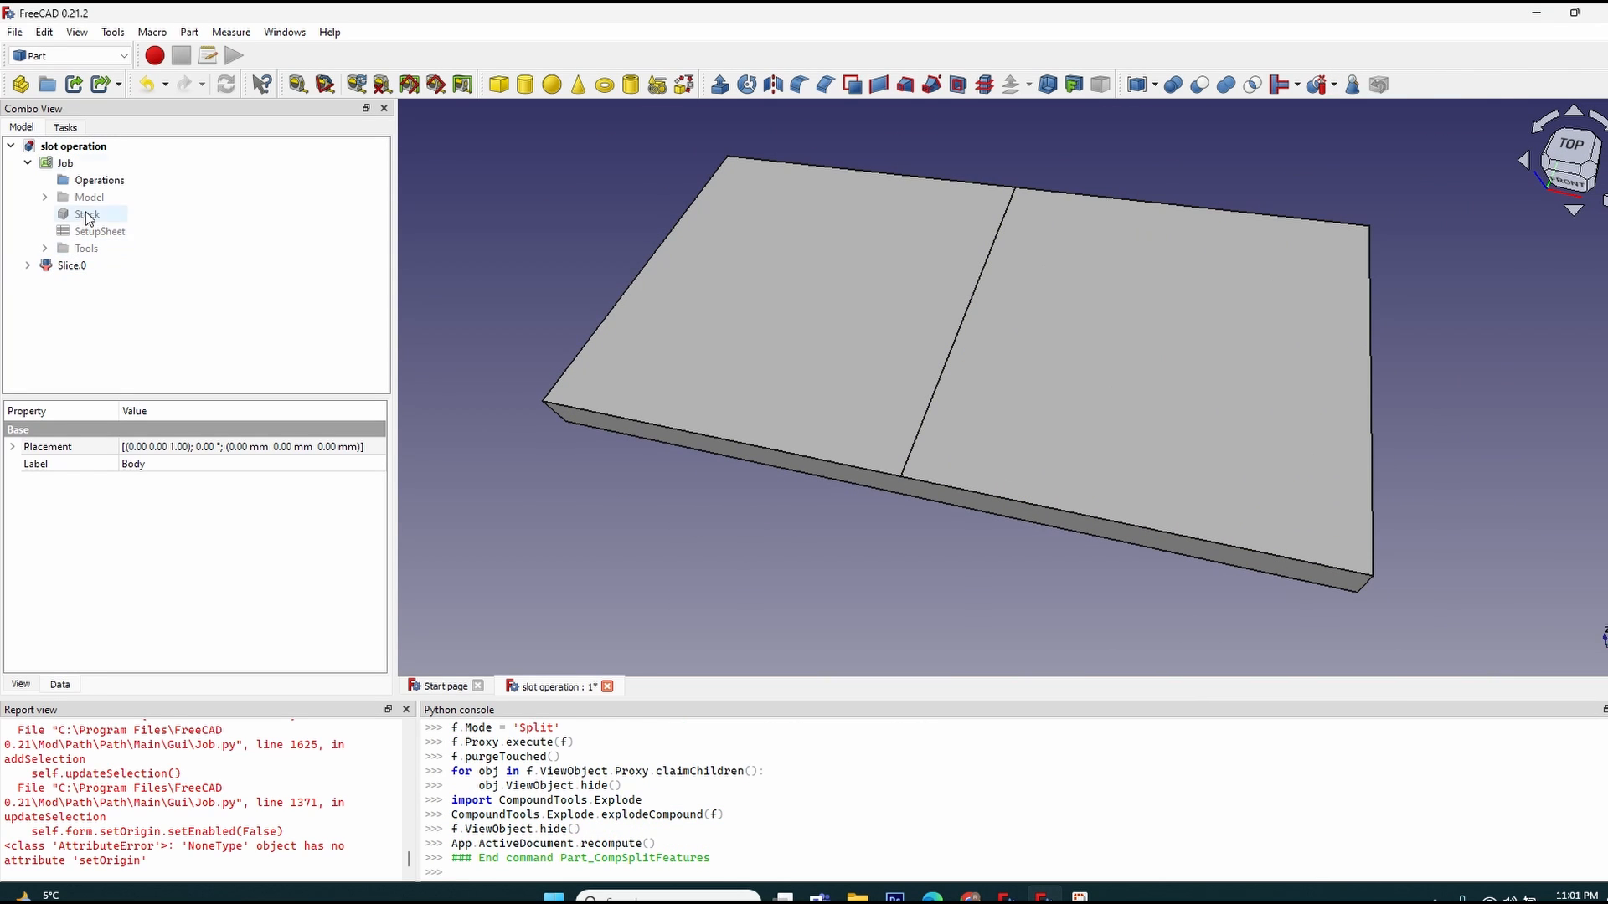
Replace the job's Body model with Slice.0 and accept the job settings.
{"action": "double_click", "coordinate": [65, 164]}
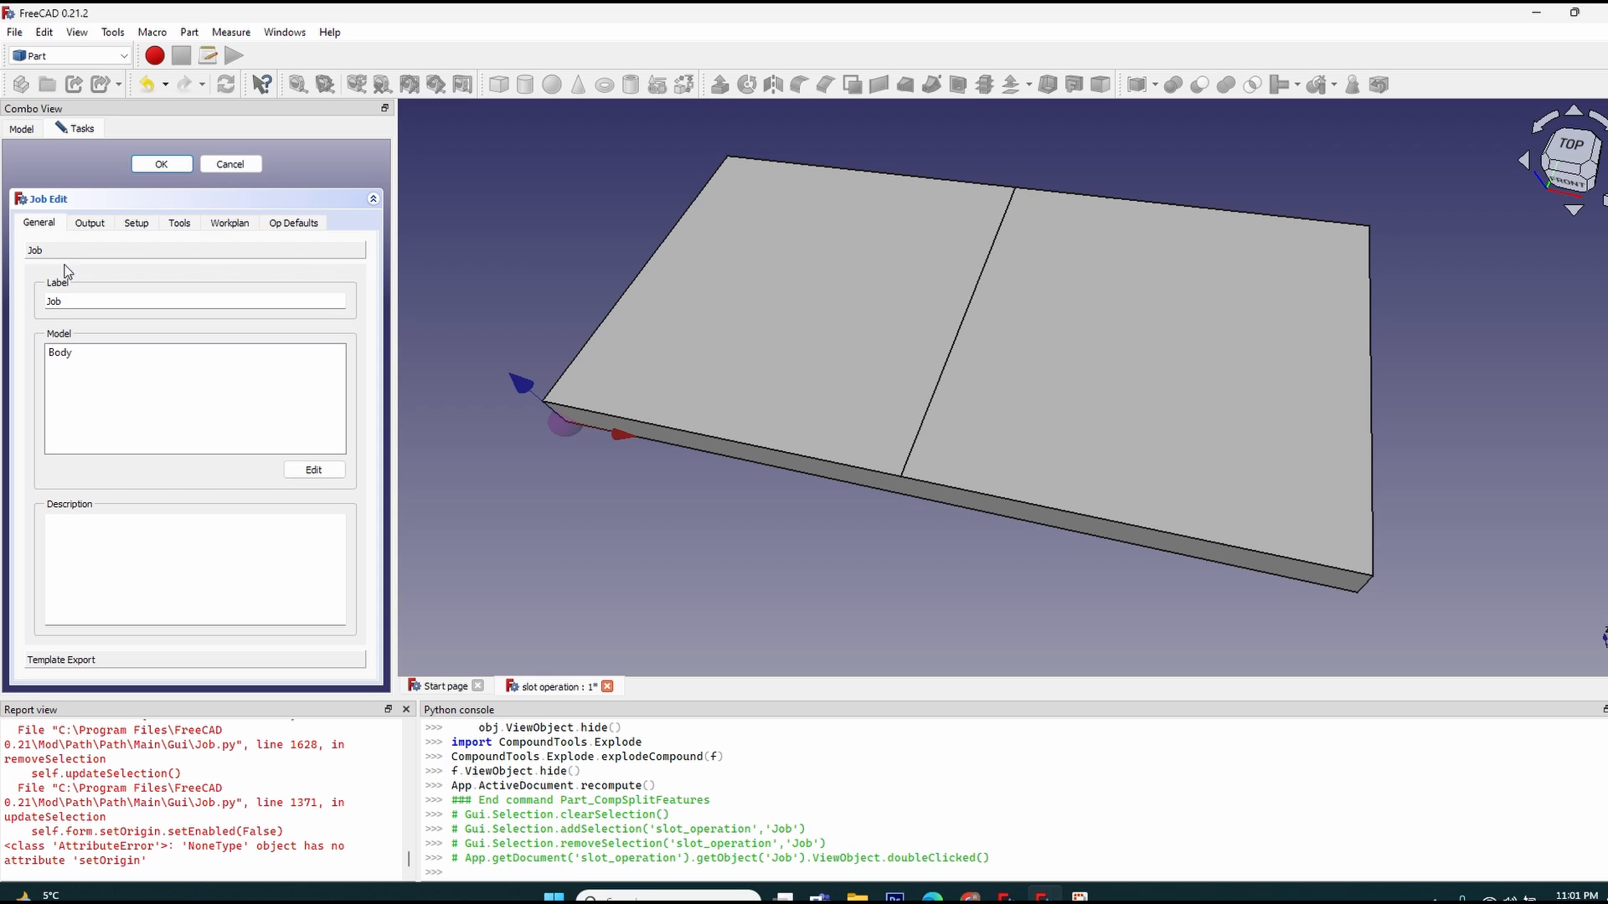
{"action": "left_click", "coordinate": [314, 470]}
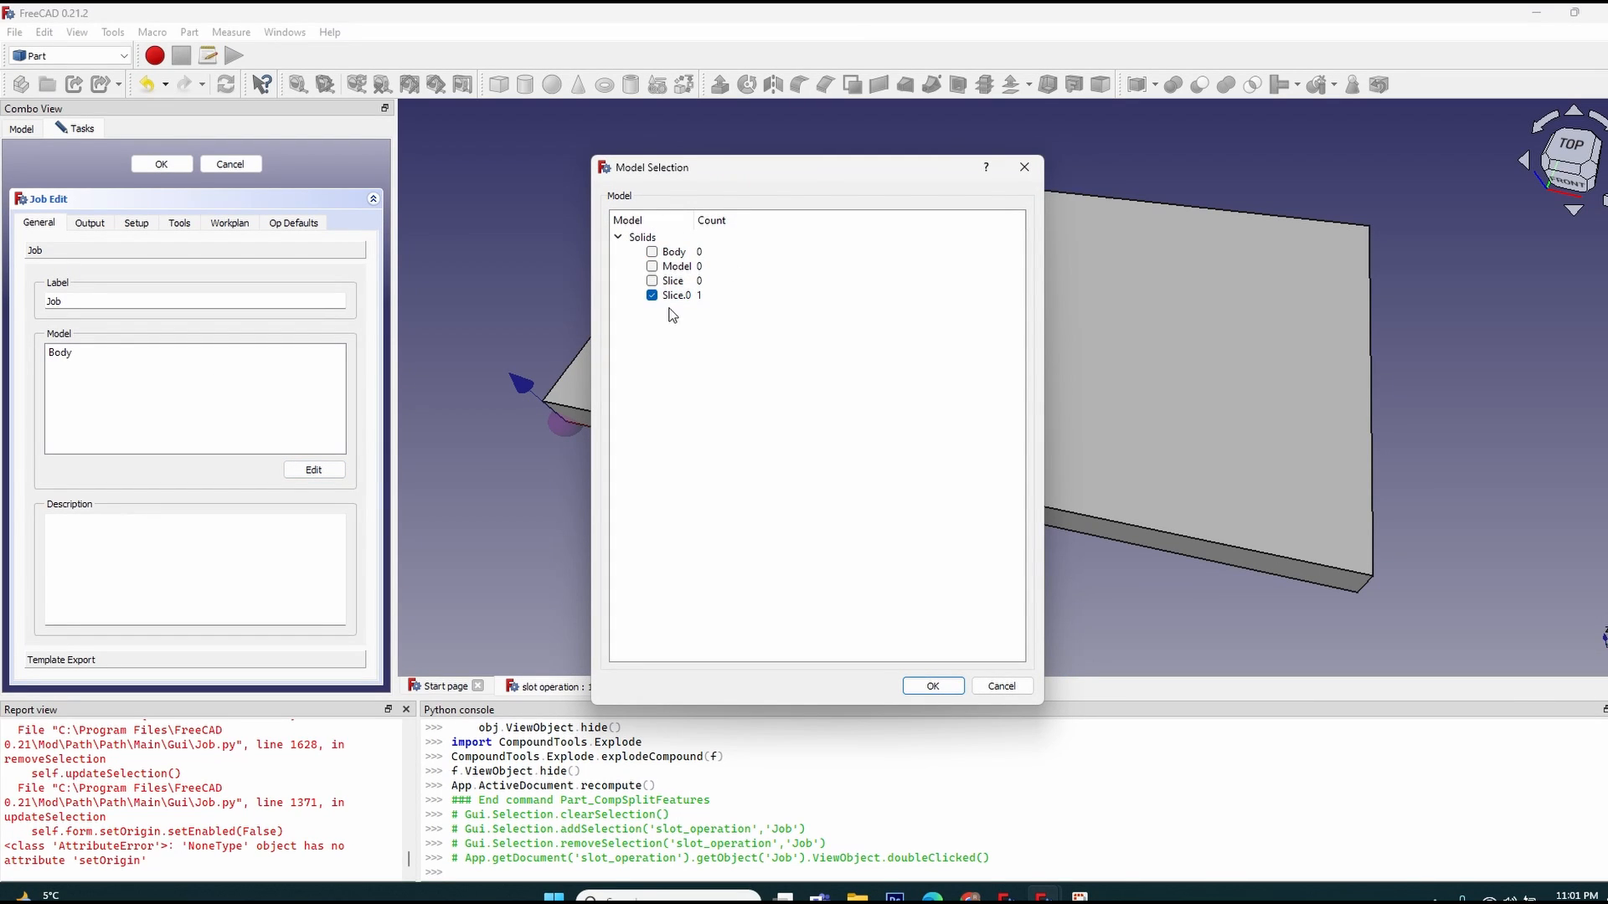
{"action": "left_click", "coordinate": [930, 685]}
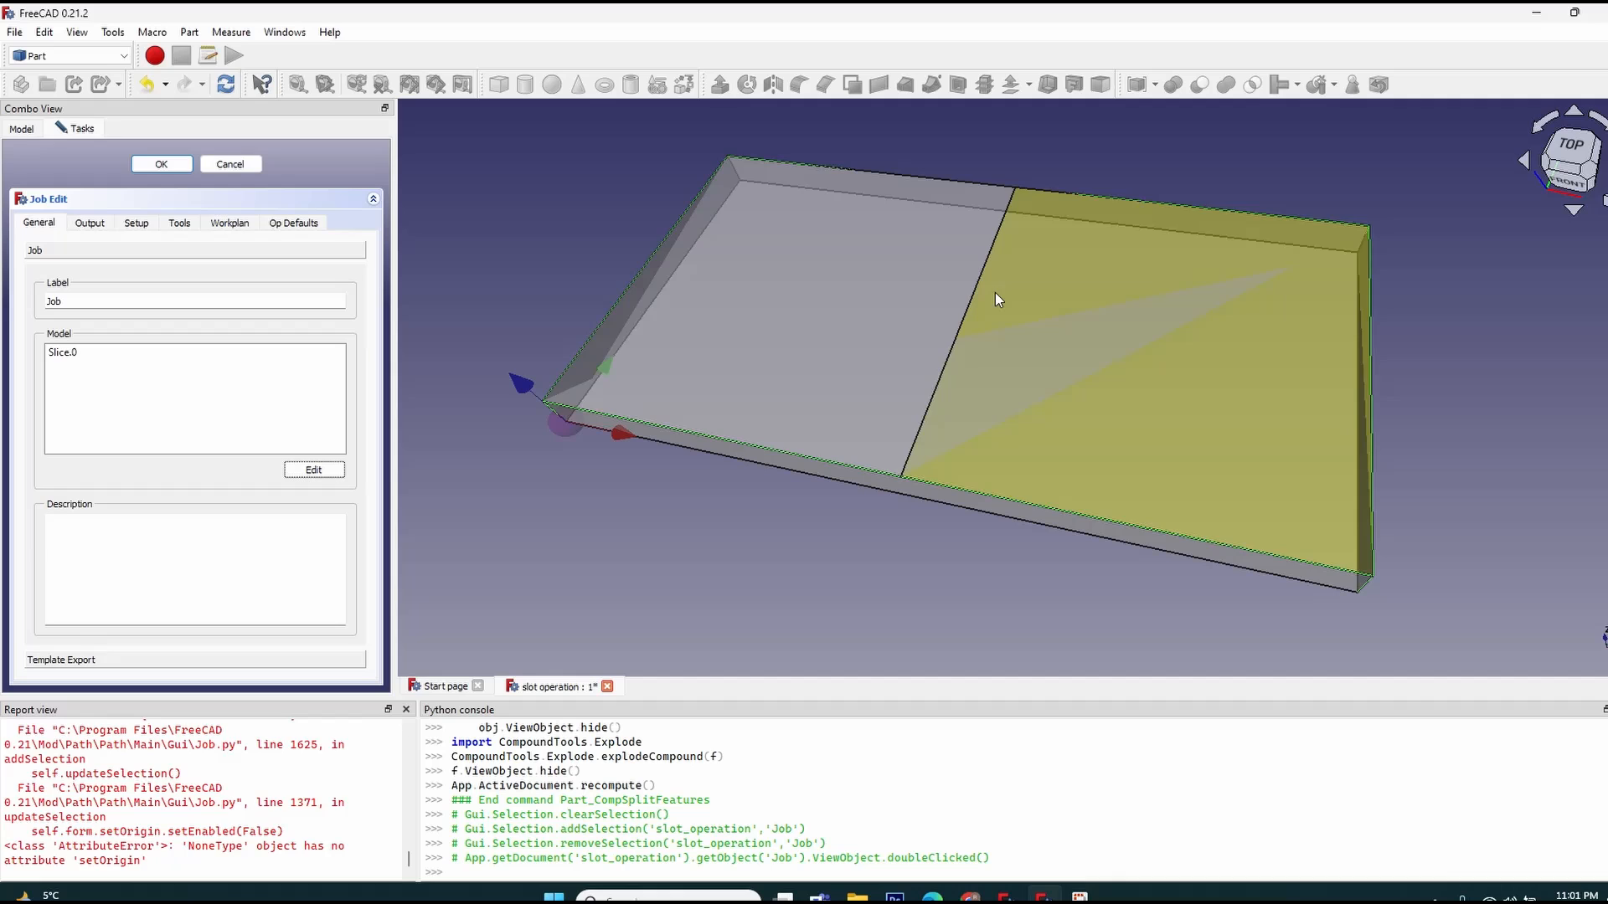
{"action": "left_click", "coordinate": [89, 223]}
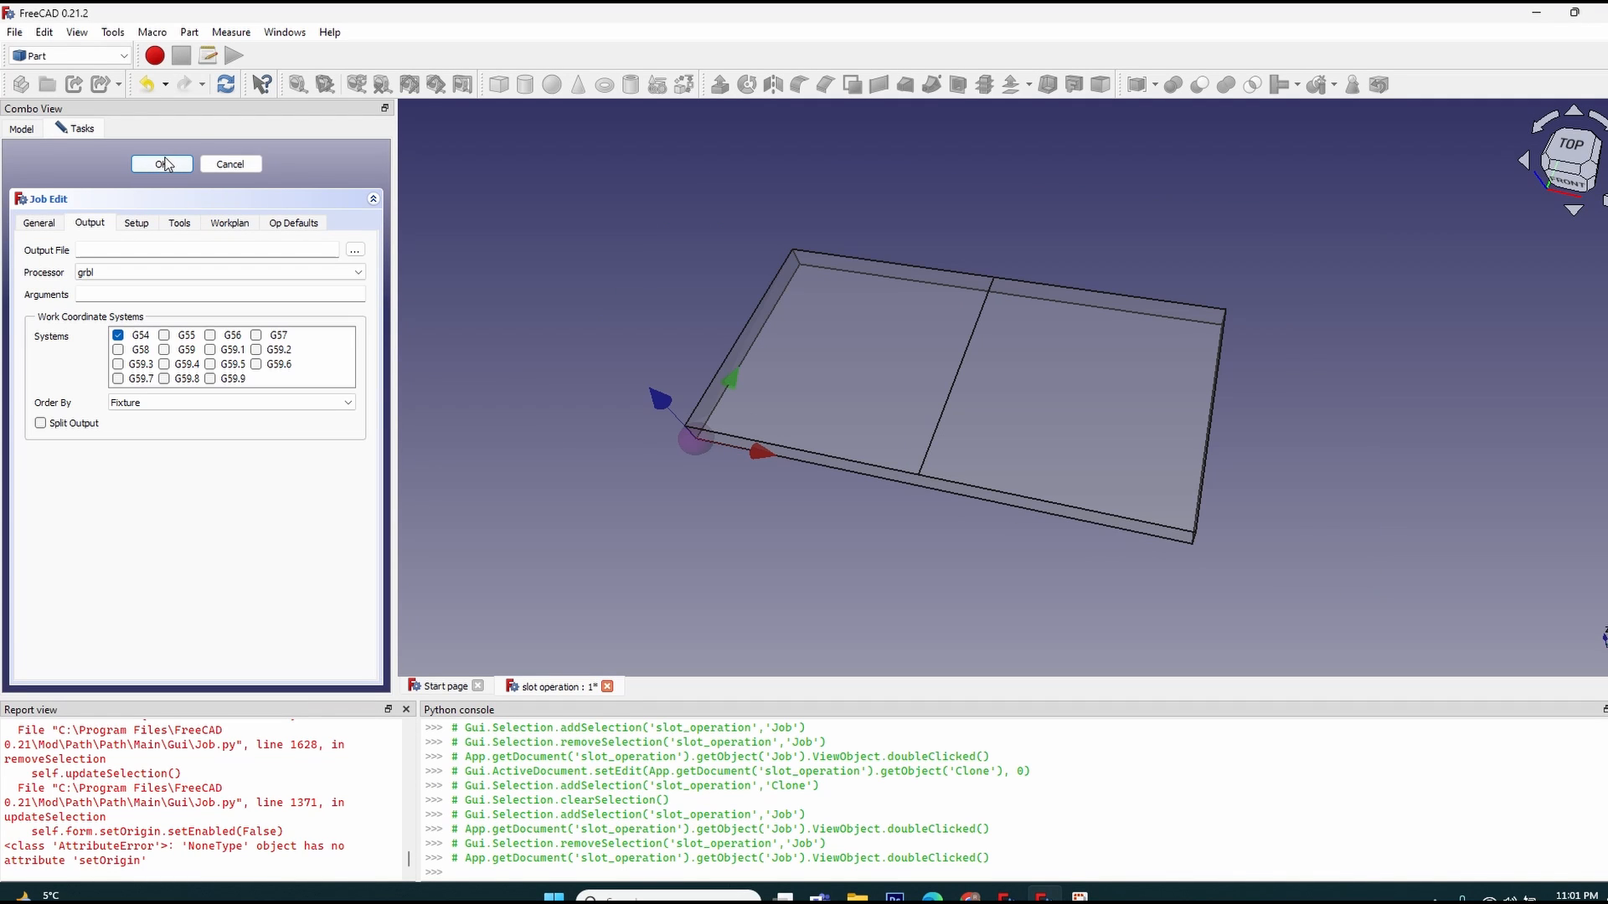
{"action": "left_click", "coordinate": [160, 164]}
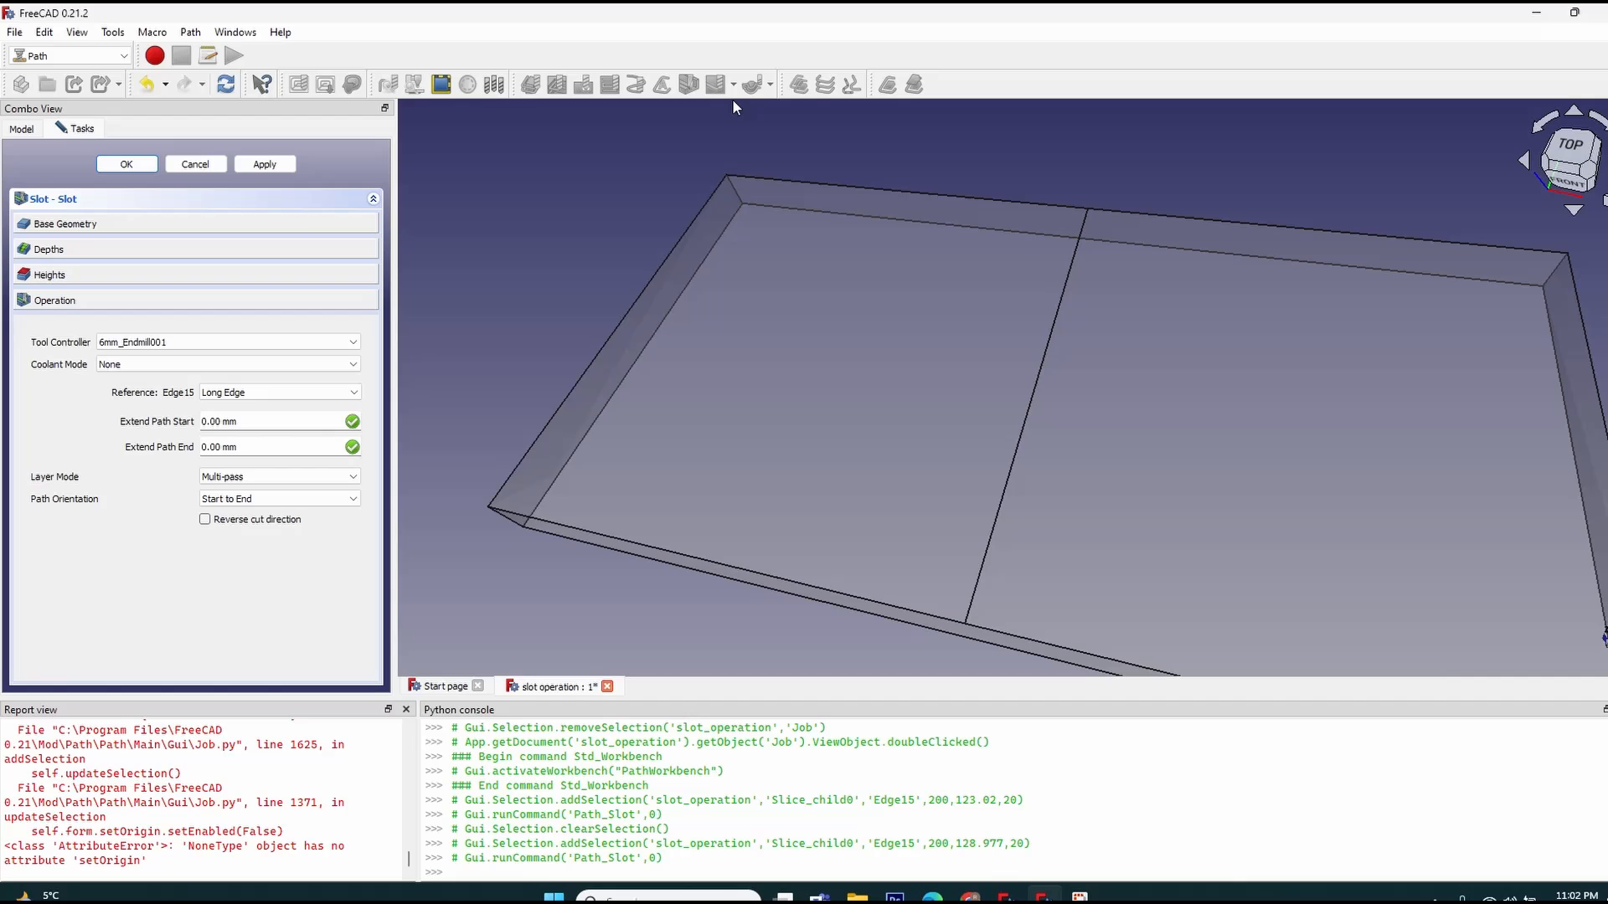
Show the slot's base geometry and extend the path 10 mm at start and end.
{"action": "left_click", "coordinate": [64, 224]}
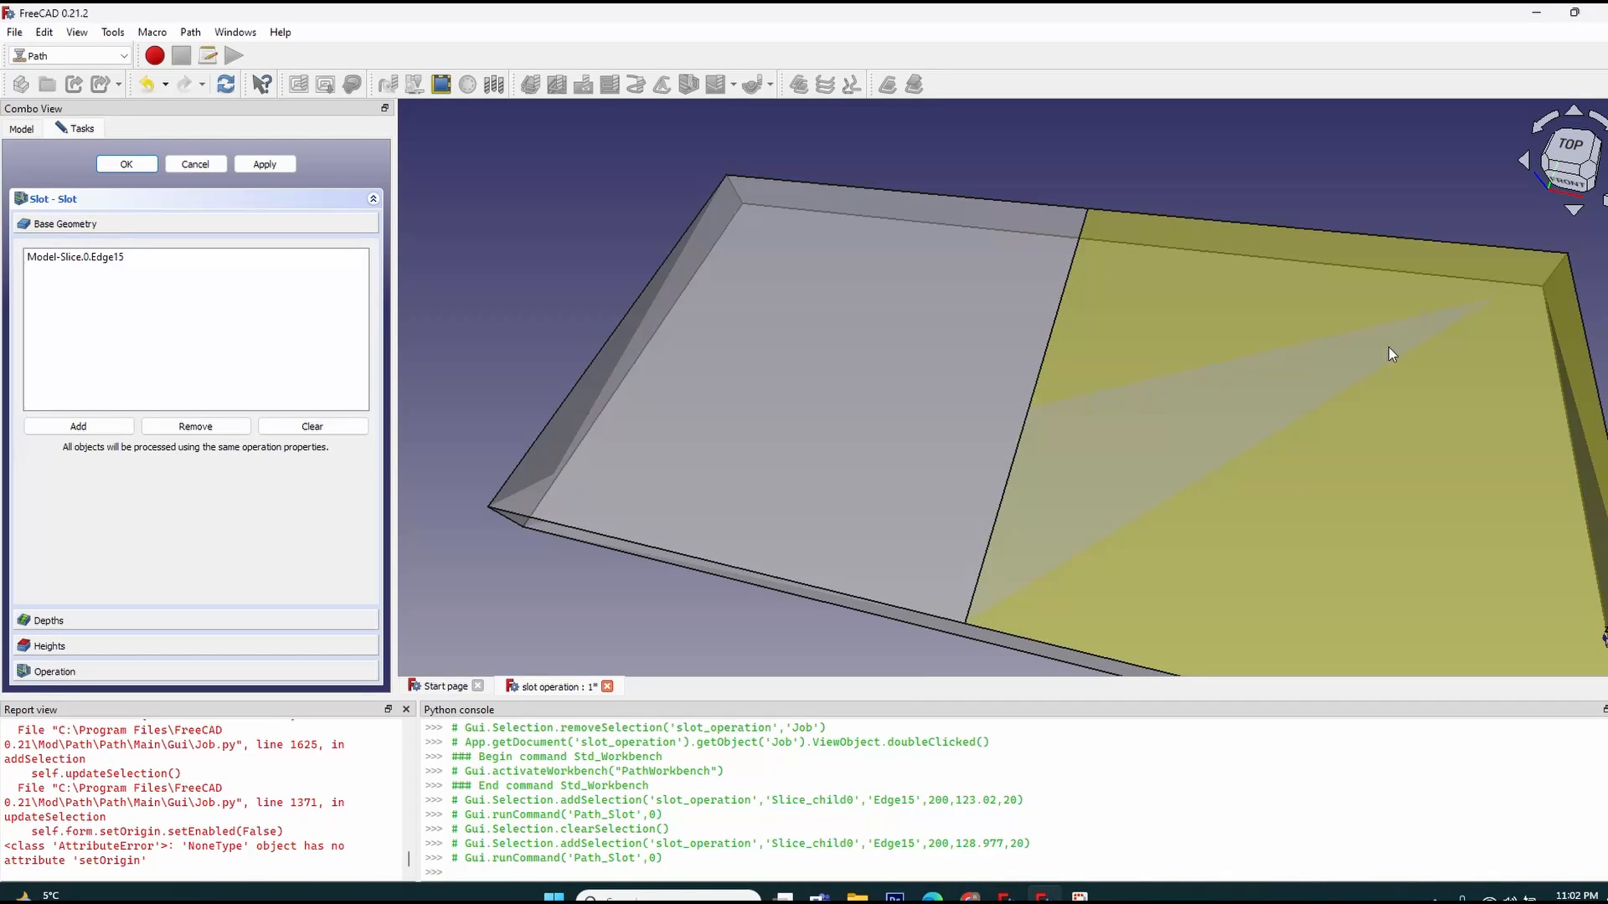
{"action": "left_click", "coordinate": [264, 164]}
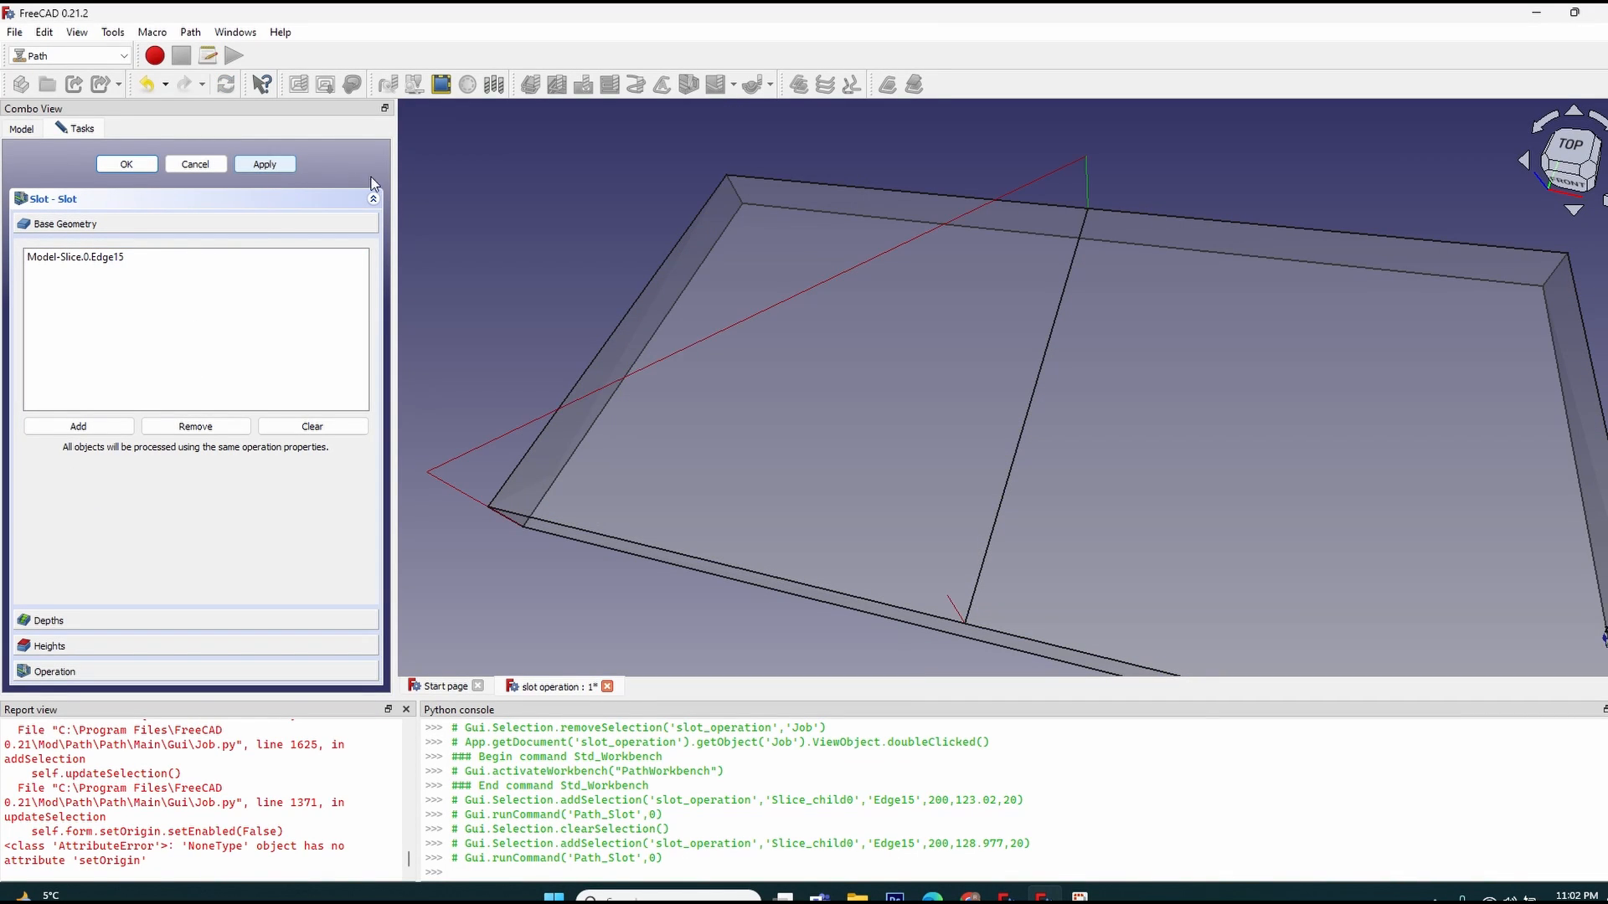
{"action": "scroll", "scroll_direction": "down", "scroll_amount": 3}
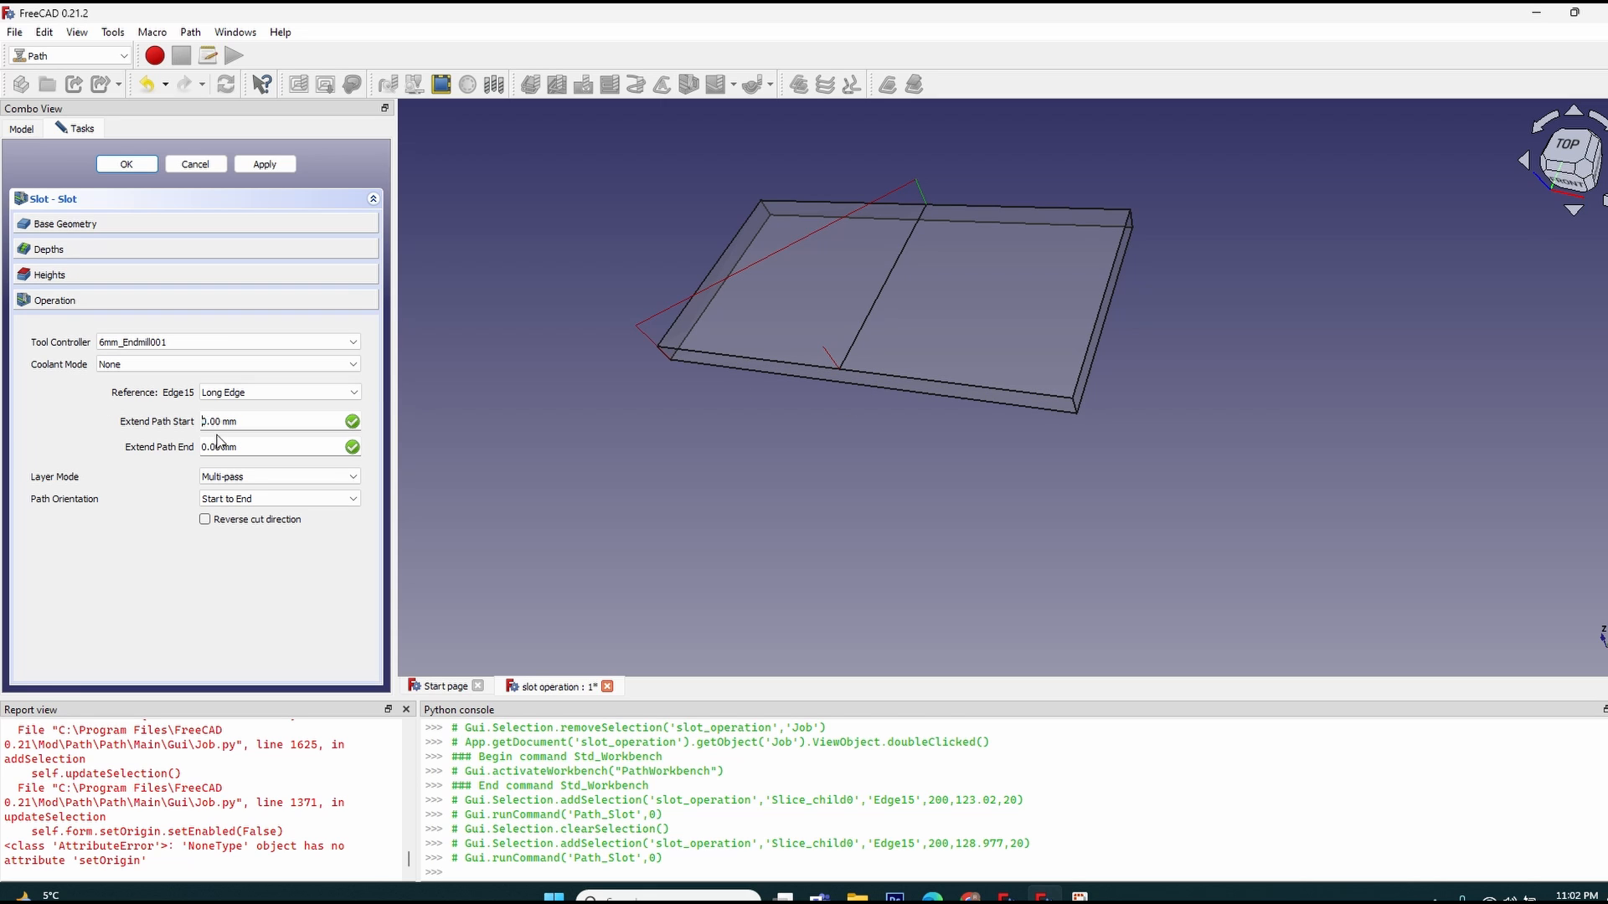
{"action": "left_click", "coordinate": [265, 164]}
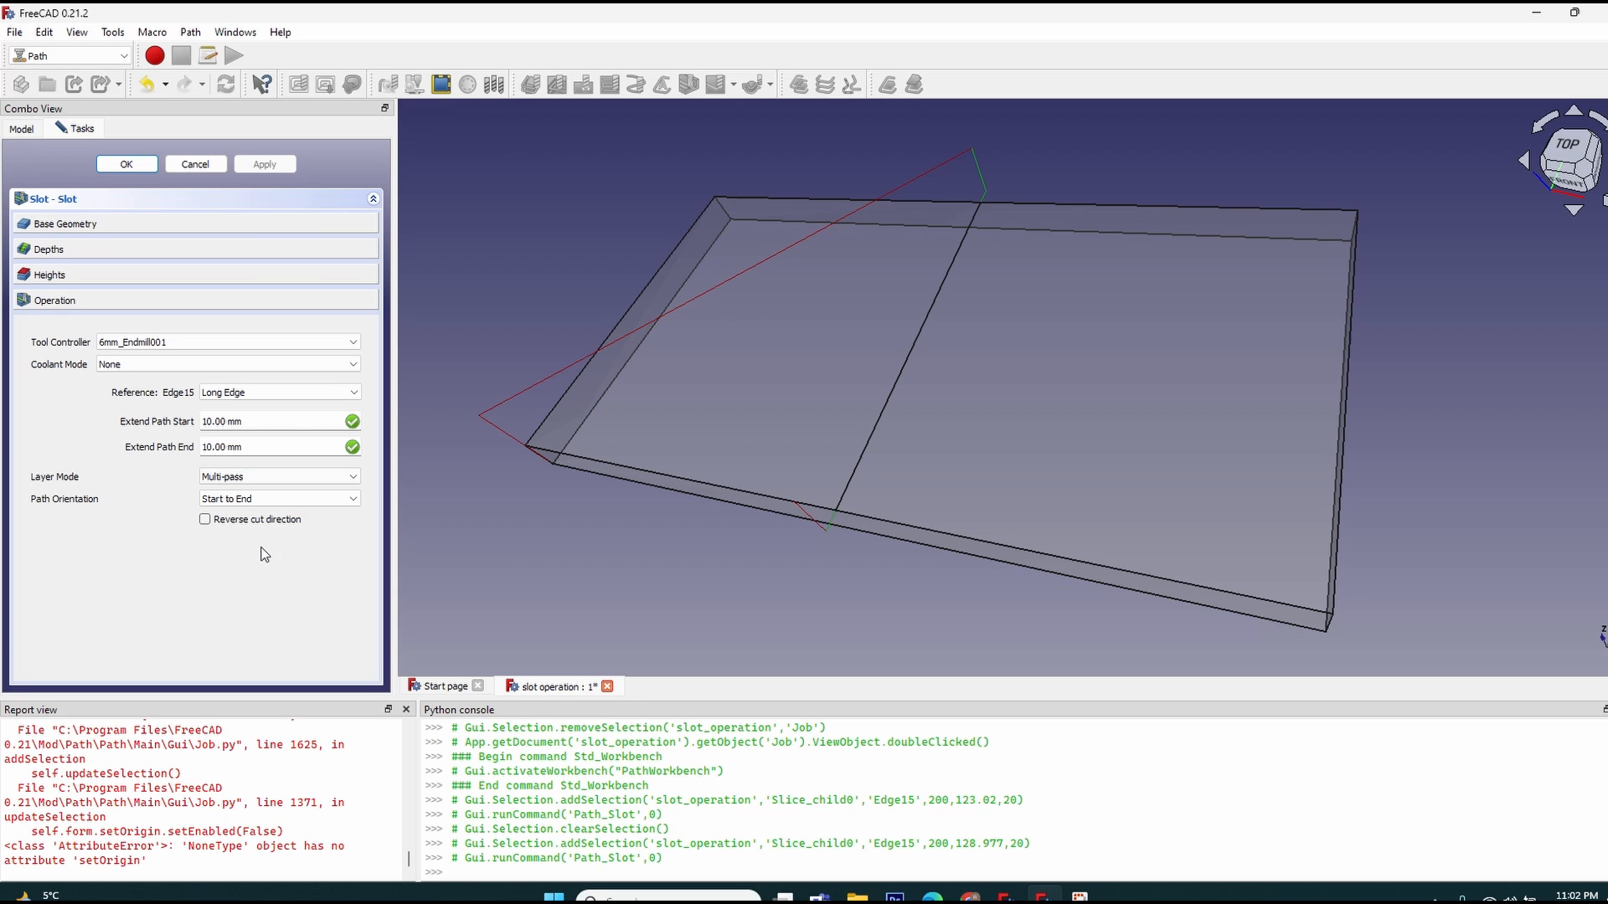
{"action": "mouse_move", "coordinate": [206, 520]}
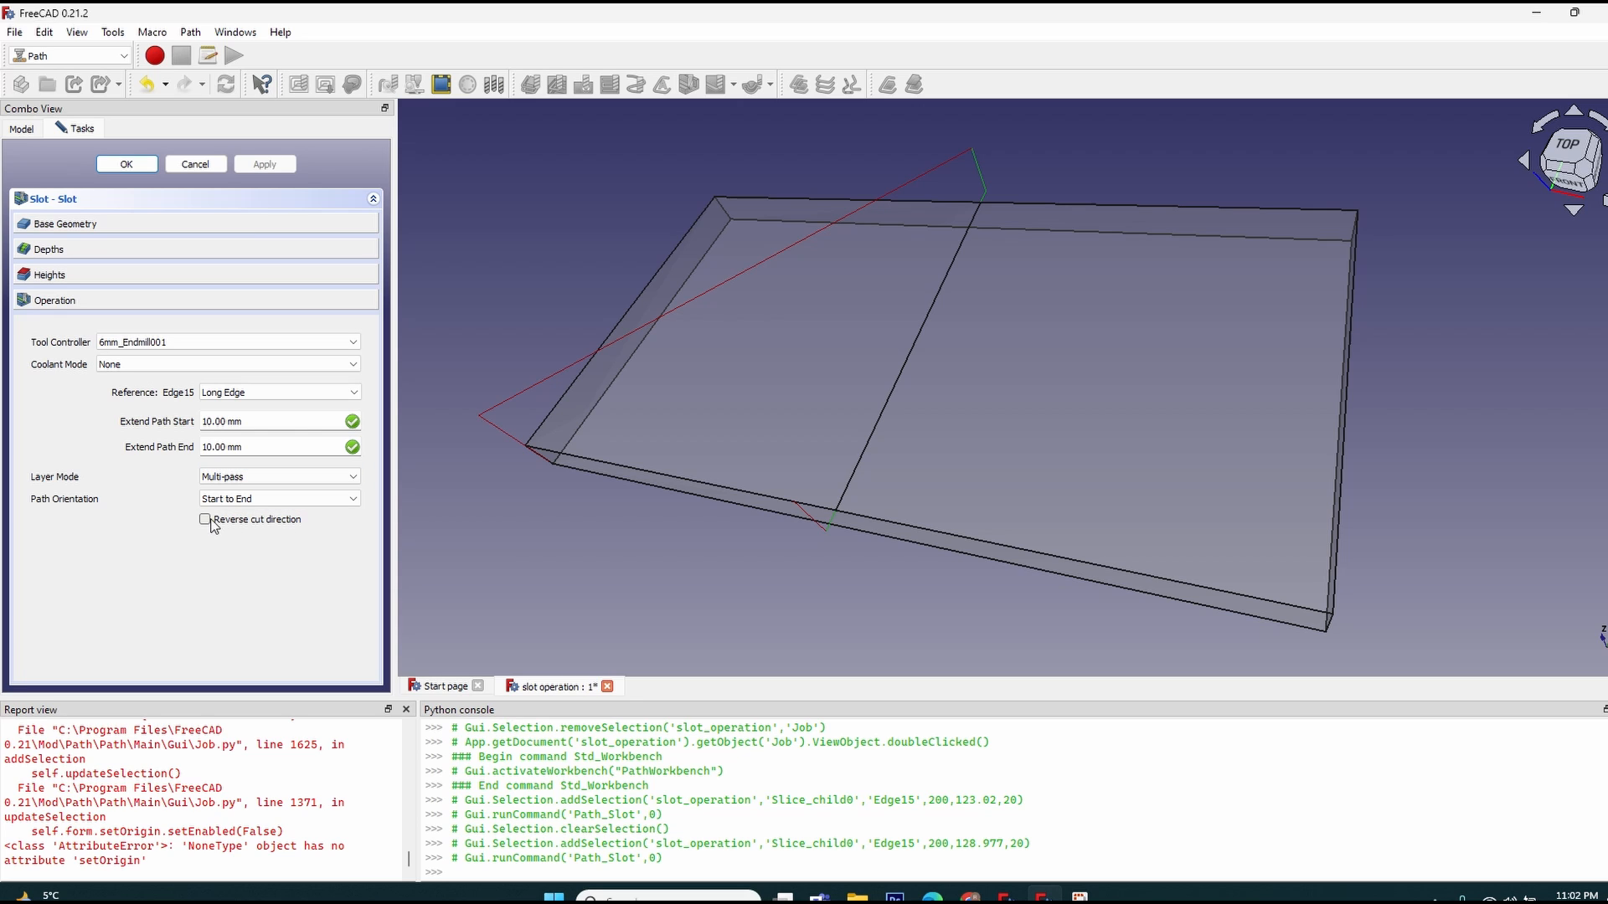
Toggle Reverse cut direction, try Perpendicular orientation, then return to Start to End.
{"action": "left_click", "coordinate": [205, 520]}
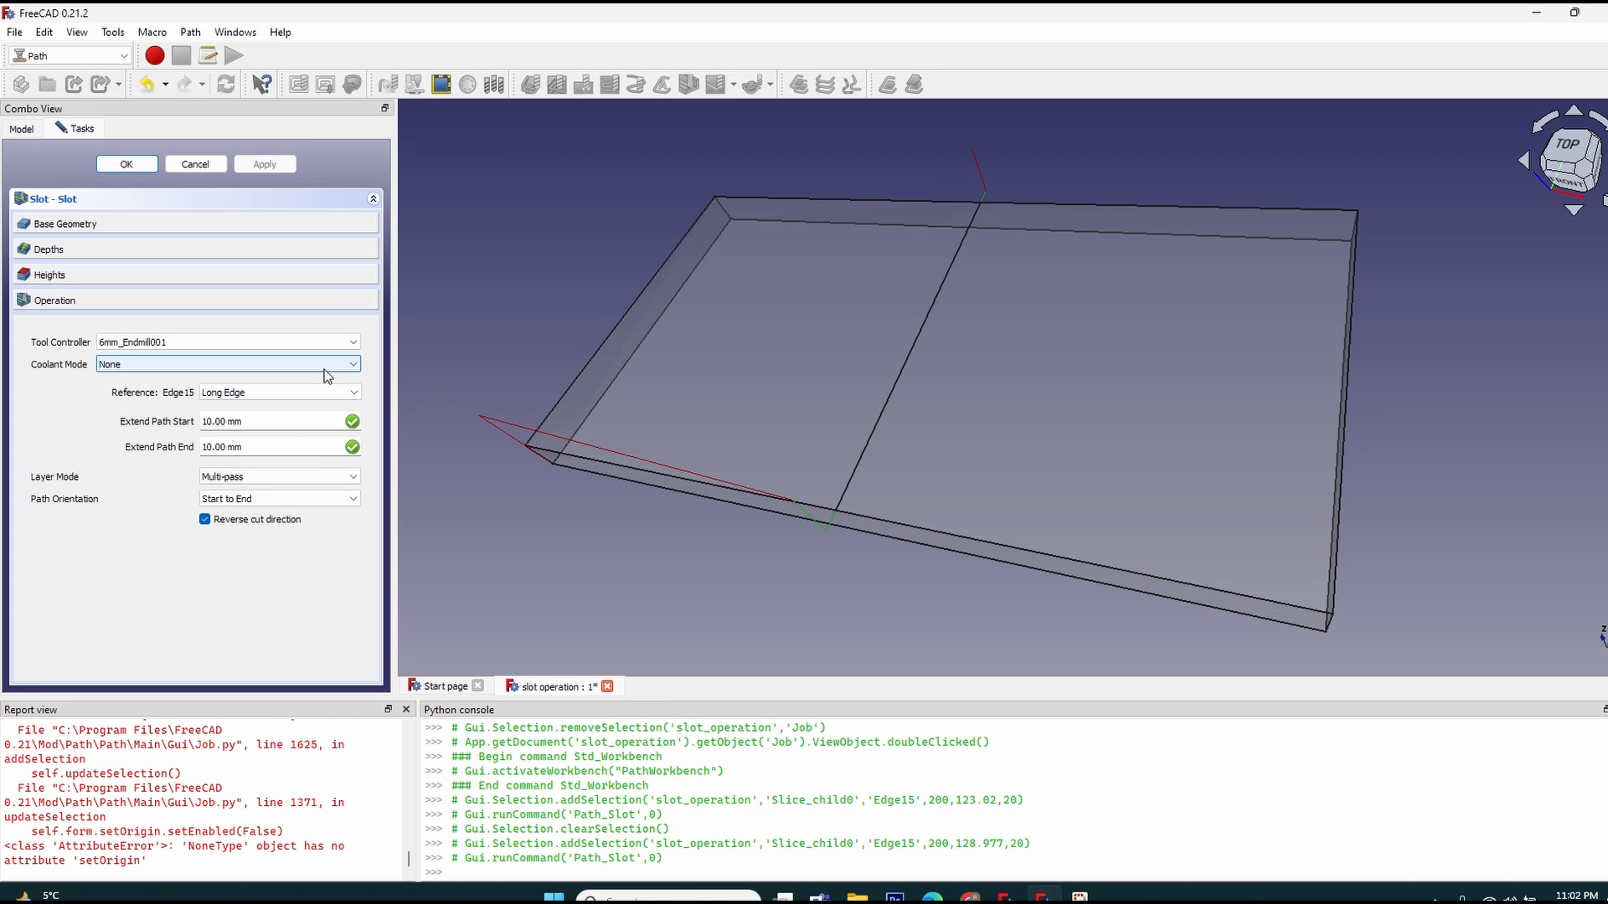
{"action": "left_click", "coordinate": [206, 519]}
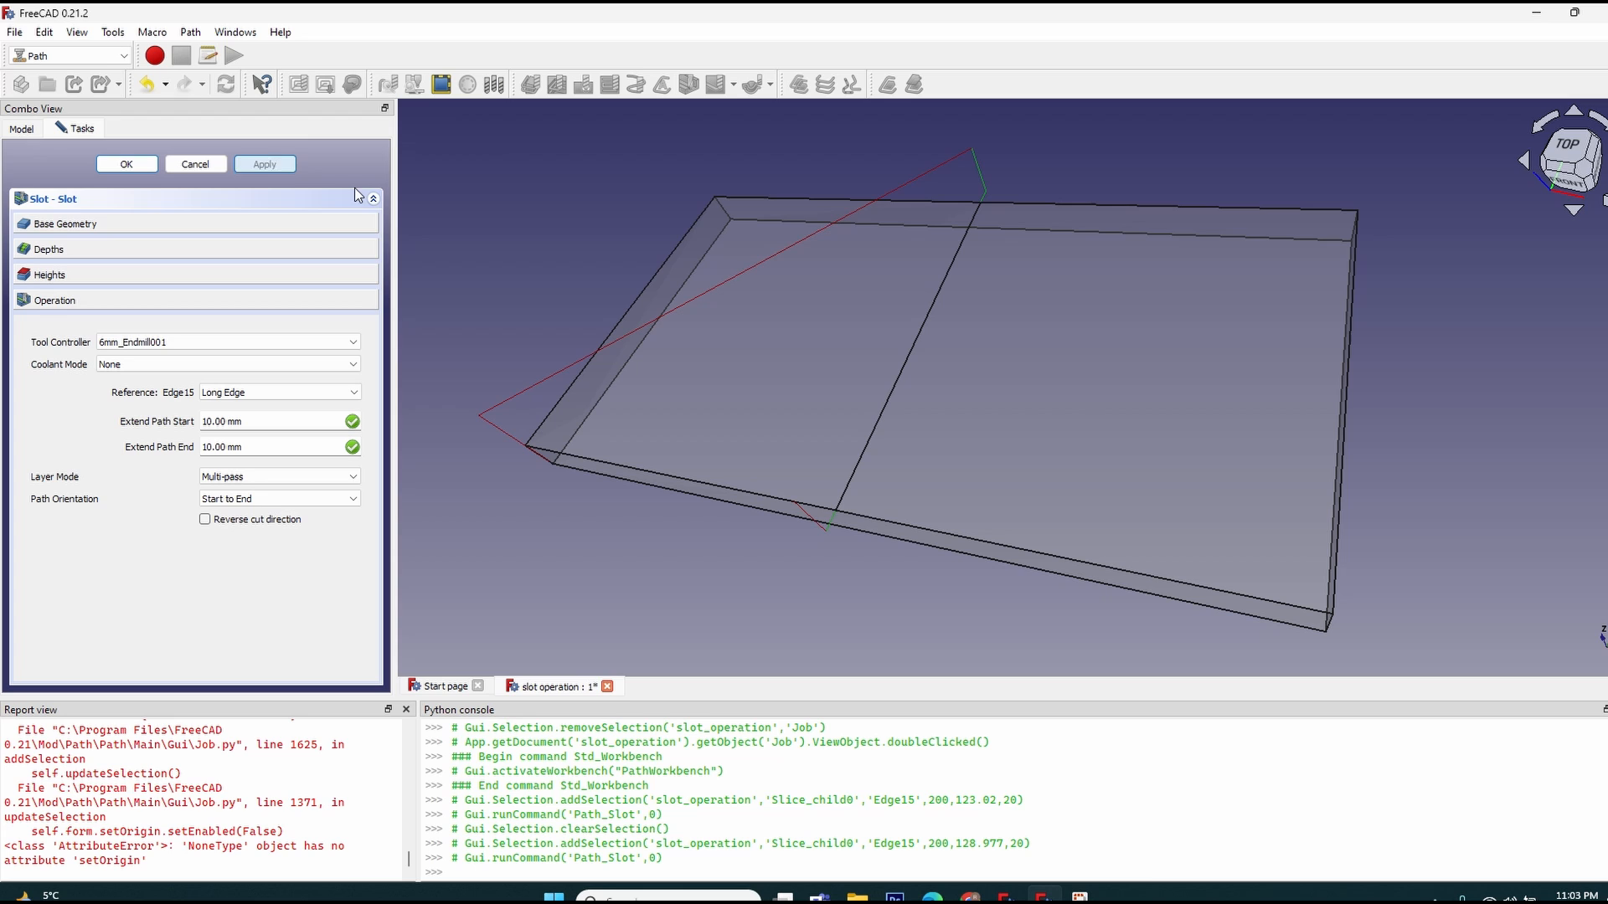
{"action": "left_click", "coordinate": [277, 499]}
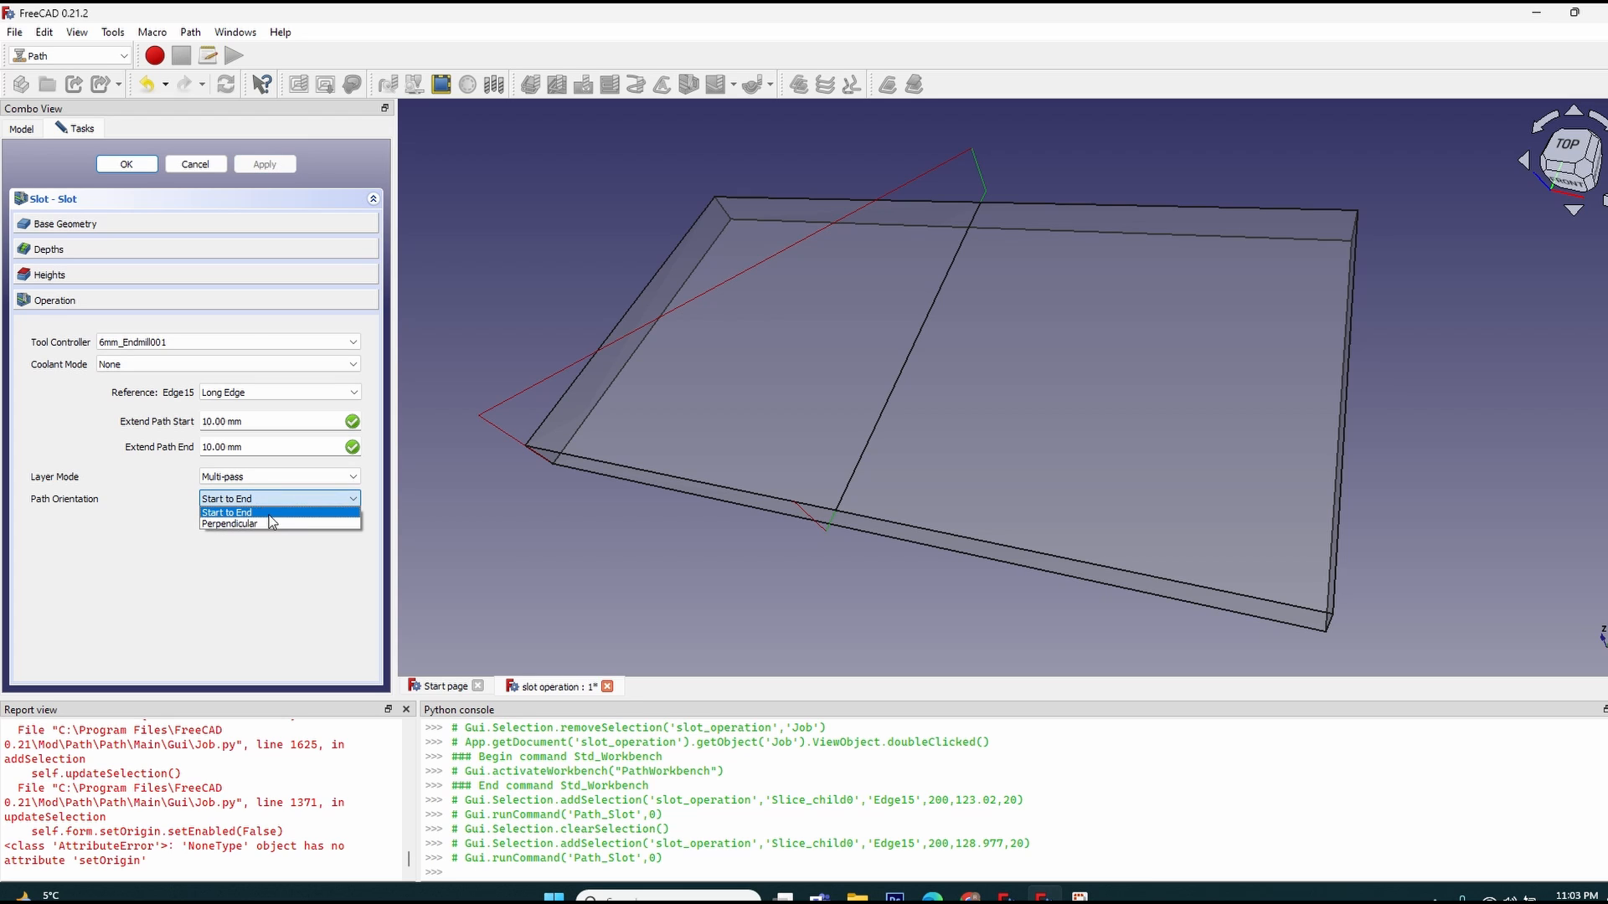
{"action": "left_click", "coordinate": [228, 524]}
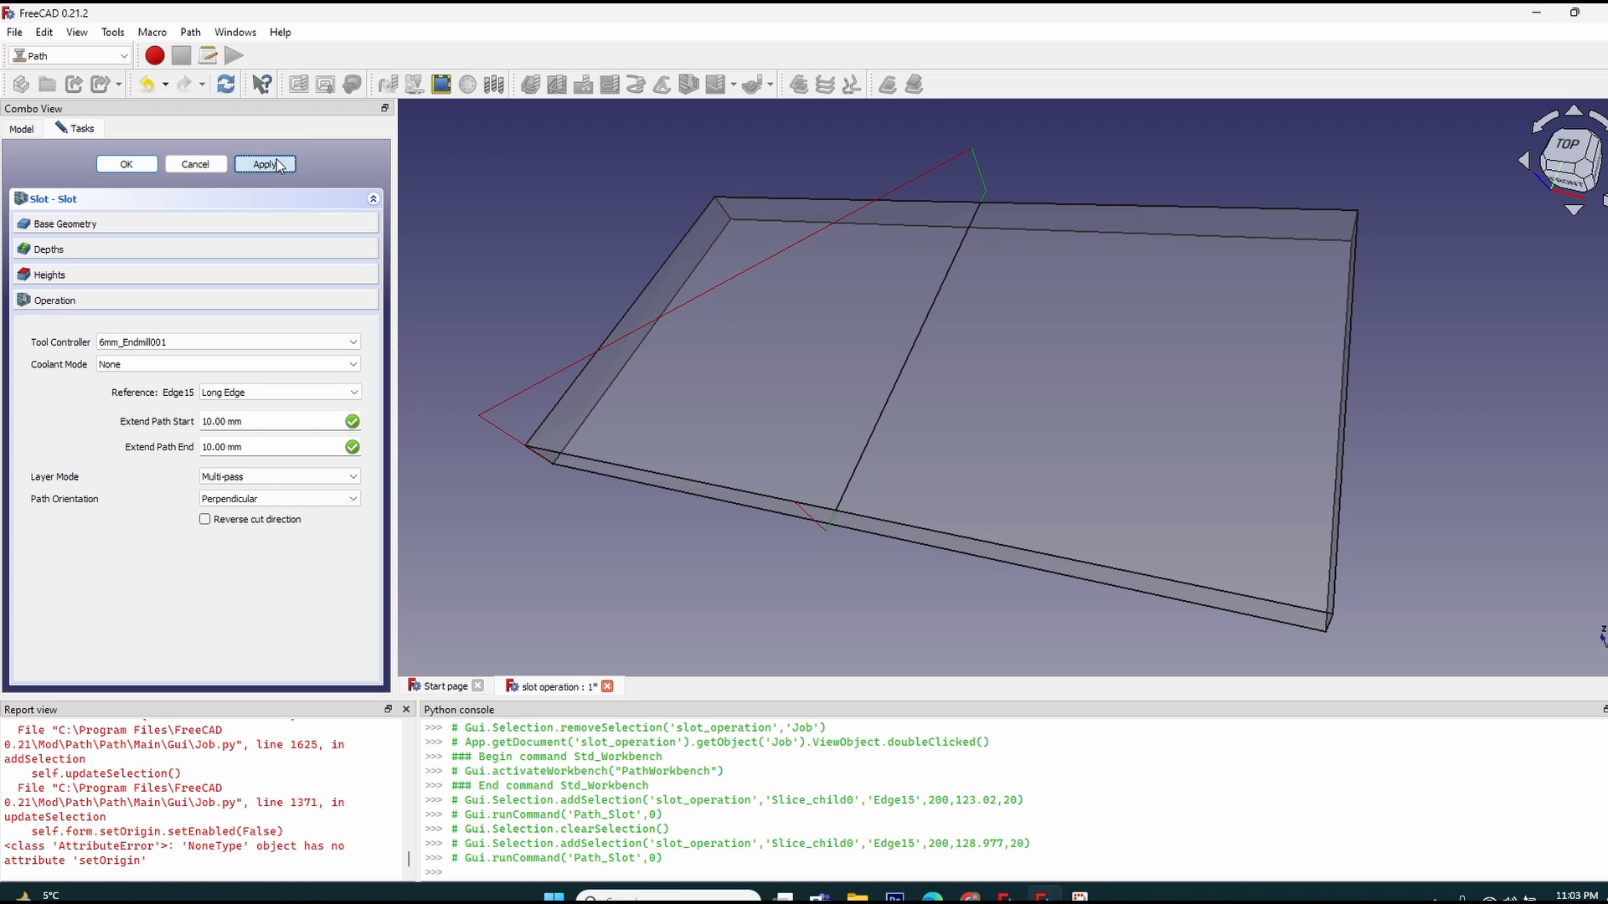
{"action": "left_click", "coordinate": [264, 164]}
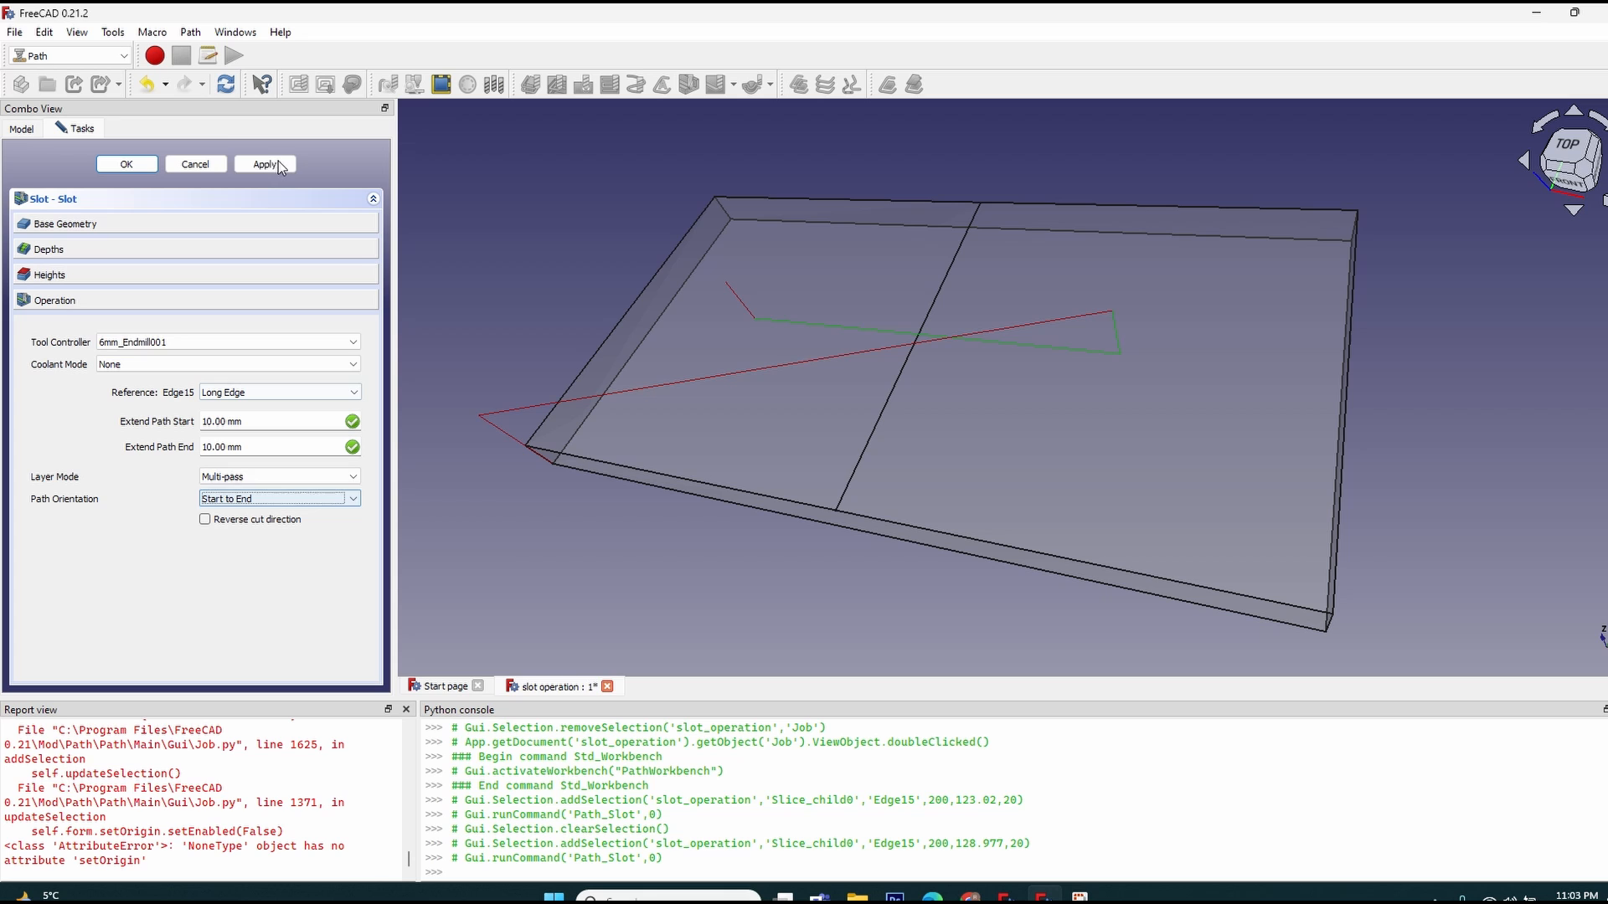
{"action": "left_click", "coordinate": [264, 164]}
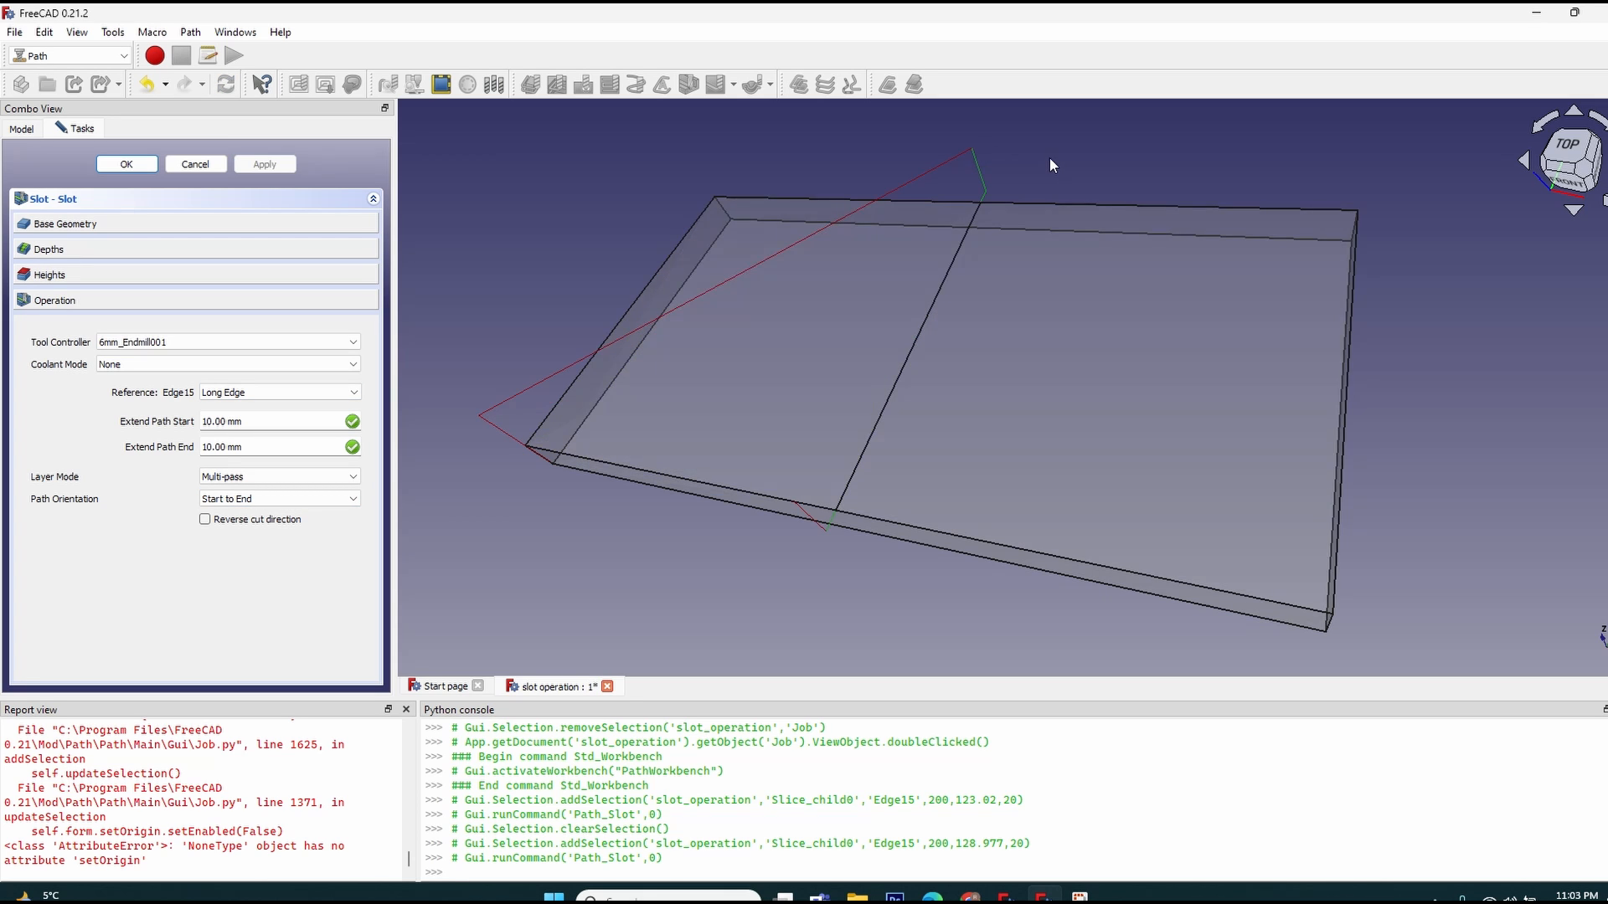
Set the slot's Final Depth to 17 mm through the formula editor.
{"action": "left_click", "coordinate": [49, 250]}
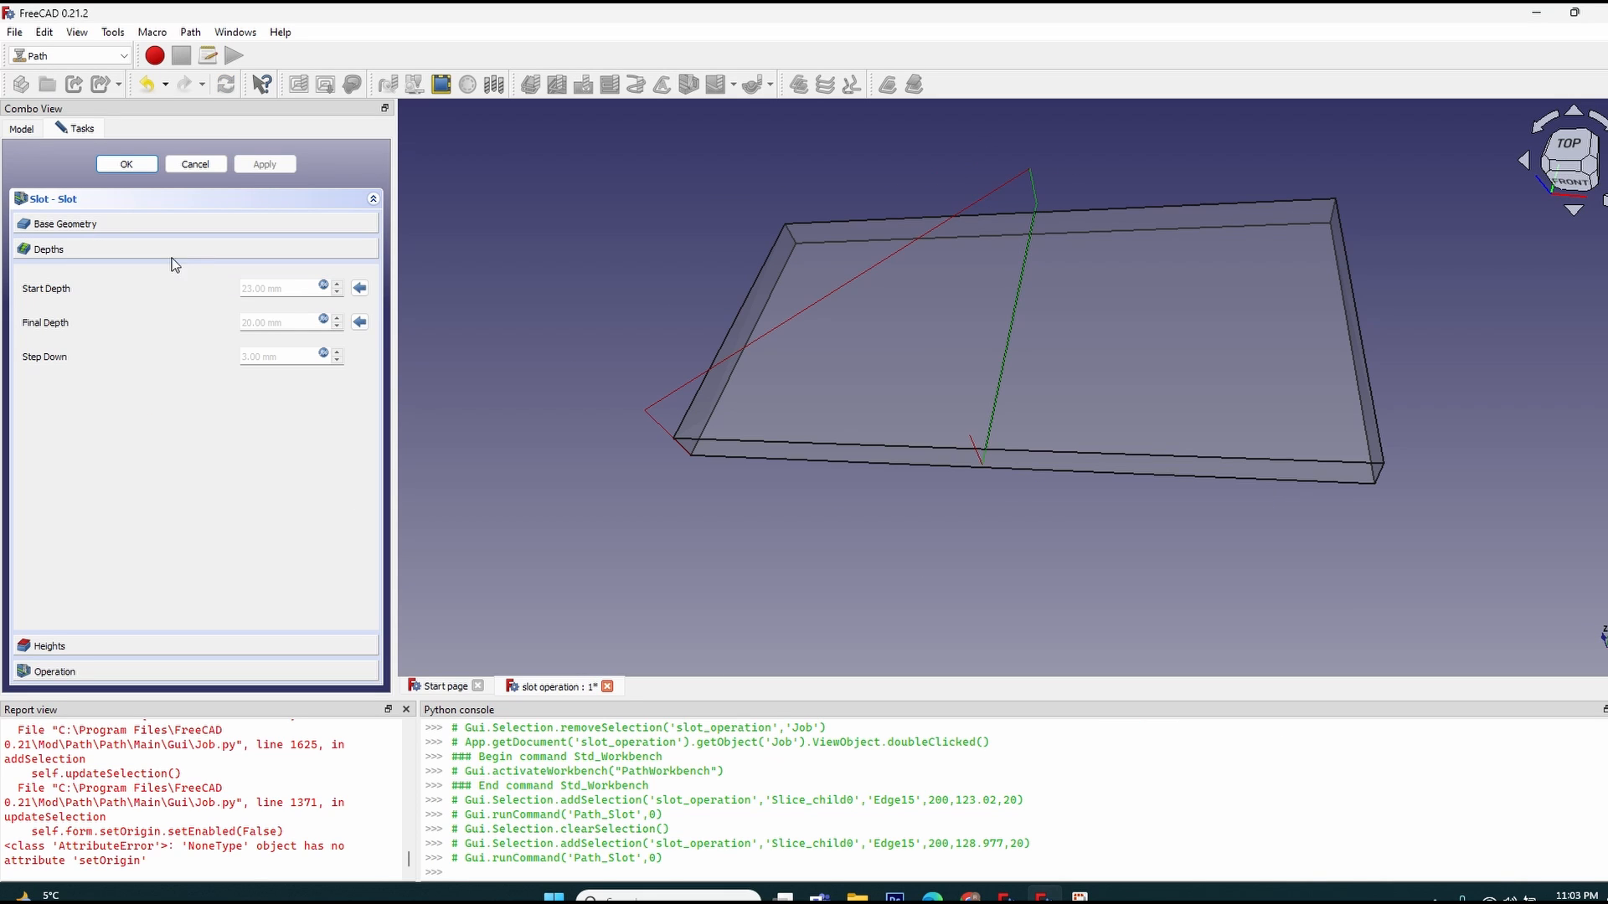
{"action": "mouse_move", "coordinate": [152, 239]}
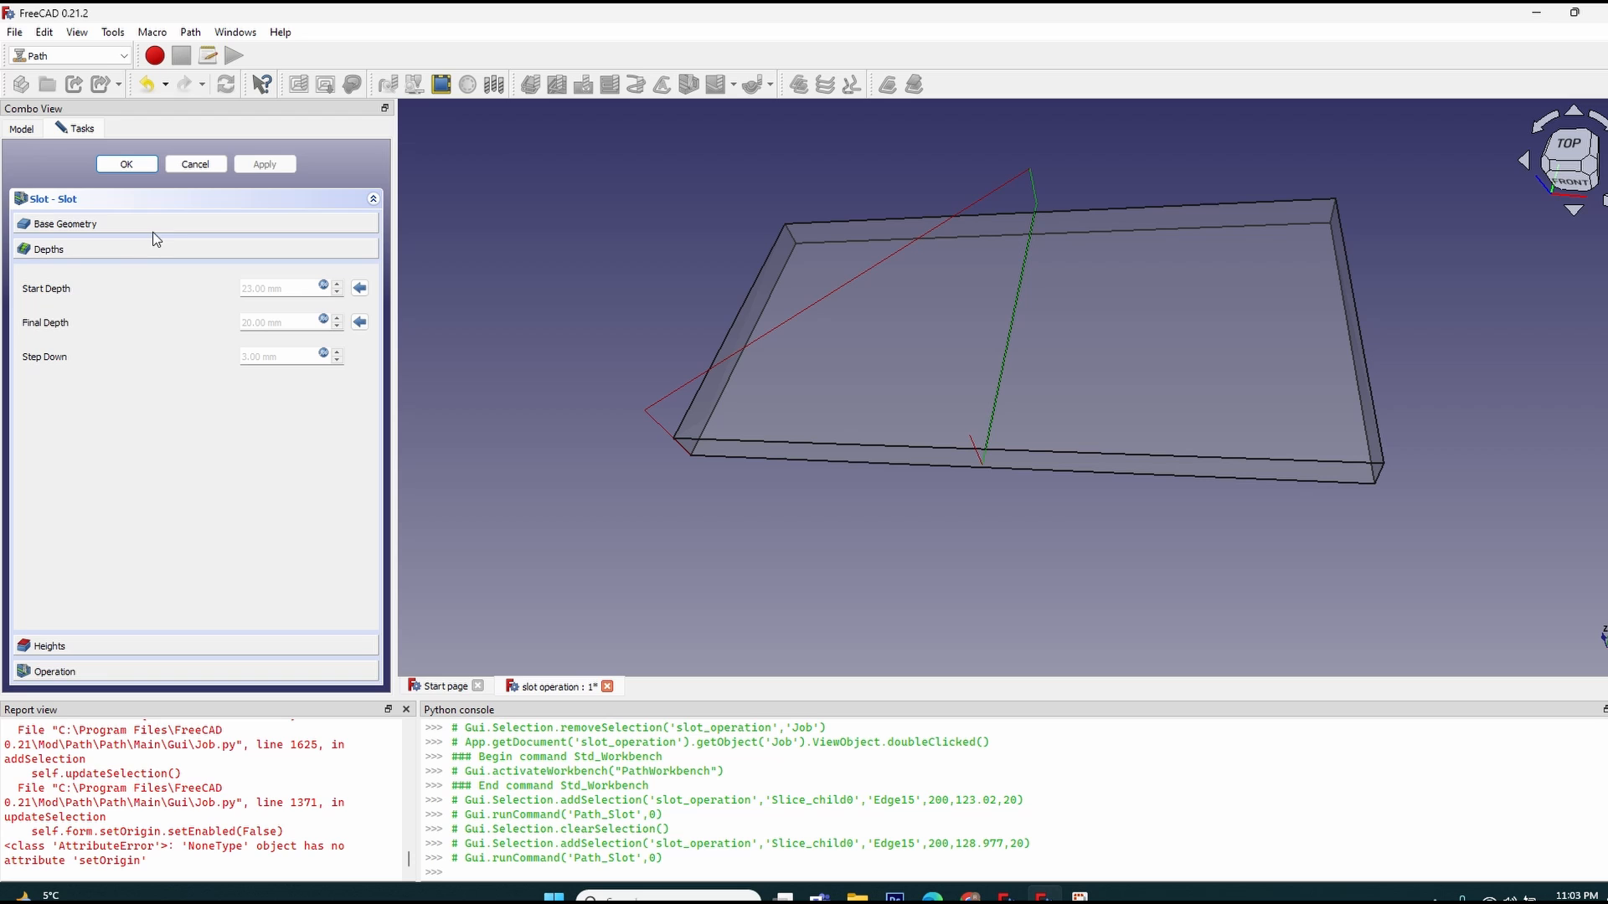
{"action": "mouse_move", "coordinate": [323, 324]}
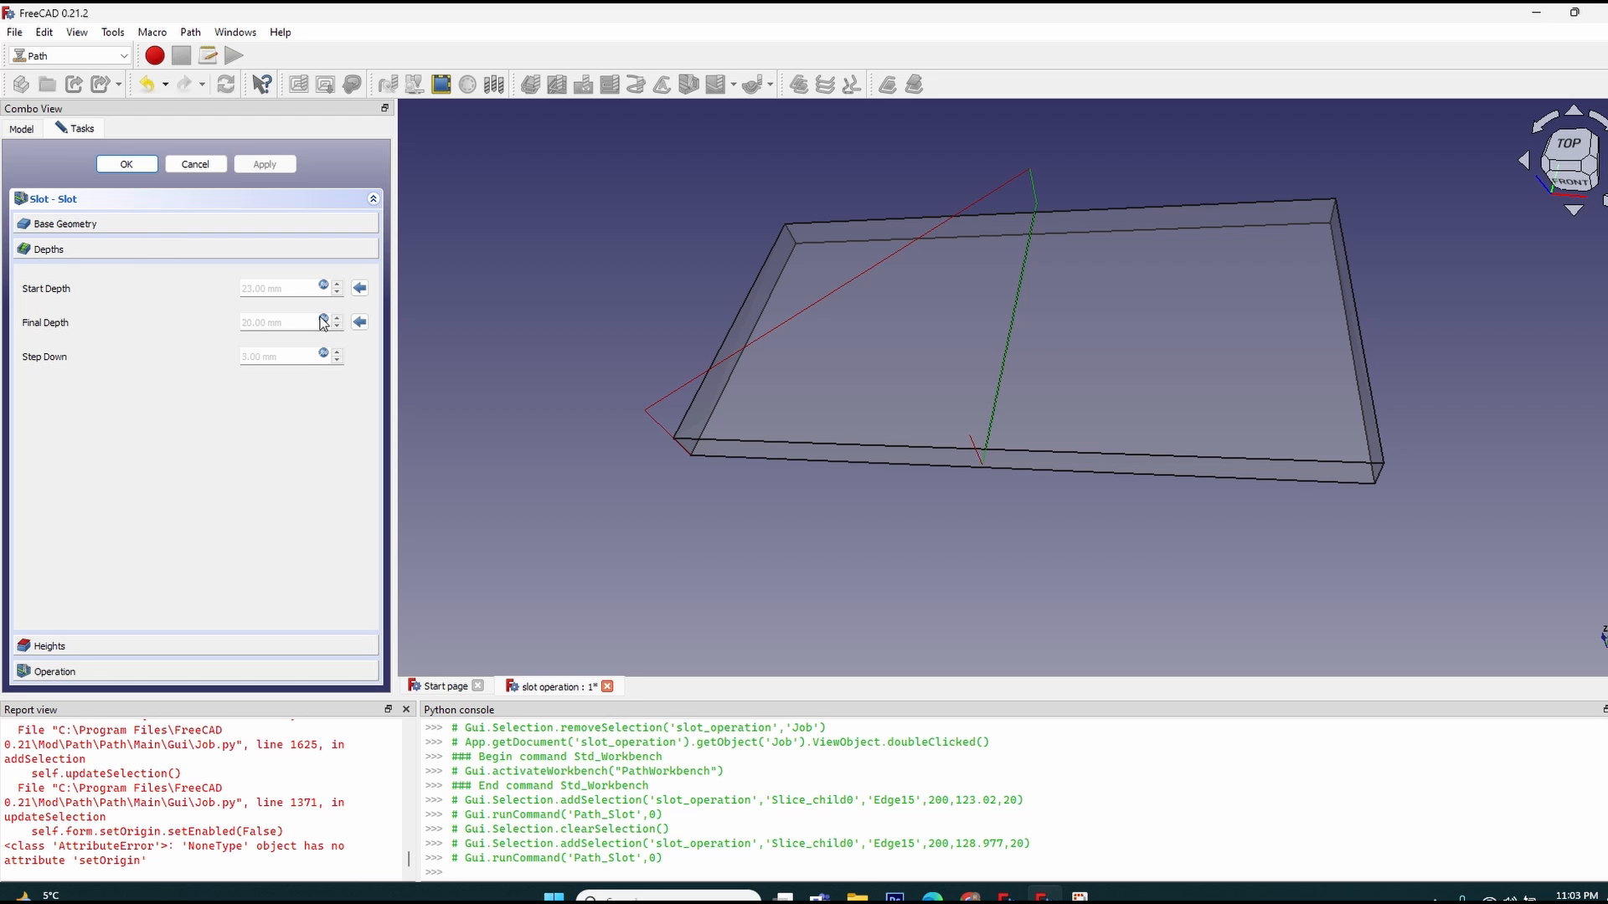
{"action": "left_click", "coordinate": [324, 322]}
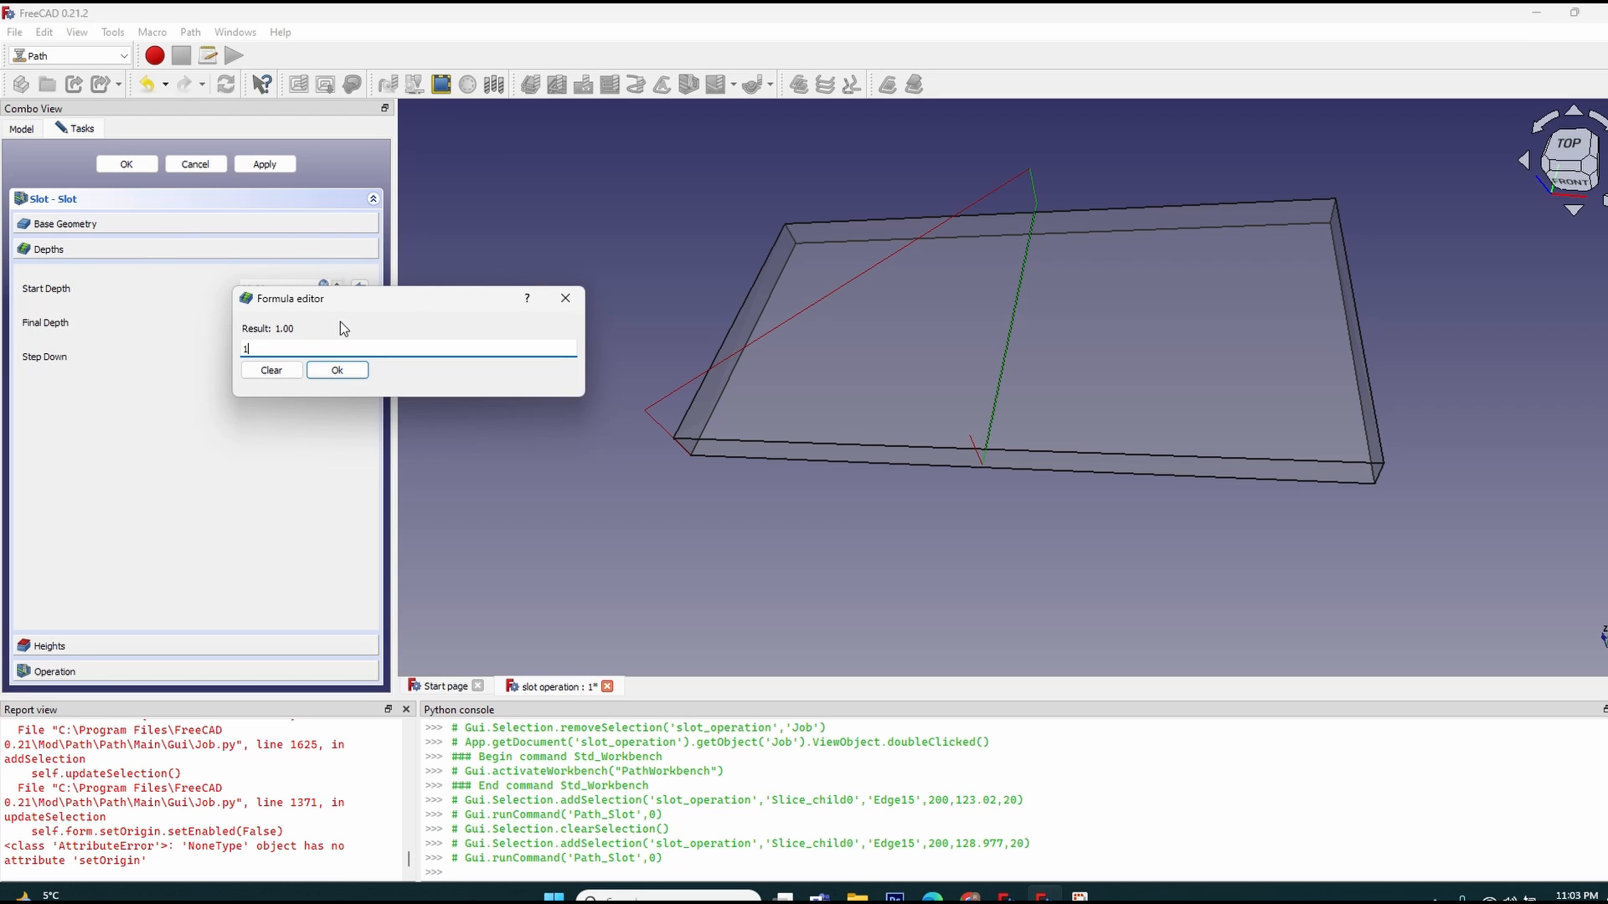
{"action": "left_click", "coordinate": [337, 370]}
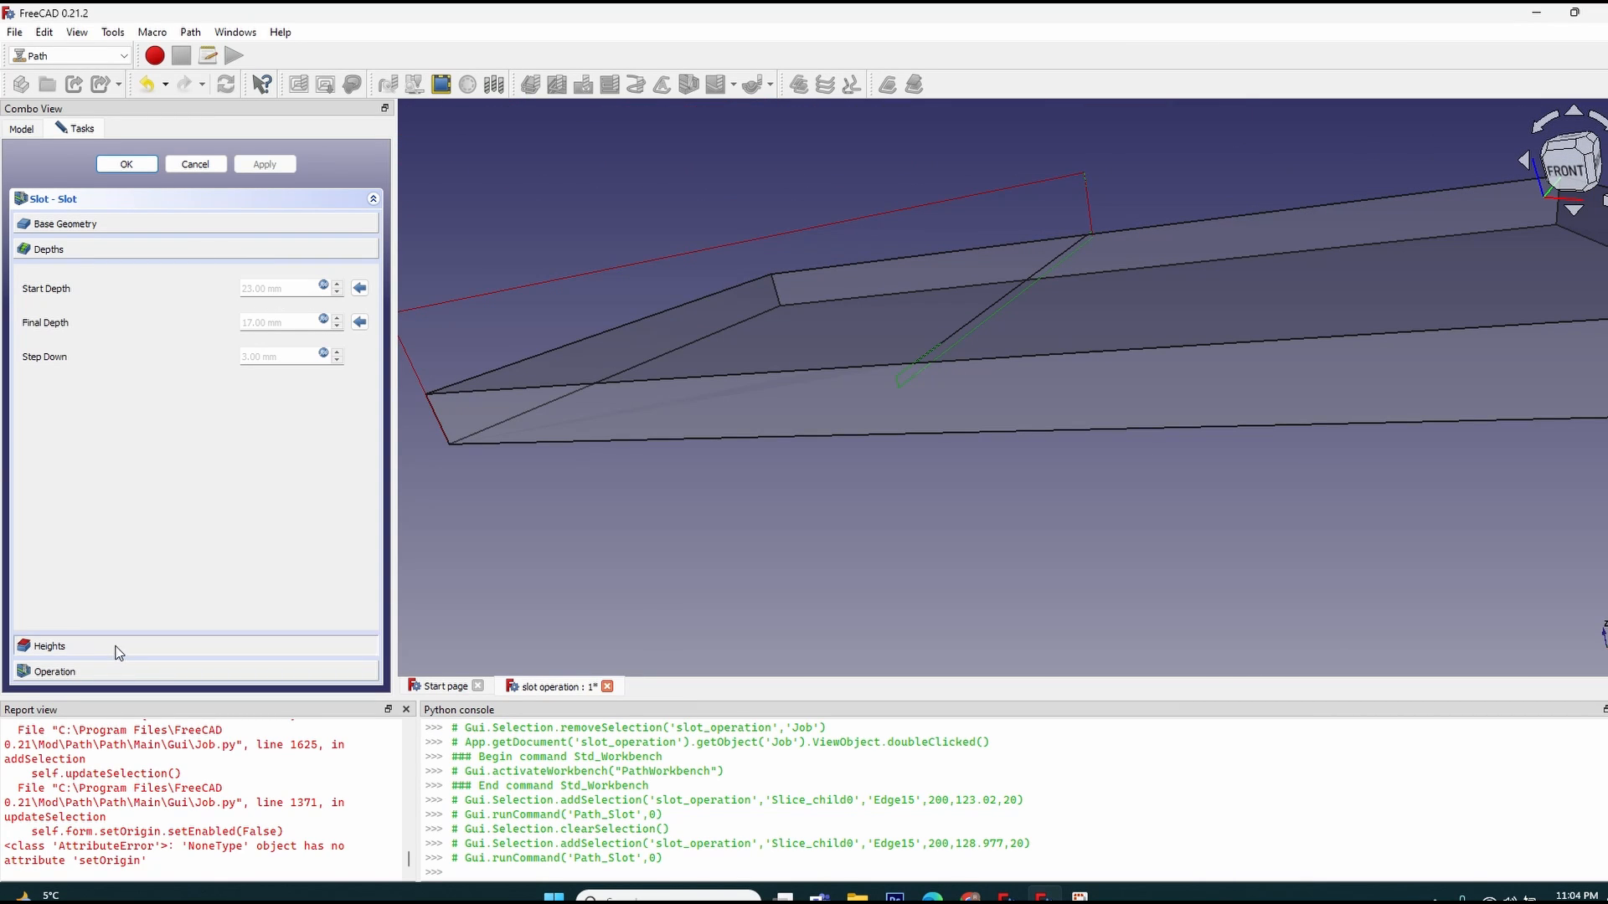
{"action": "left_click", "coordinate": [64, 224]}
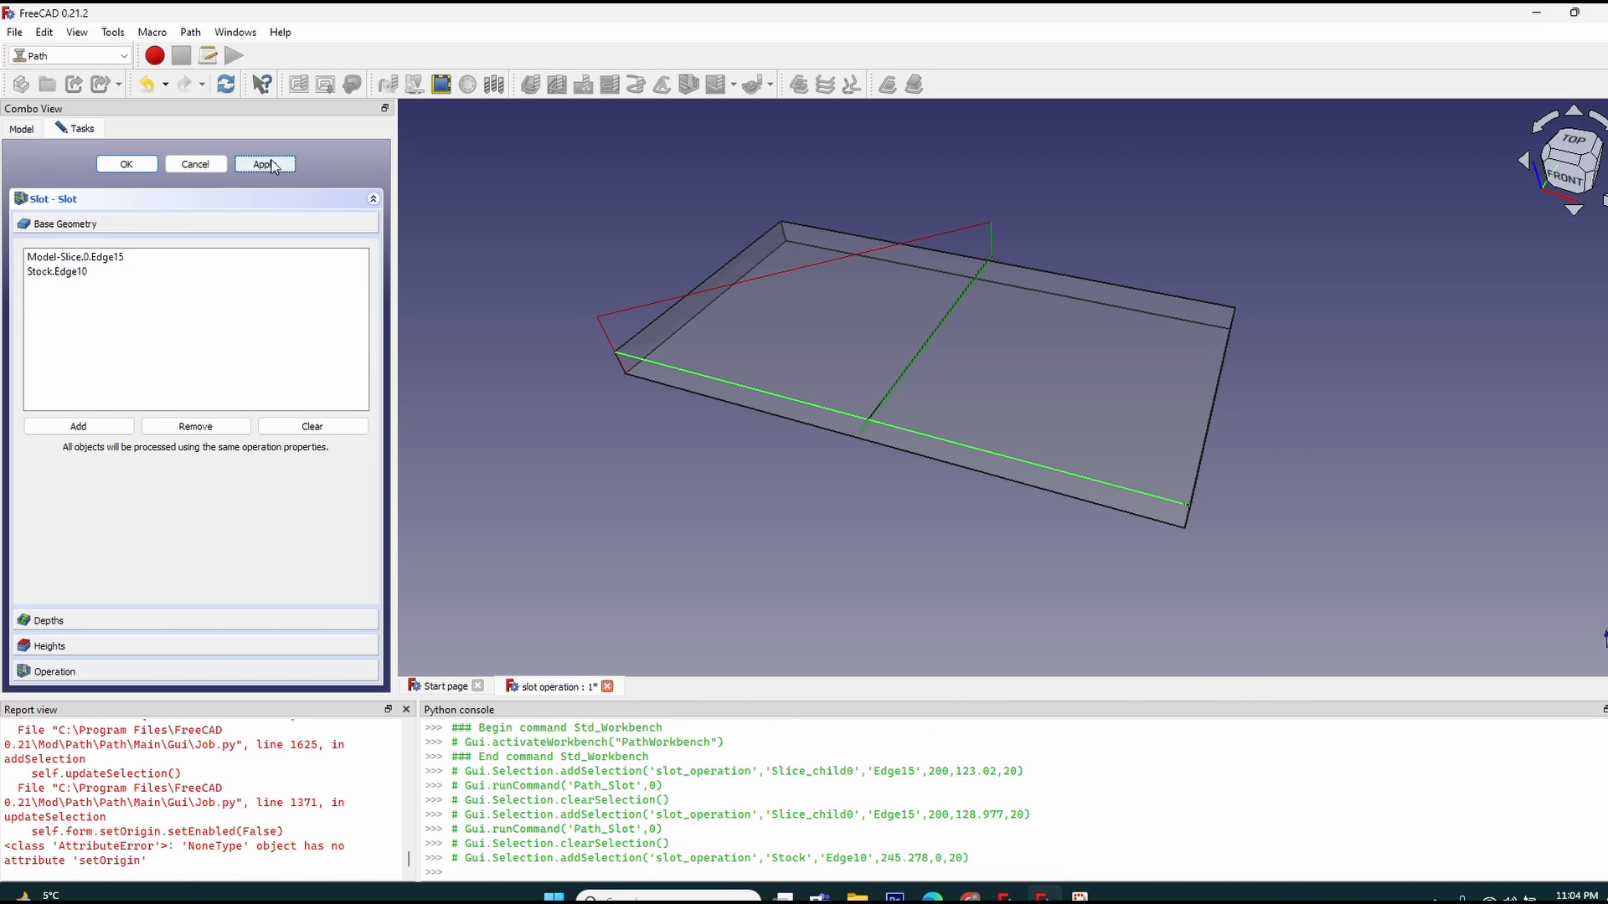
Add Stock Edge10, the block's long front edge, to the slot's base geometry.
{"action": "left_click", "coordinate": [265, 165]}
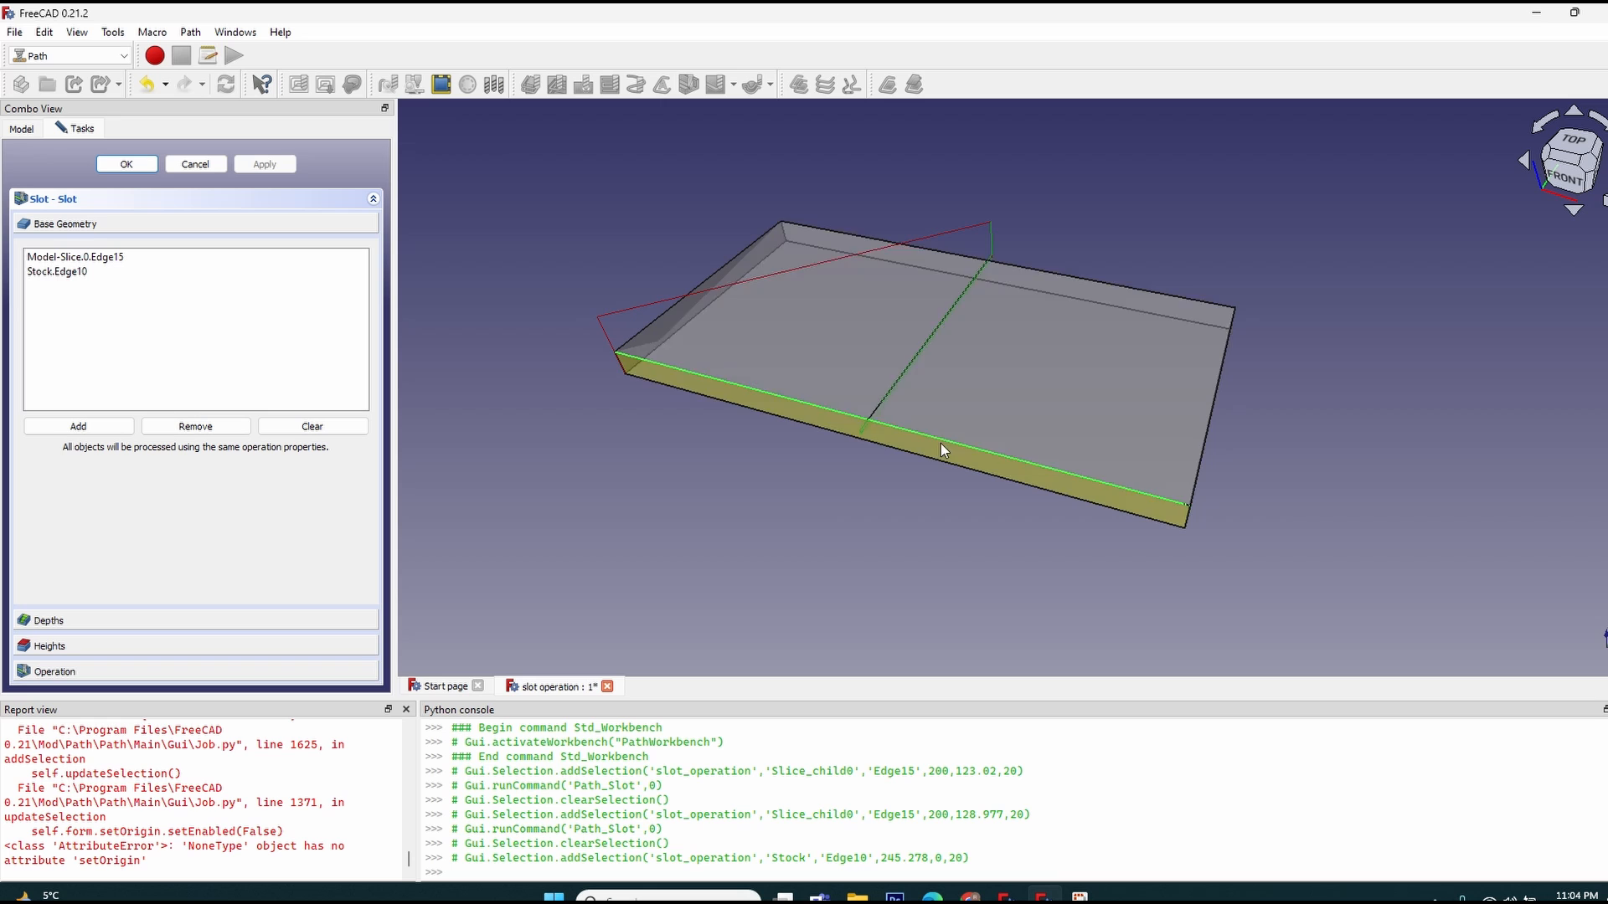
{"action": "left_click", "coordinate": [56, 270]}
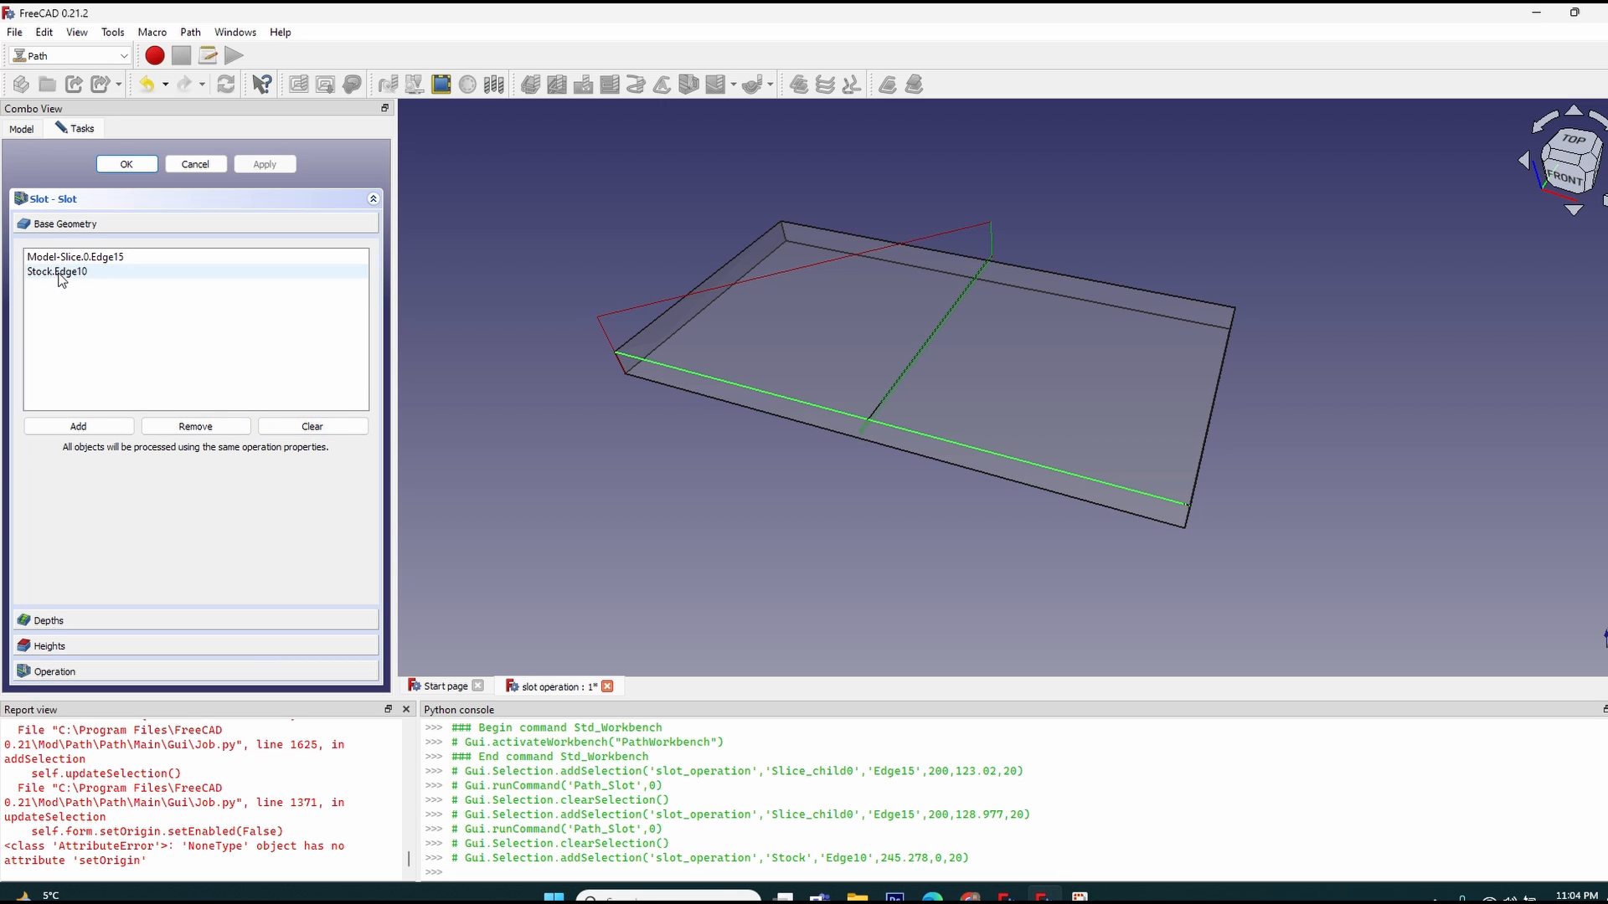
{"action": "left_click", "coordinate": [56, 271]}
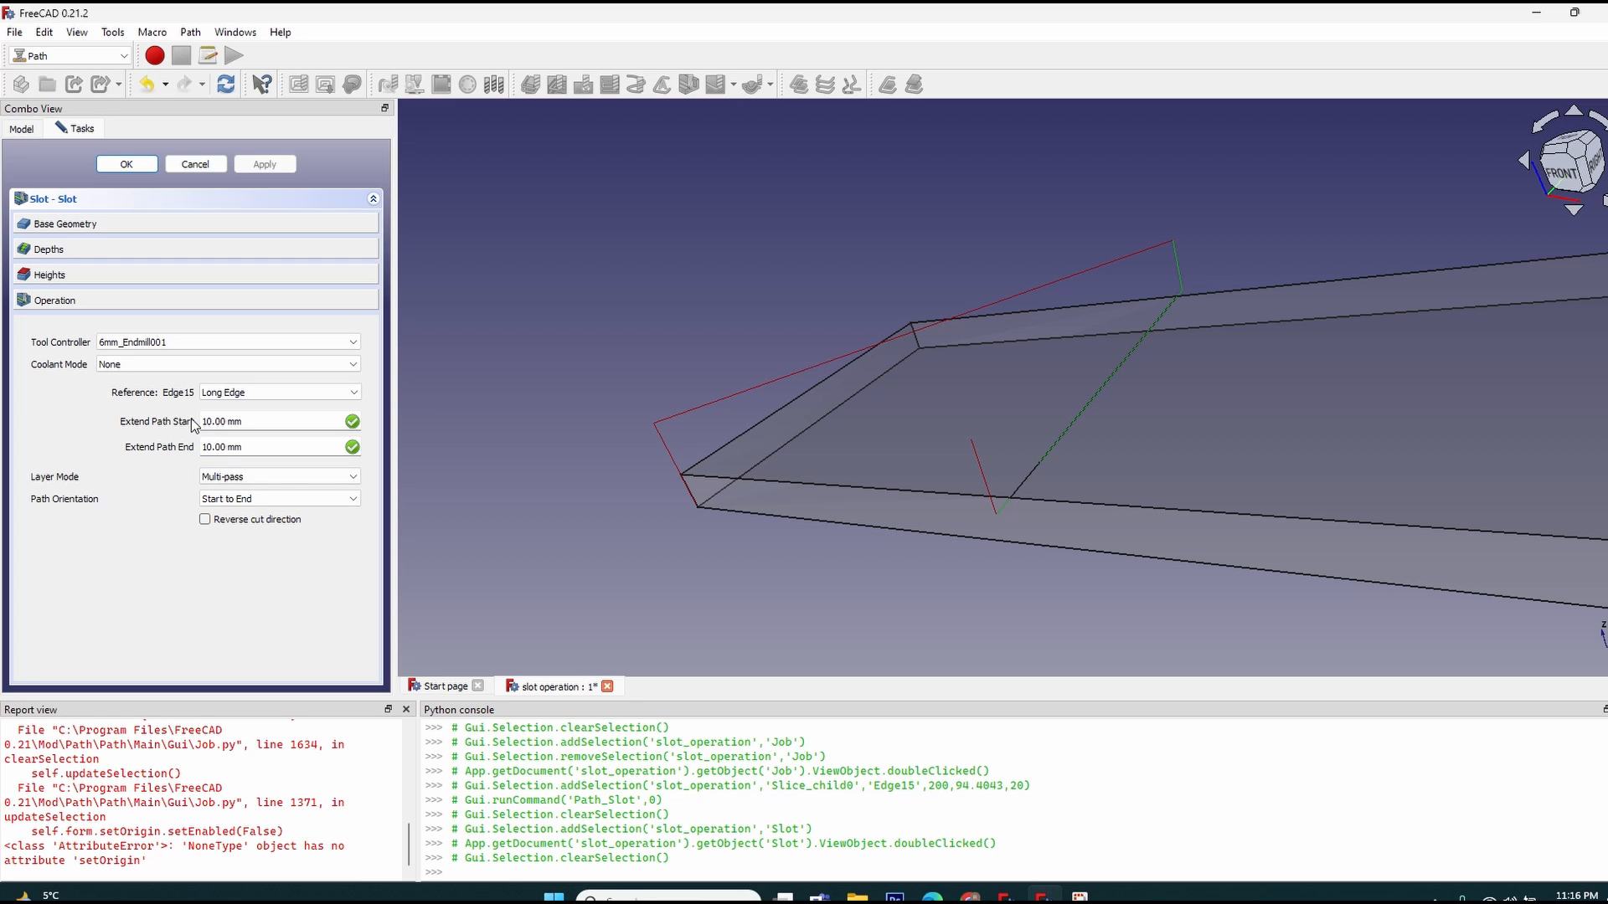
{"action": "mouse_move", "coordinate": [197, 454]}
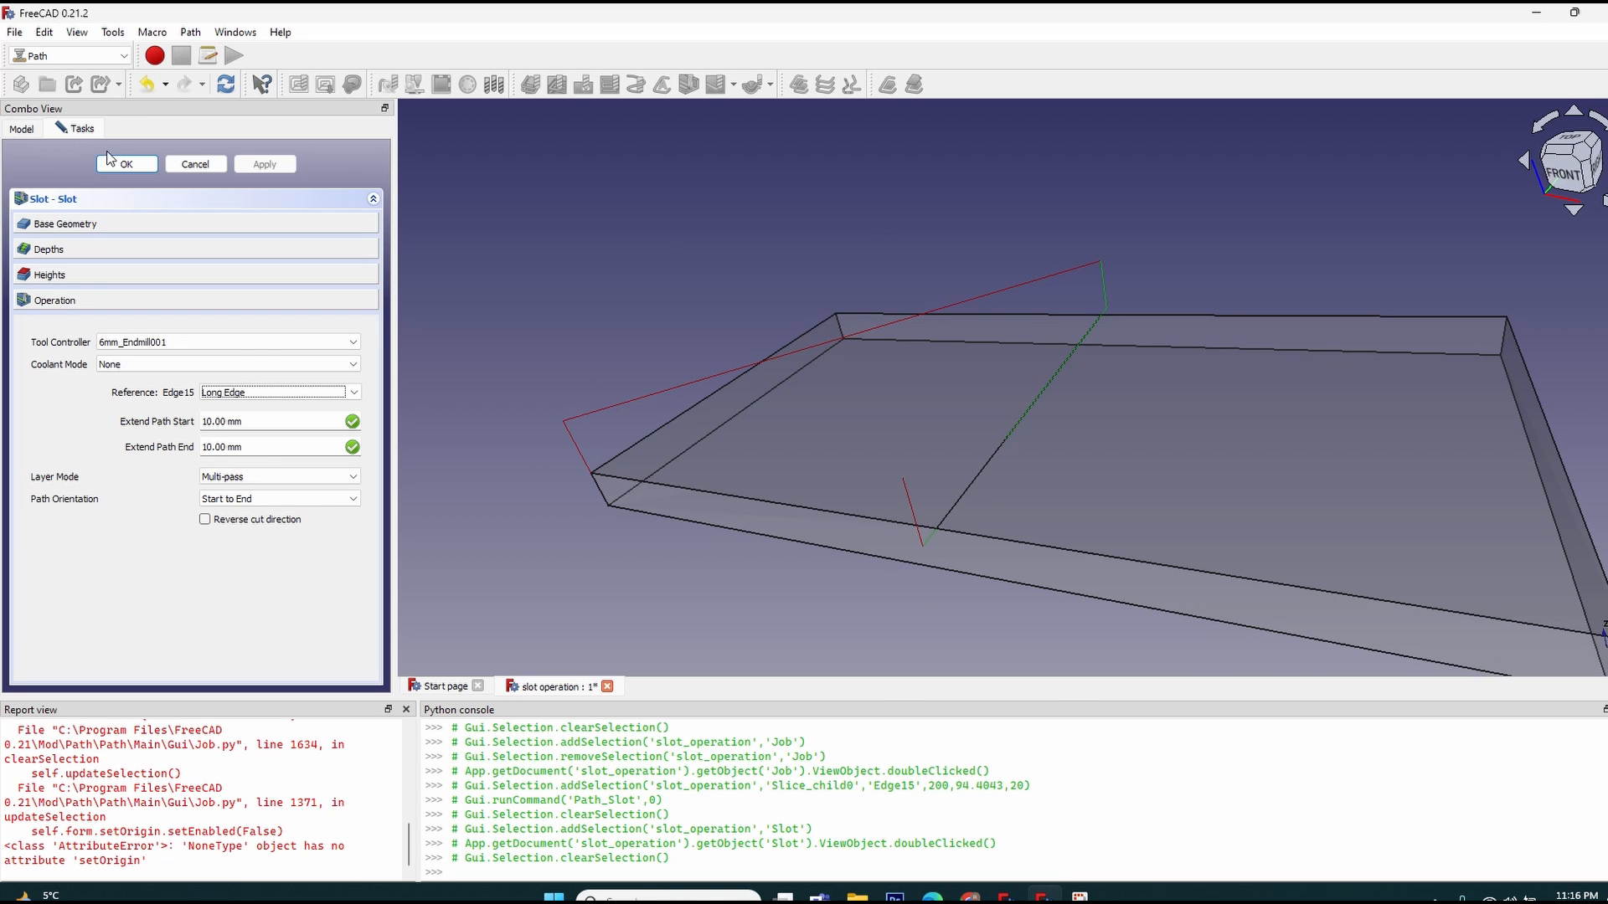
Accept the Slot operation with OK and clear the current selection.
{"action": "left_click", "coordinate": [126, 164]}
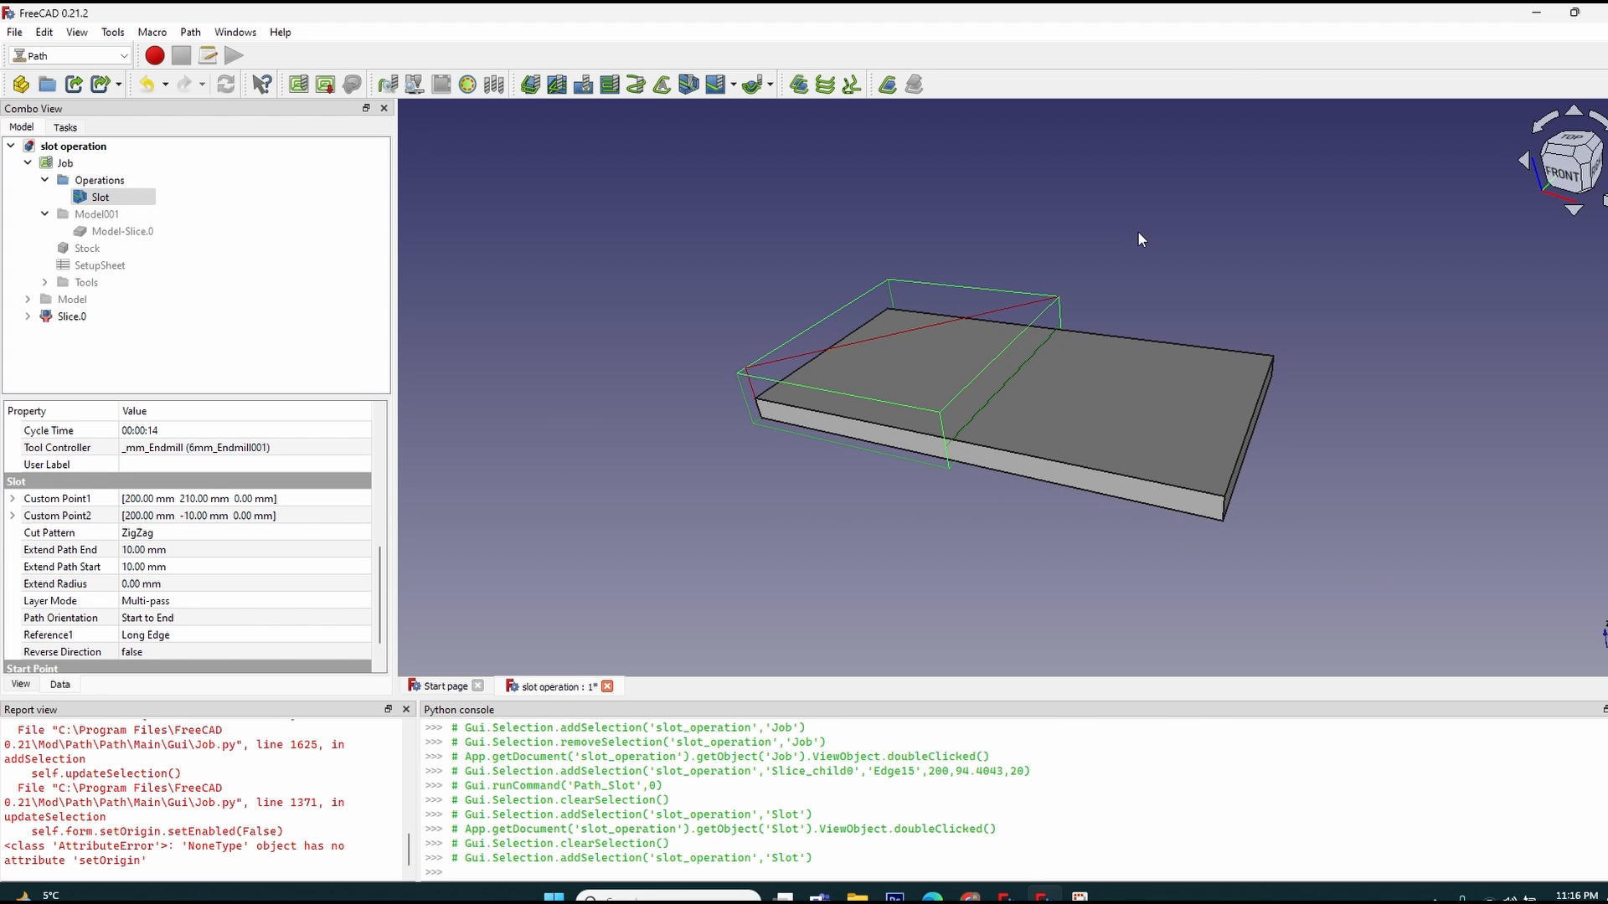
{"action": "left_click", "coordinate": [101, 197]}
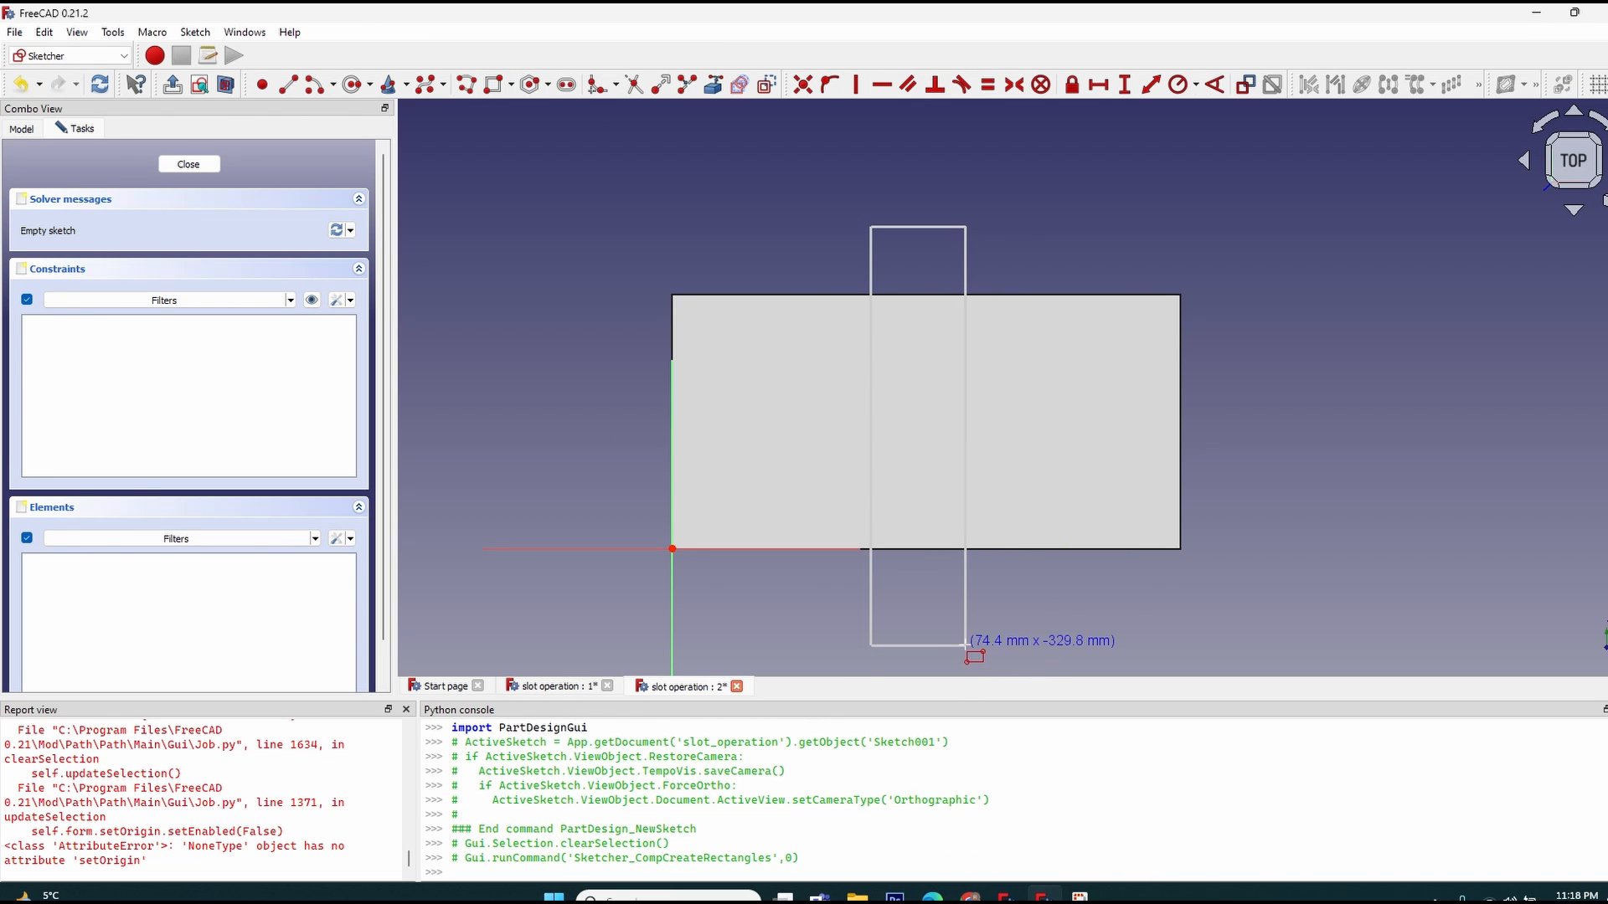
Close the rectangle sketch and confirm a 5 mm deep Pocket across the block.
{"action": "left_click", "coordinate": [188, 164]}
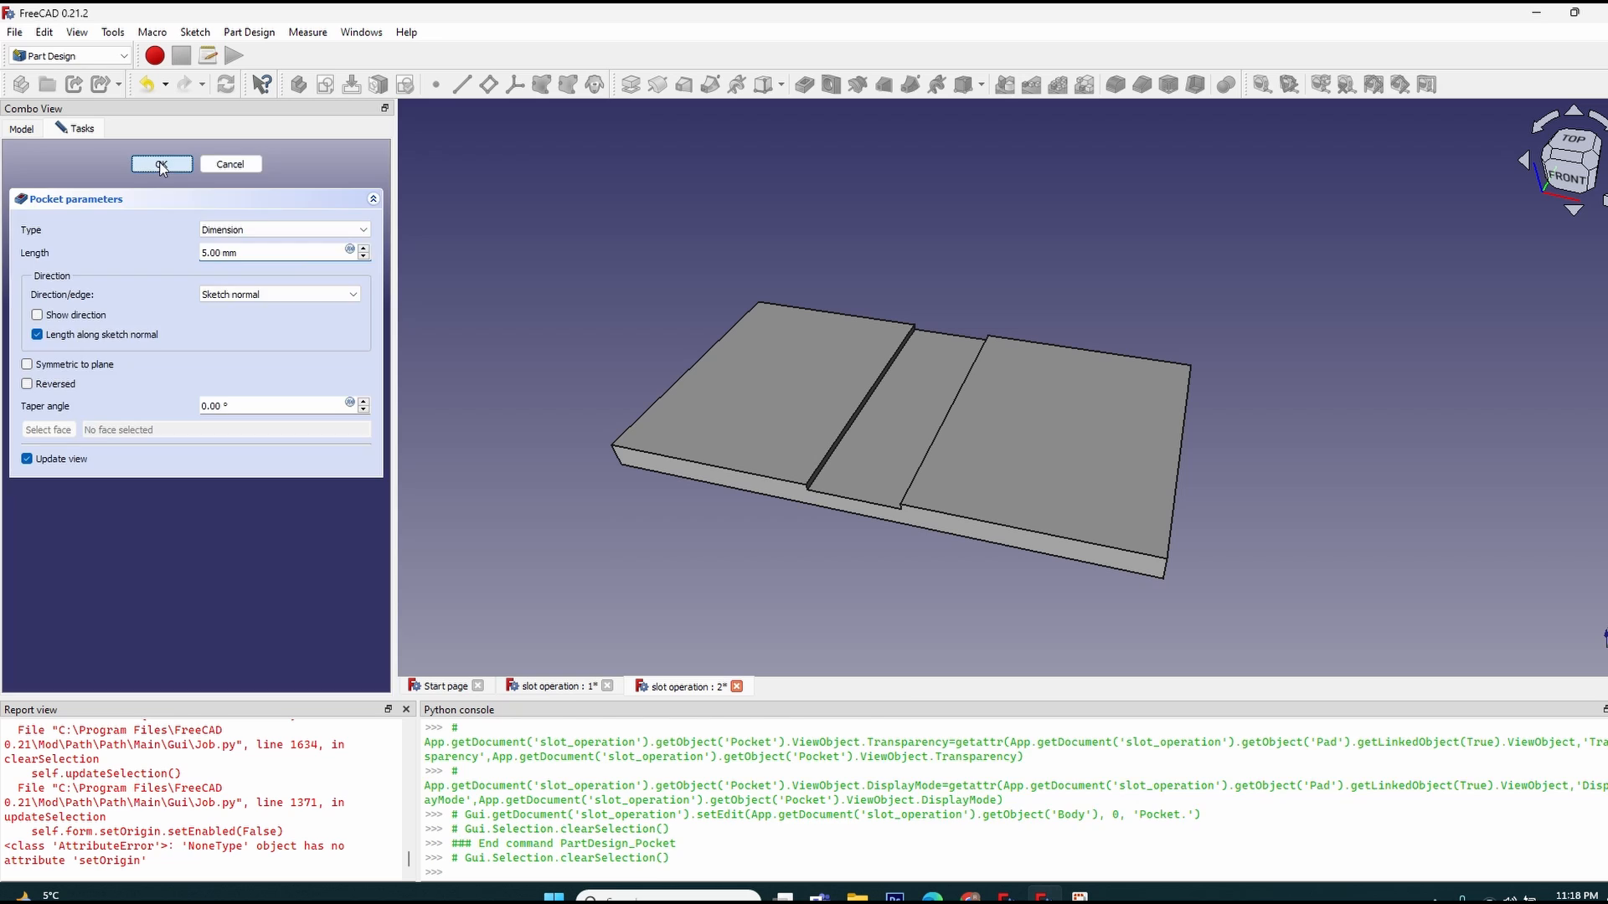
{"action": "left_click", "coordinate": [161, 164]}
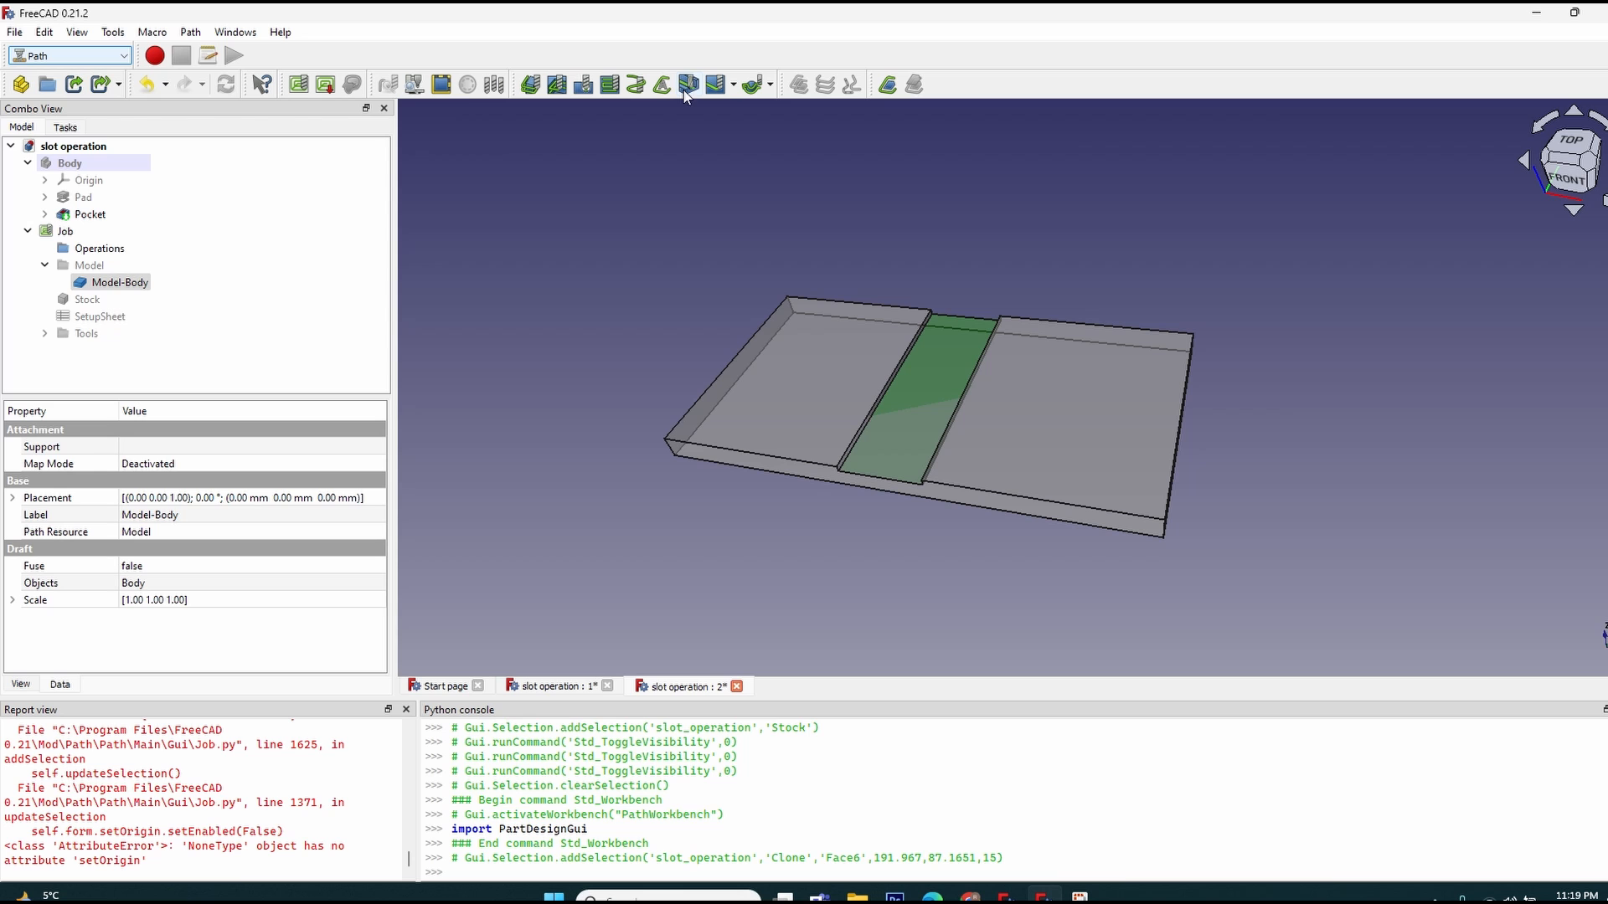
Start a Slot operation on Face6, the channel floor, keeping Reference Long Edge.
{"action": "left_click", "coordinate": [688, 84]}
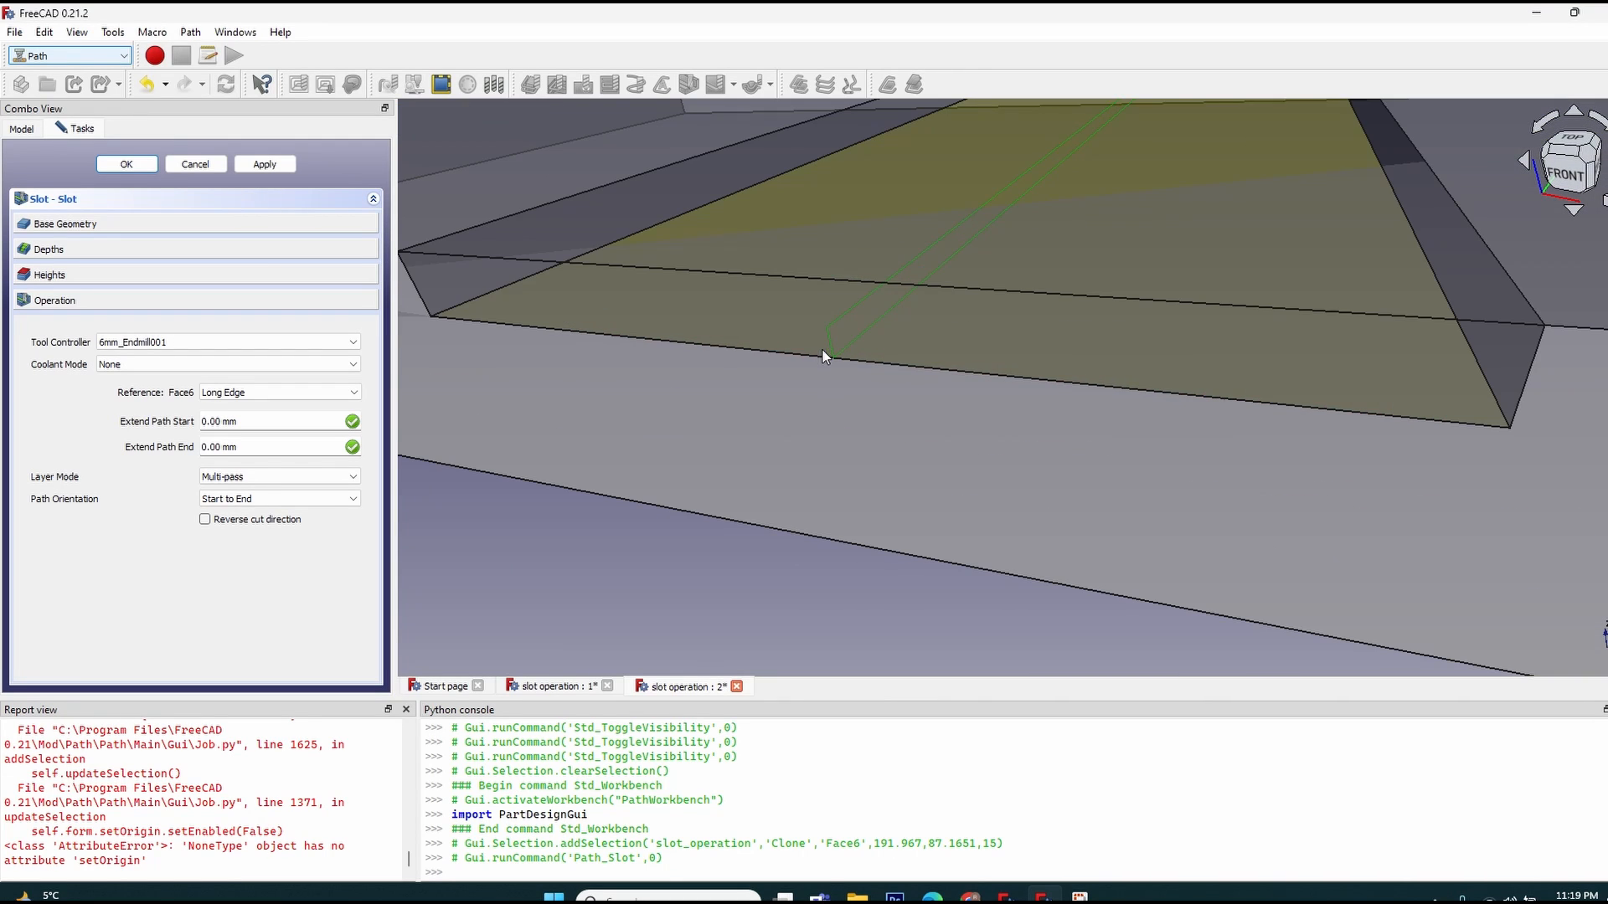
{"action": "mouse_move", "coordinate": [969, 350]}
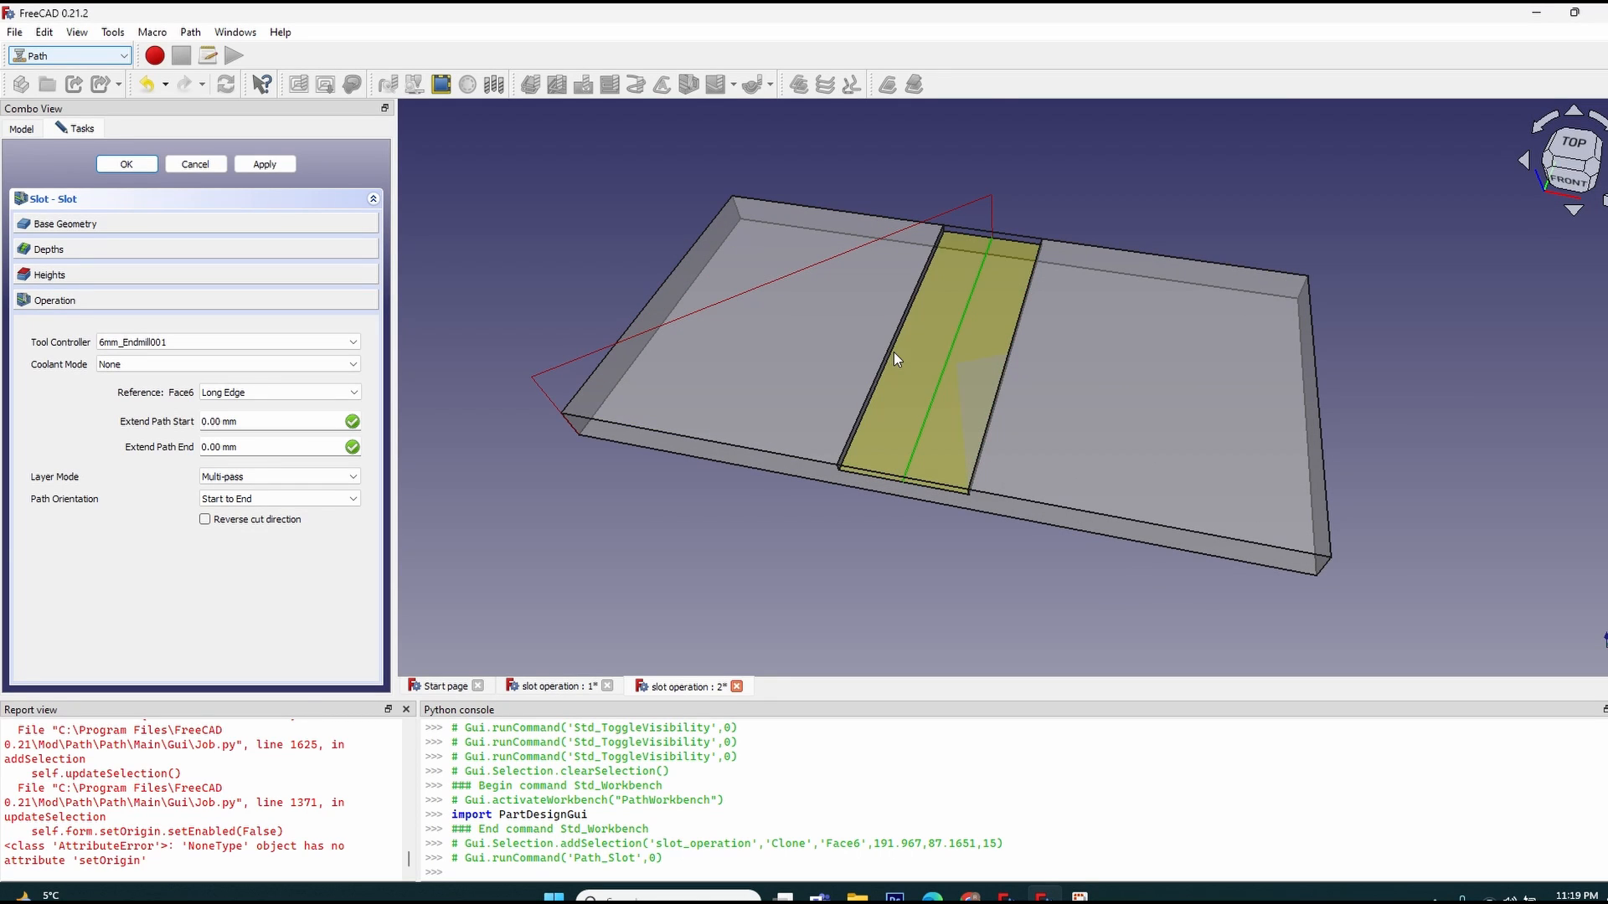
{"action": "mouse_move", "coordinate": [924, 338]}
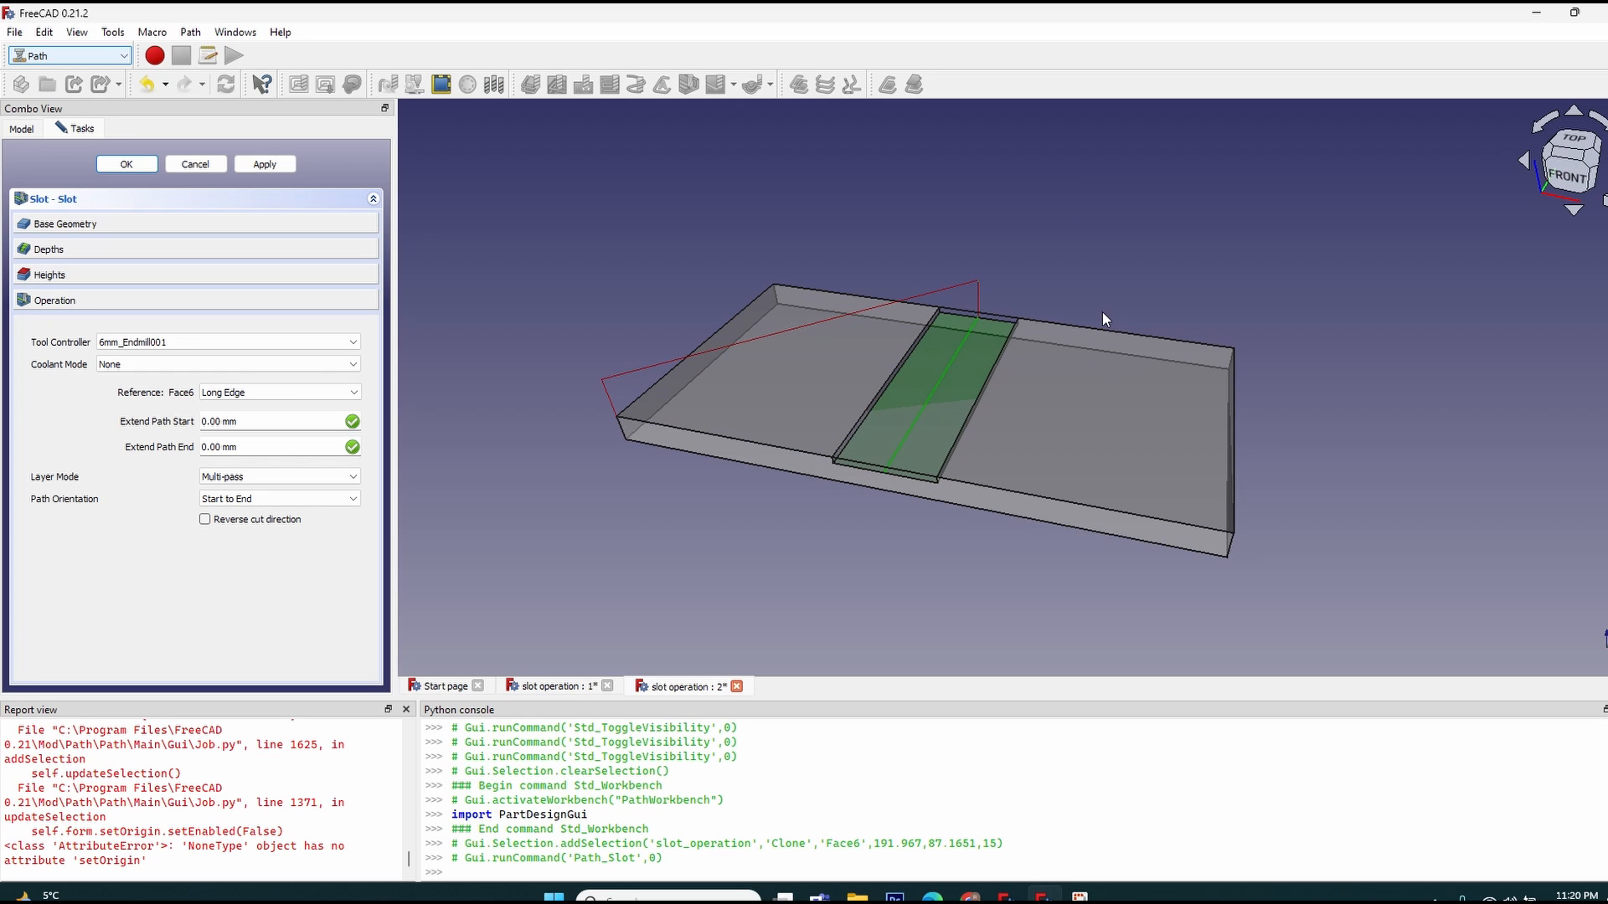
{"action": "mouse_move", "coordinate": [1067, 326]}
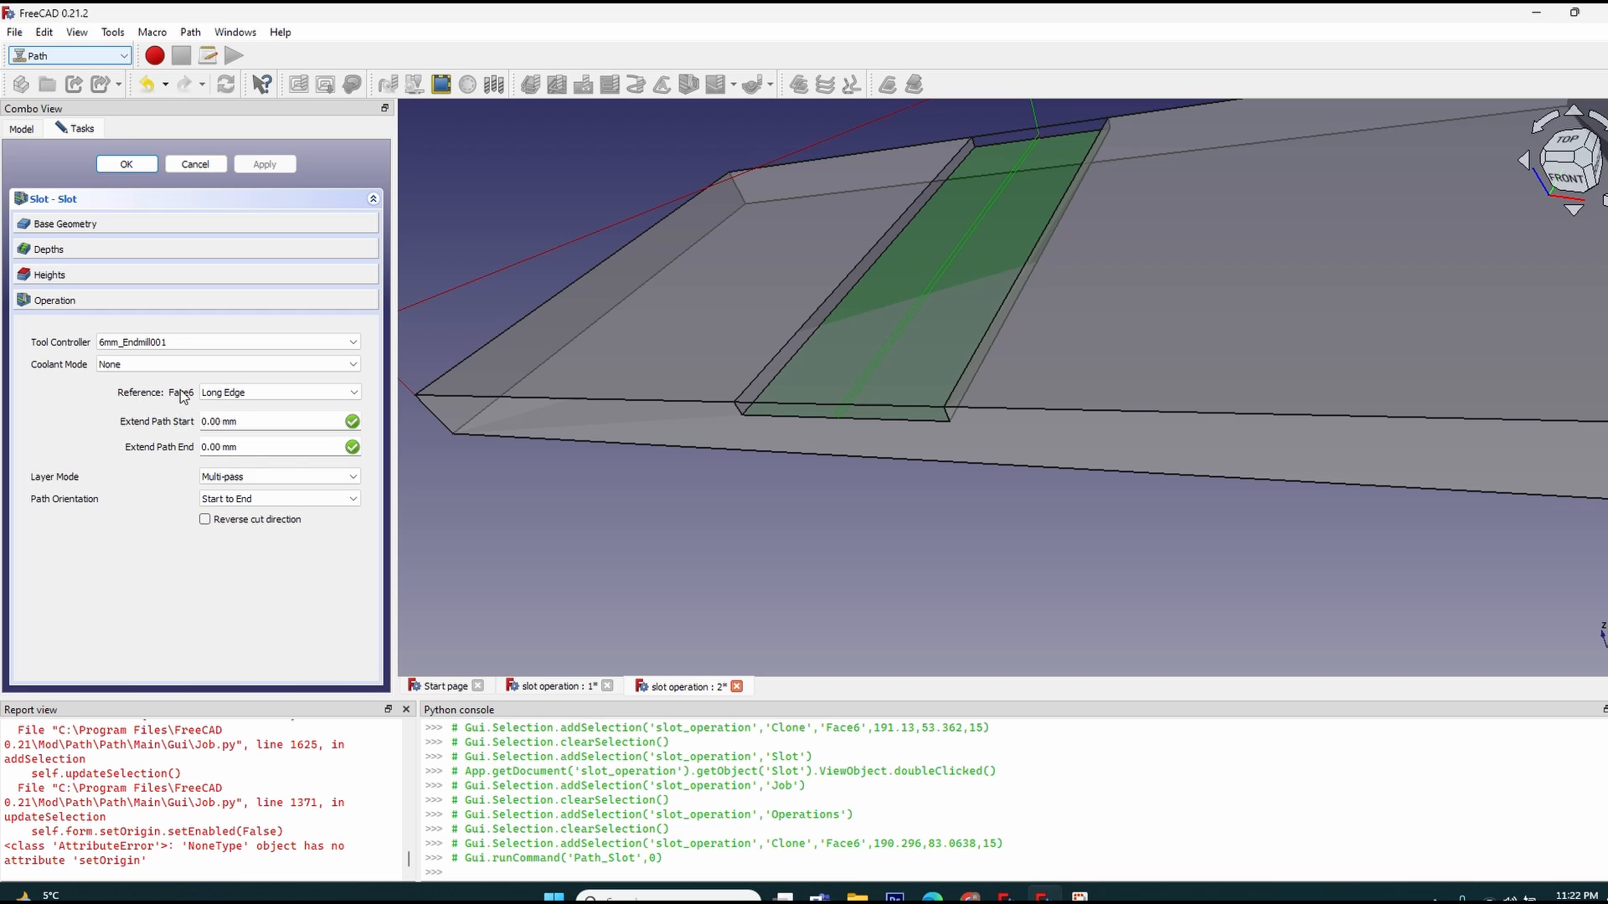
Change the channel slot's Reference from Long Edge to Short Edge.
{"action": "left_click", "coordinate": [278, 392]}
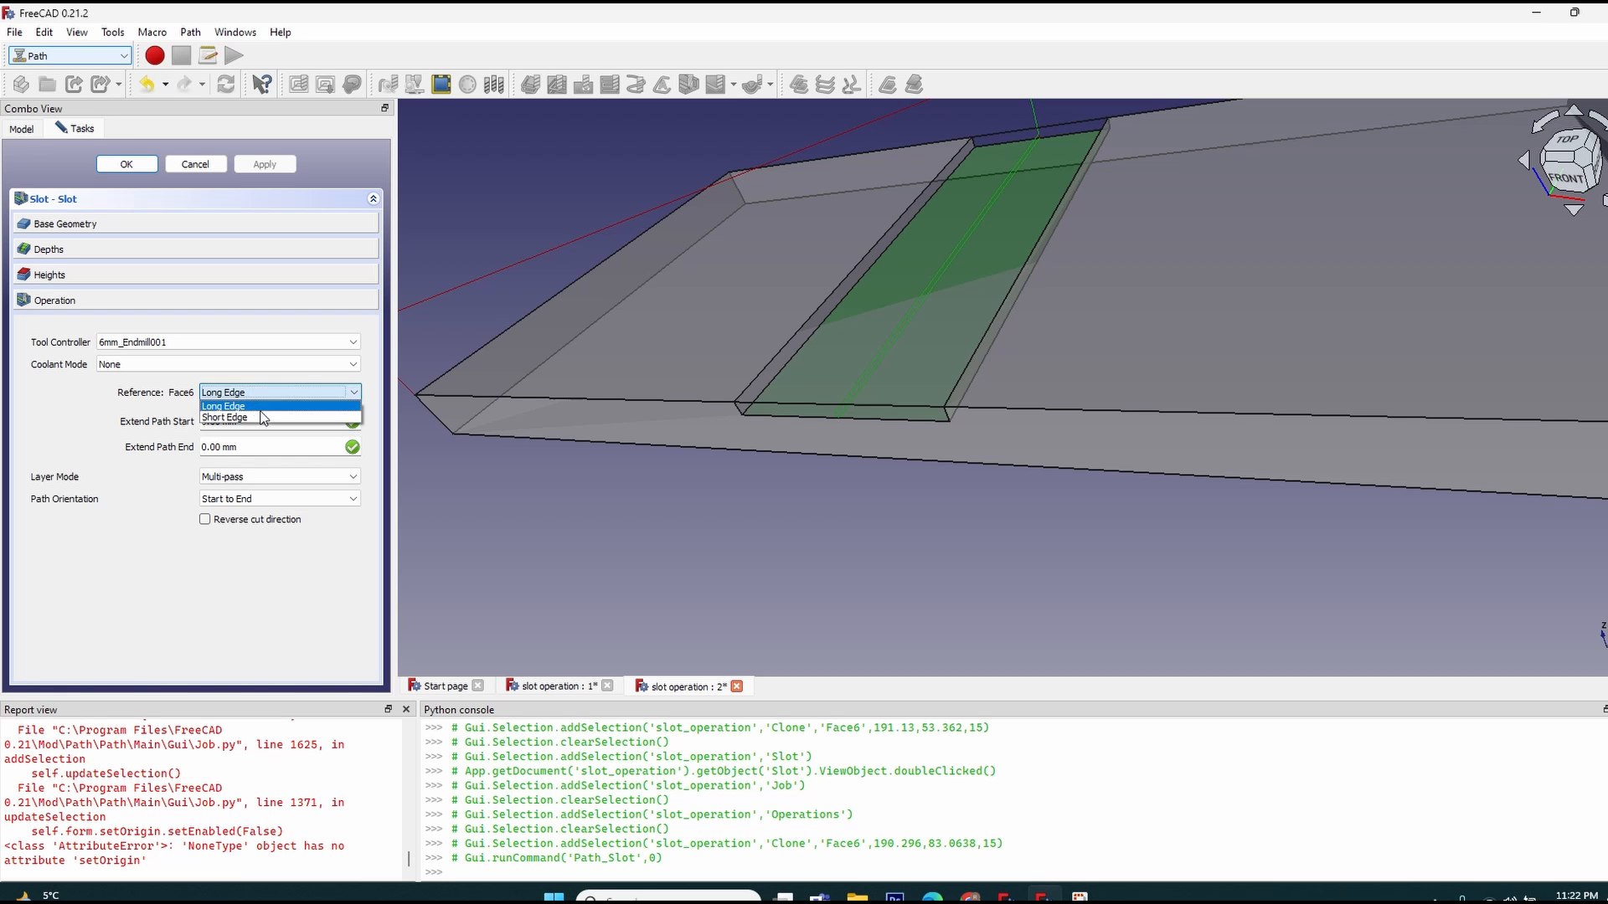
{"action": "left_click", "coordinate": [224, 417]}
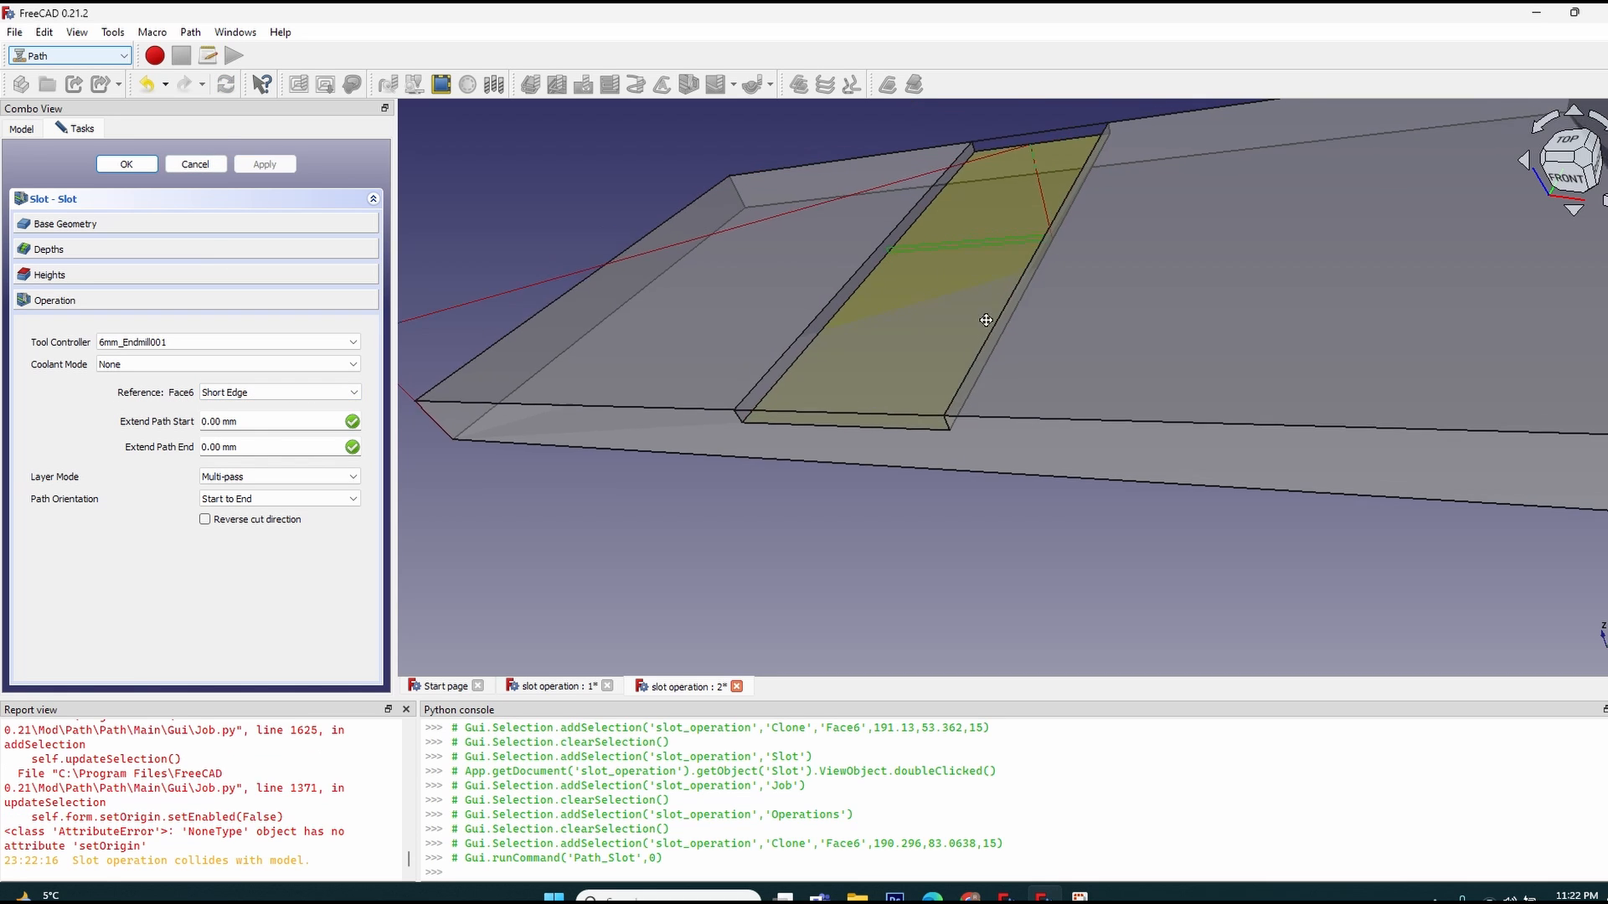